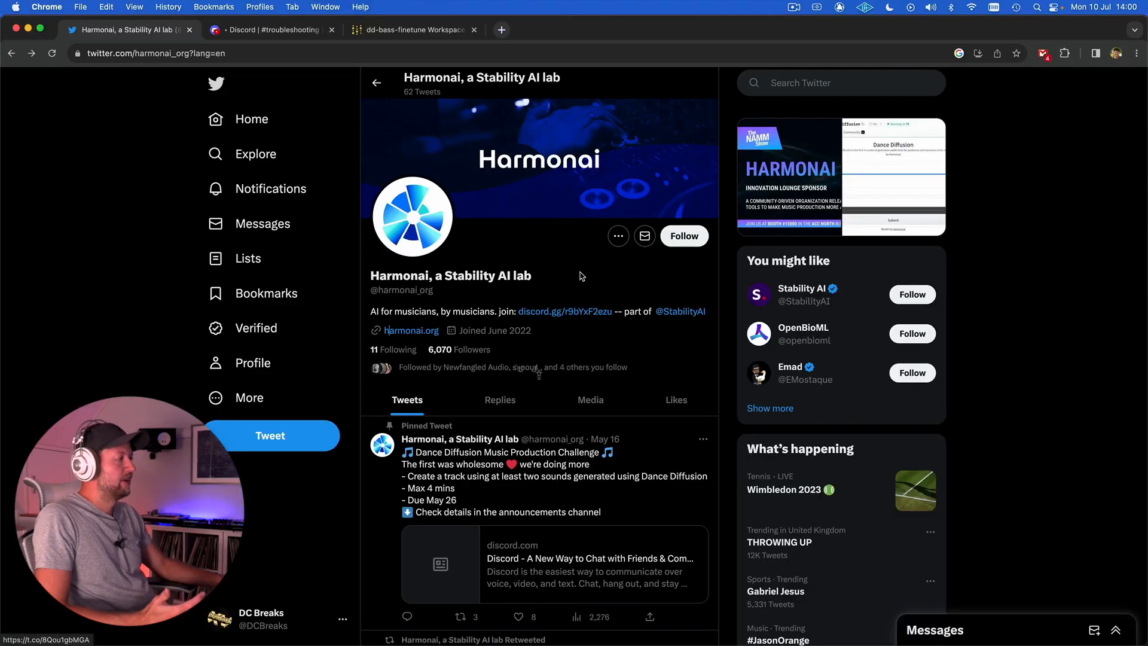
pyautogui.moveTo(578, 181)
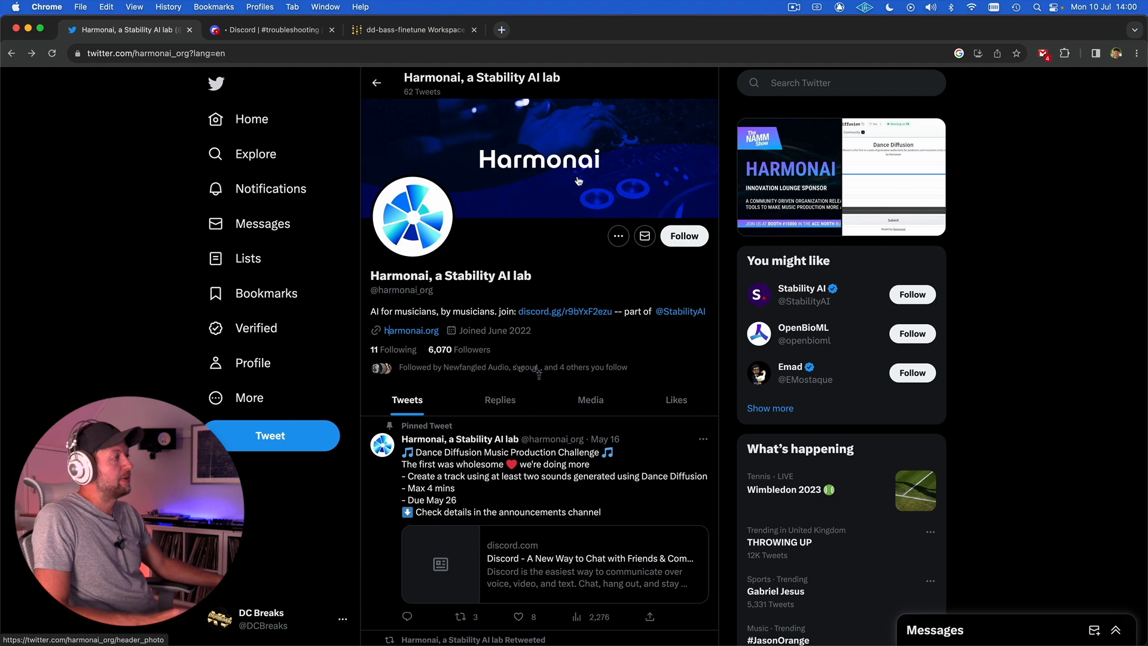
pyautogui.moveTo(561, 311)
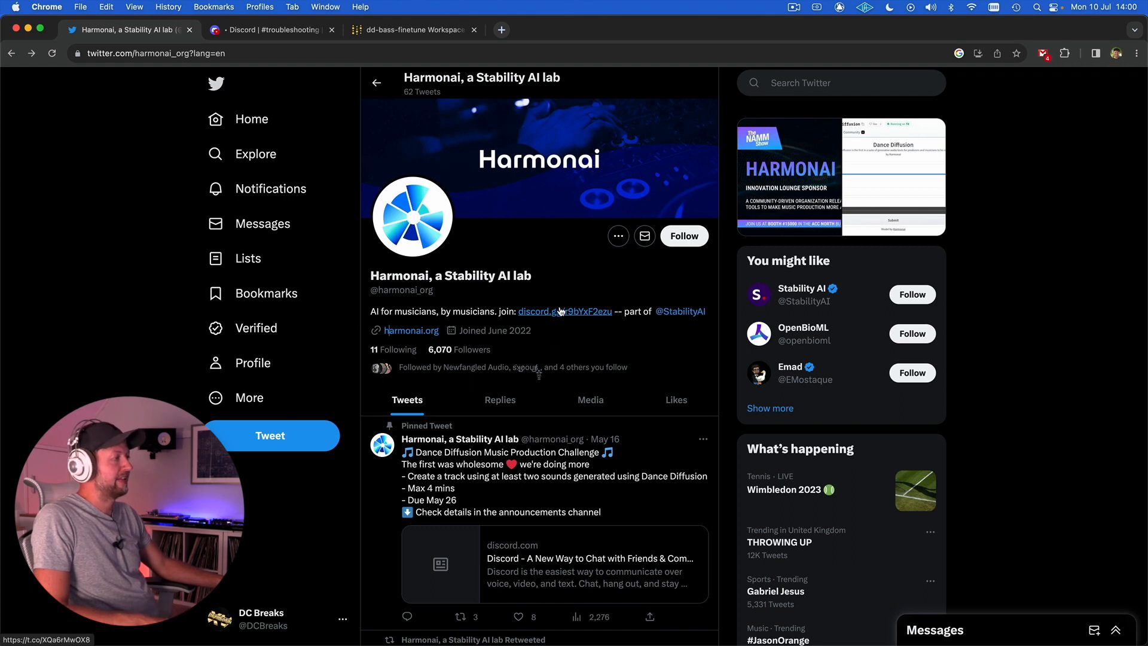
pyautogui.moveTo(431, 331)
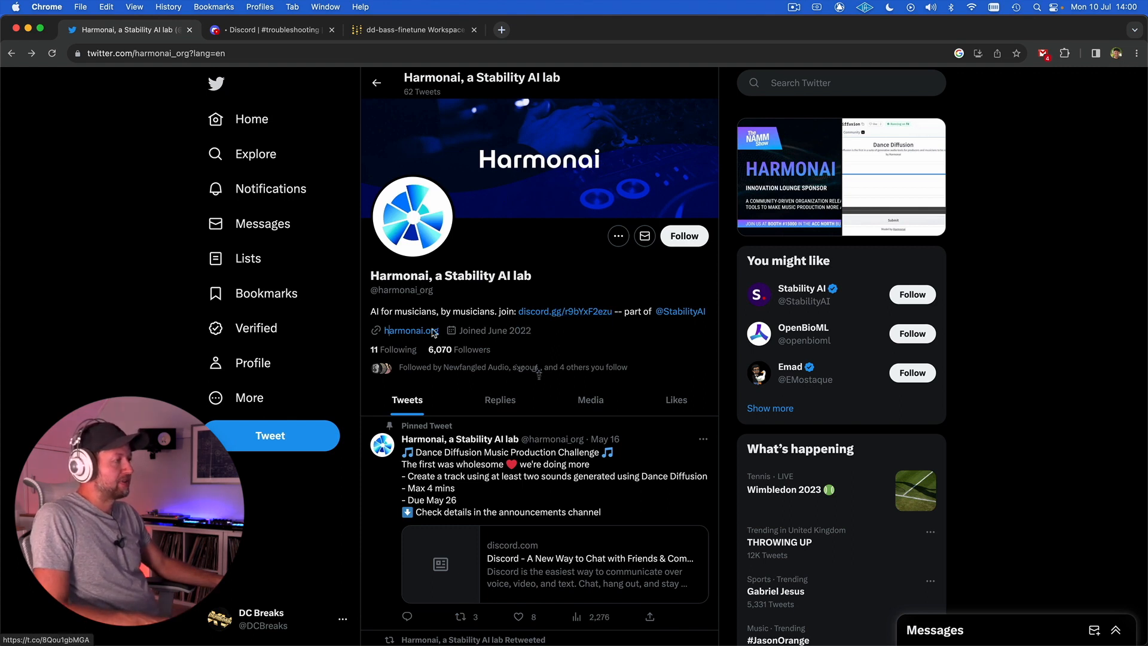
pyautogui.moveTo(411, 330)
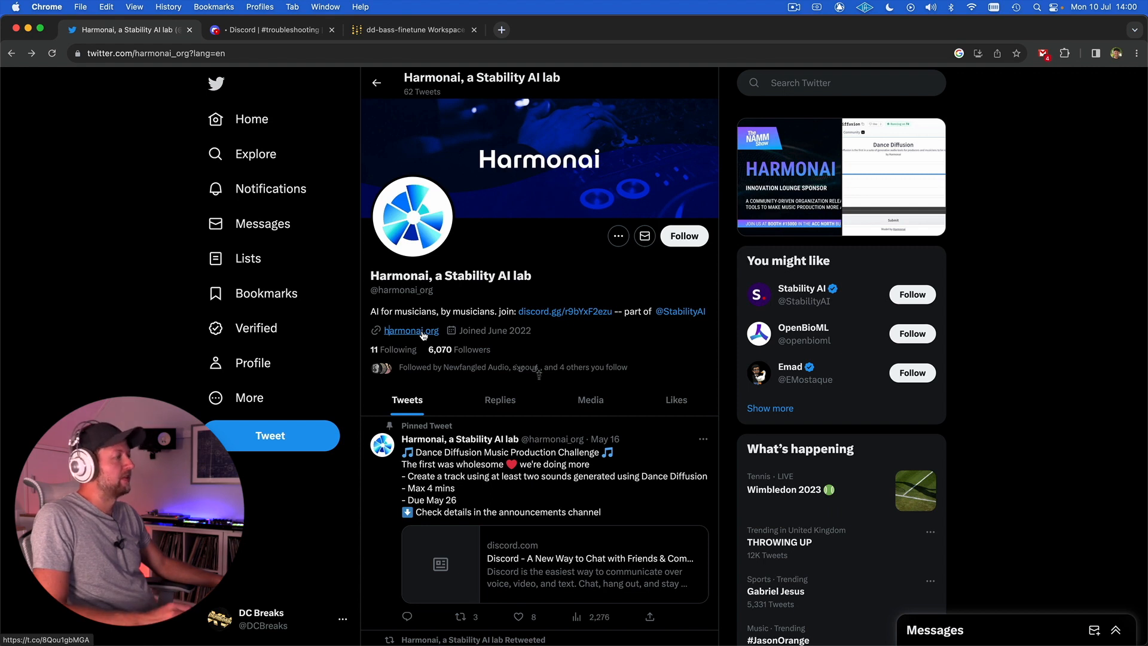
pyautogui.moveTo(565, 311)
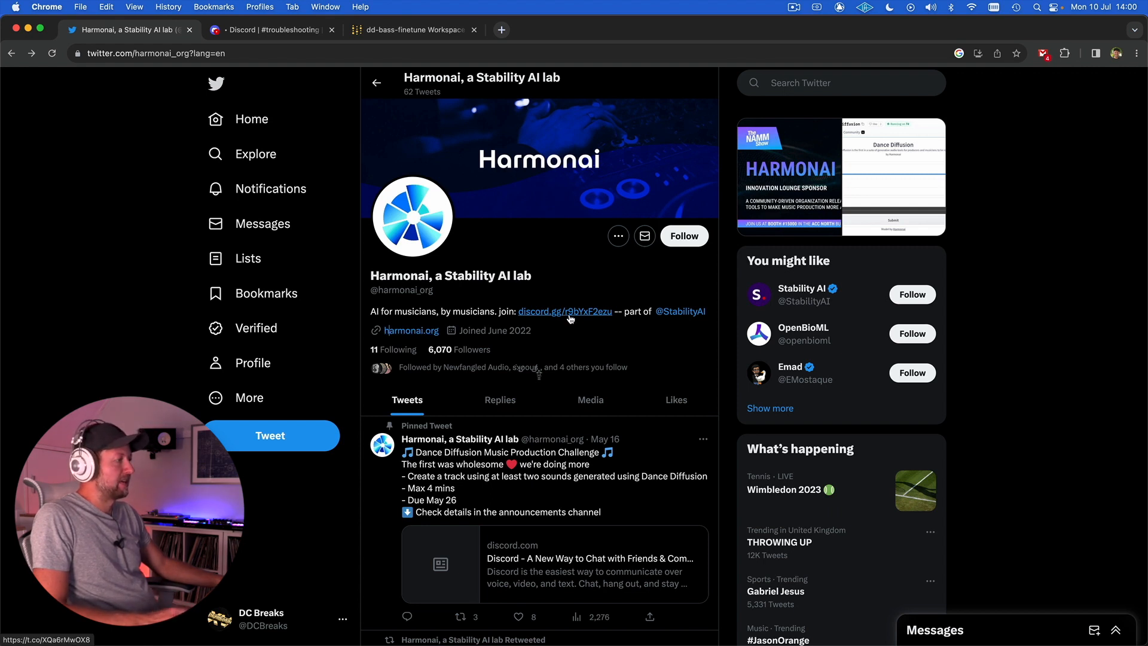
# - Switch to the Harmonai Discord tab and scroll through its channel list
pyautogui.click(270, 30)
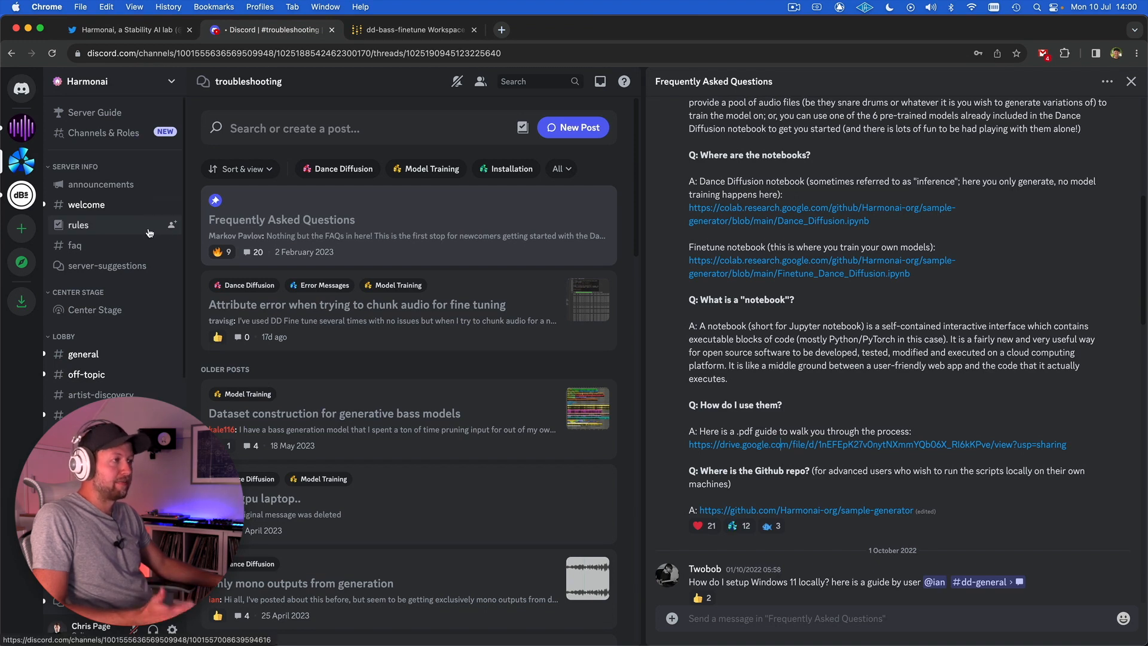
pyautogui.moveTo(121, 265)
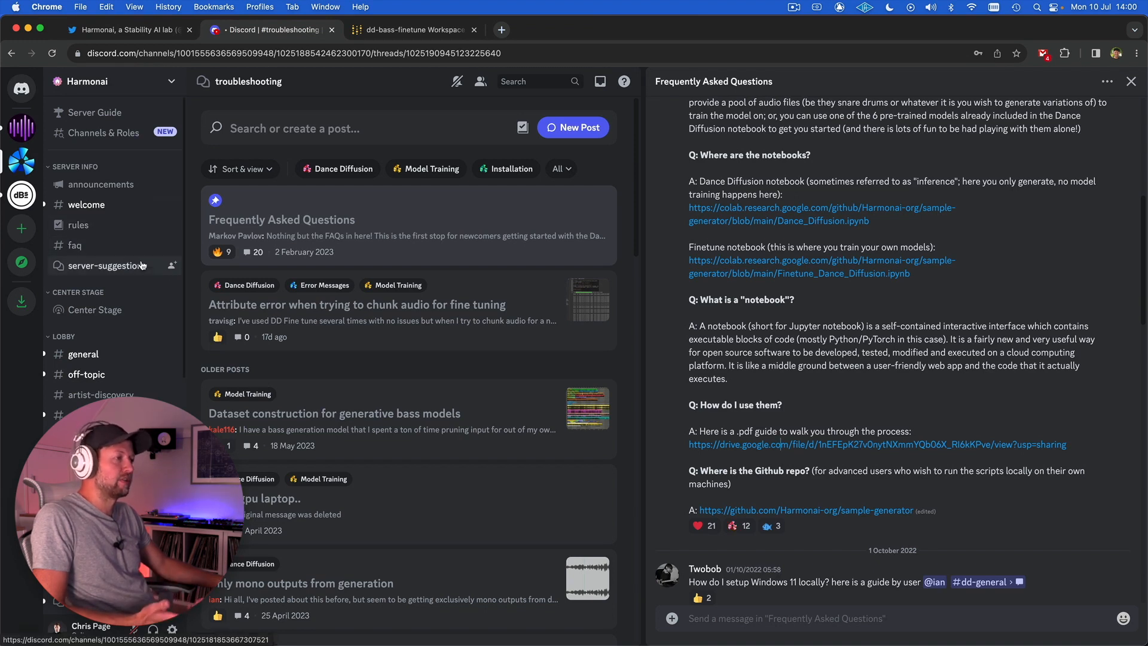
pyautogui.scroll(-3)
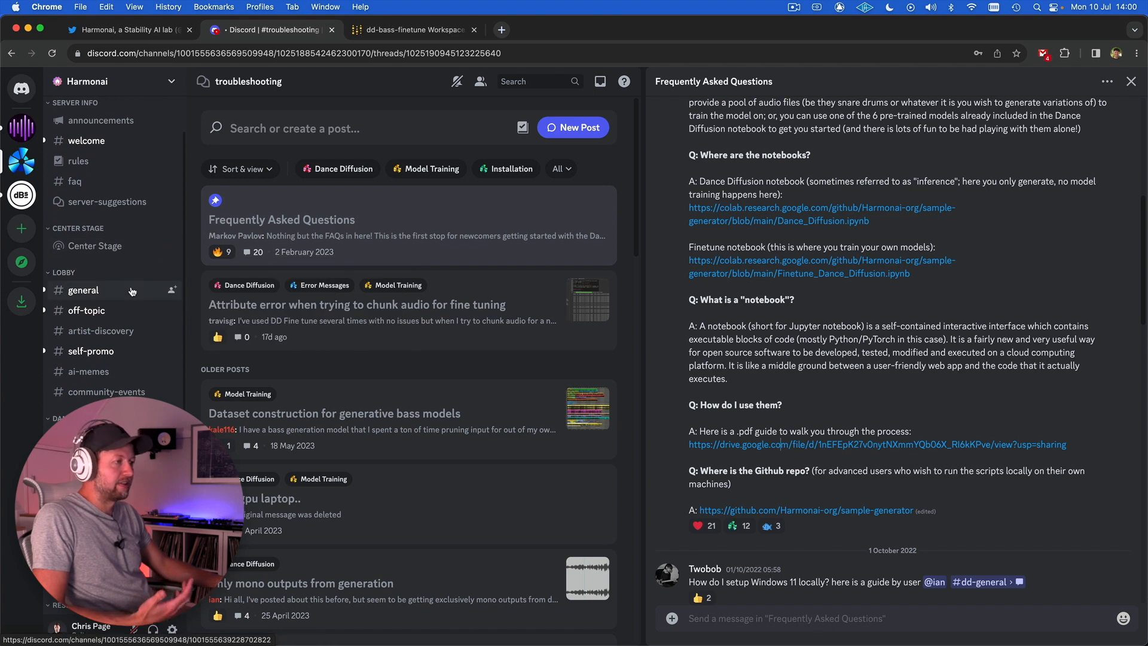
pyautogui.scroll(-3)
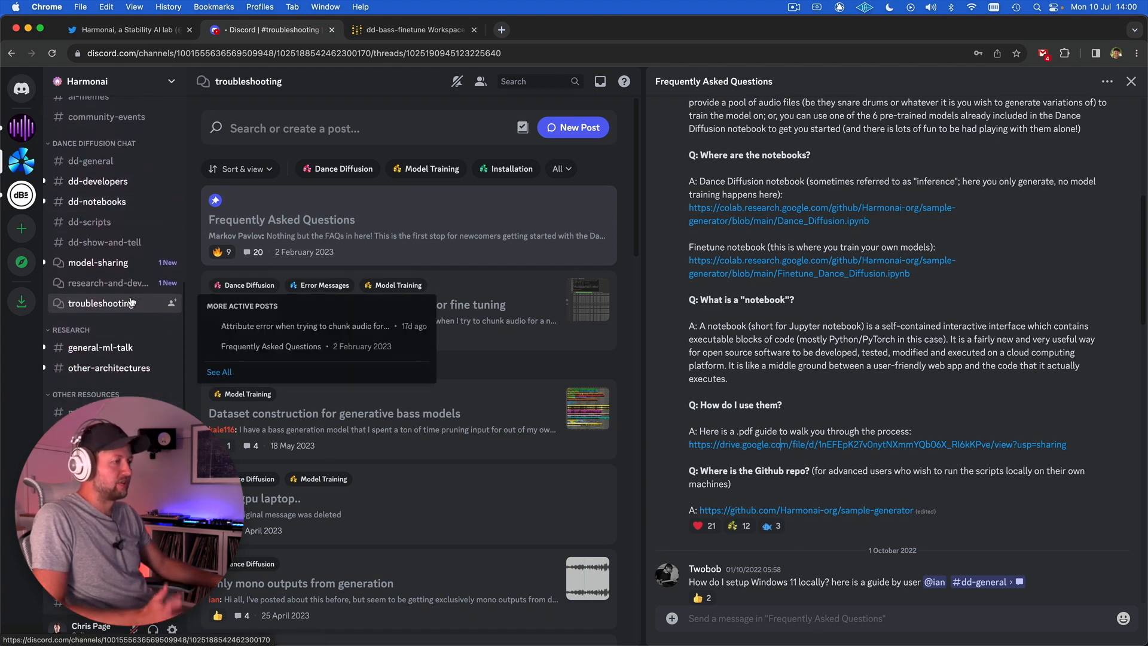
pyautogui.scroll(3)
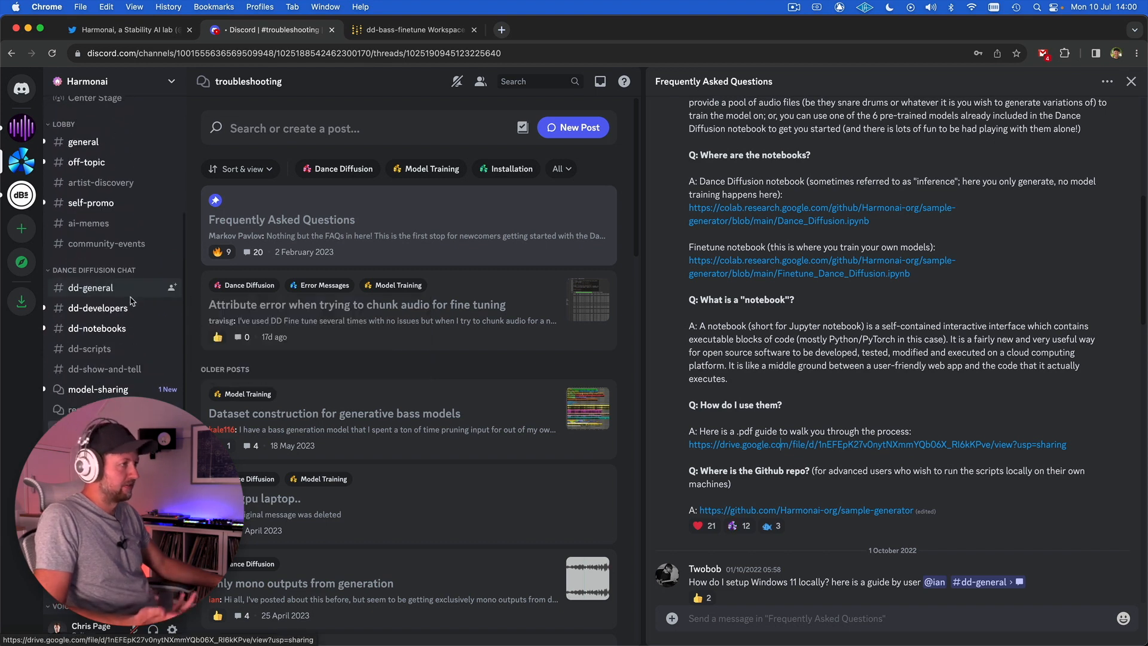
pyautogui.scroll(3)
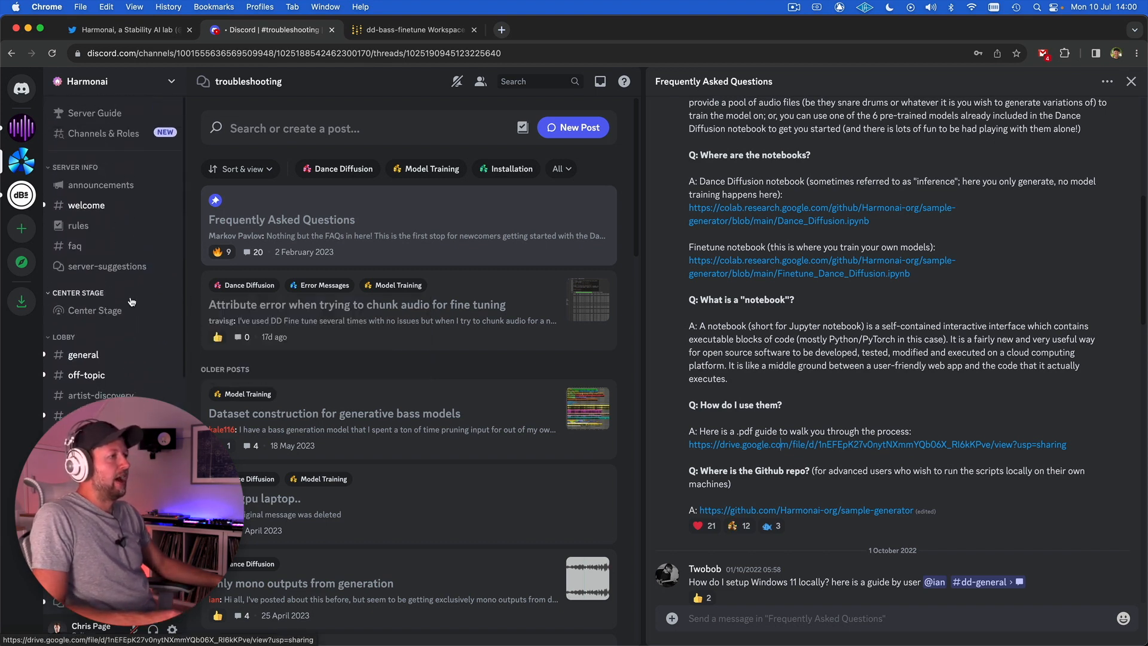
# - Open #faq, then the Frequently Asked Questions post, then its drive.google.com Dance Diffusion PDF link
pyautogui.click(74, 245)
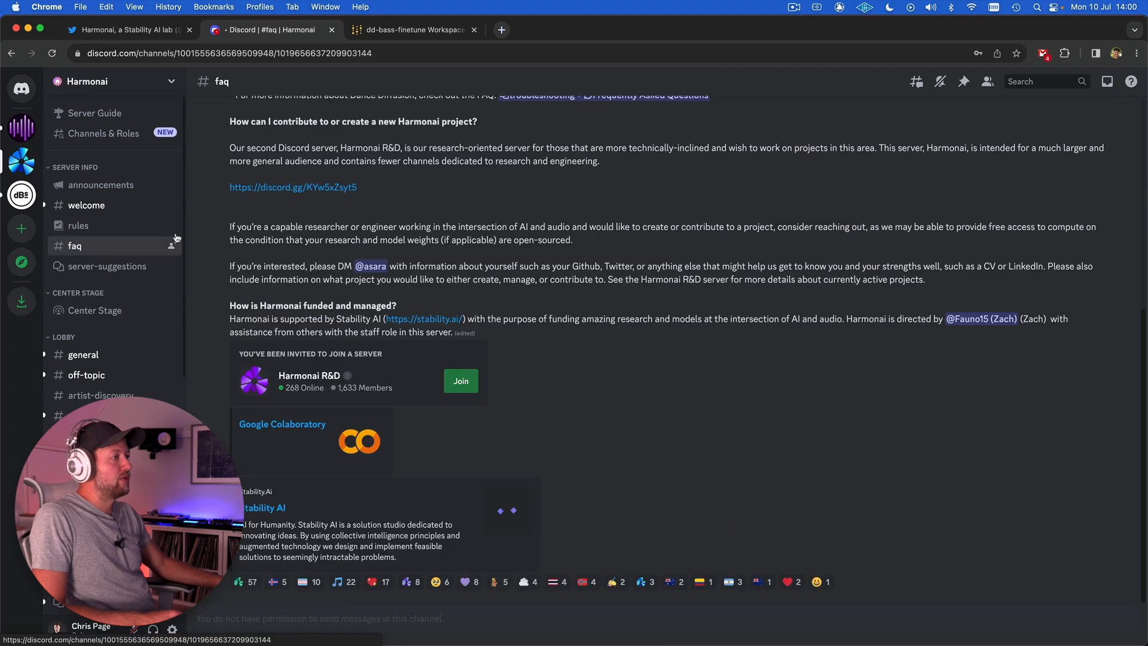
pyautogui.scroll(3)
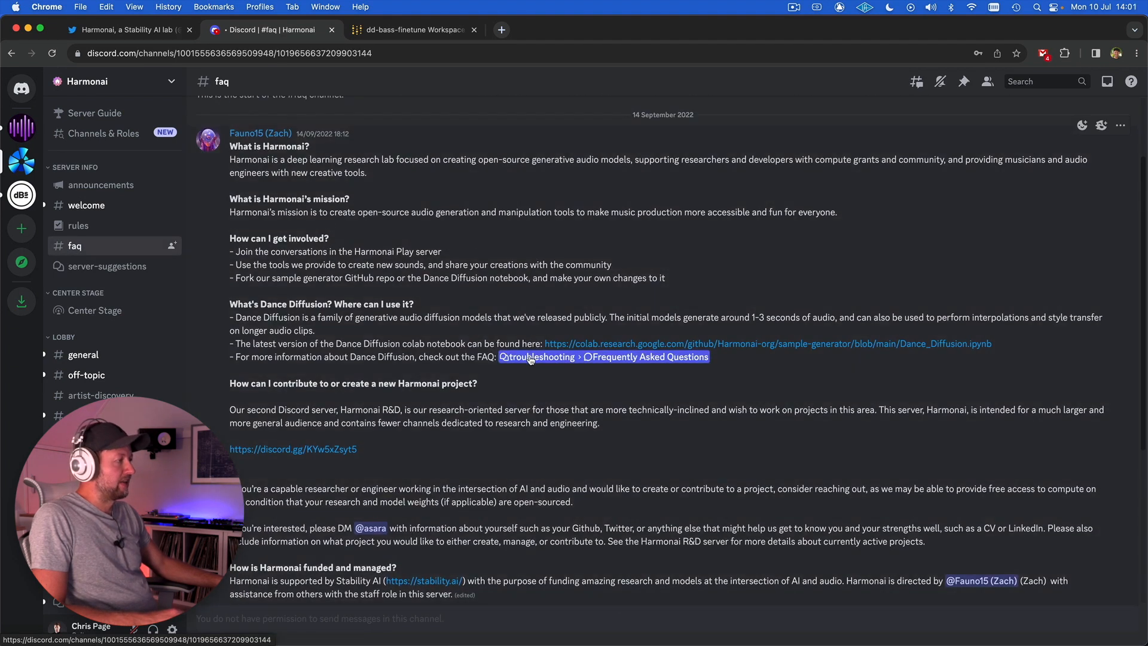
pyautogui.click(643, 356)
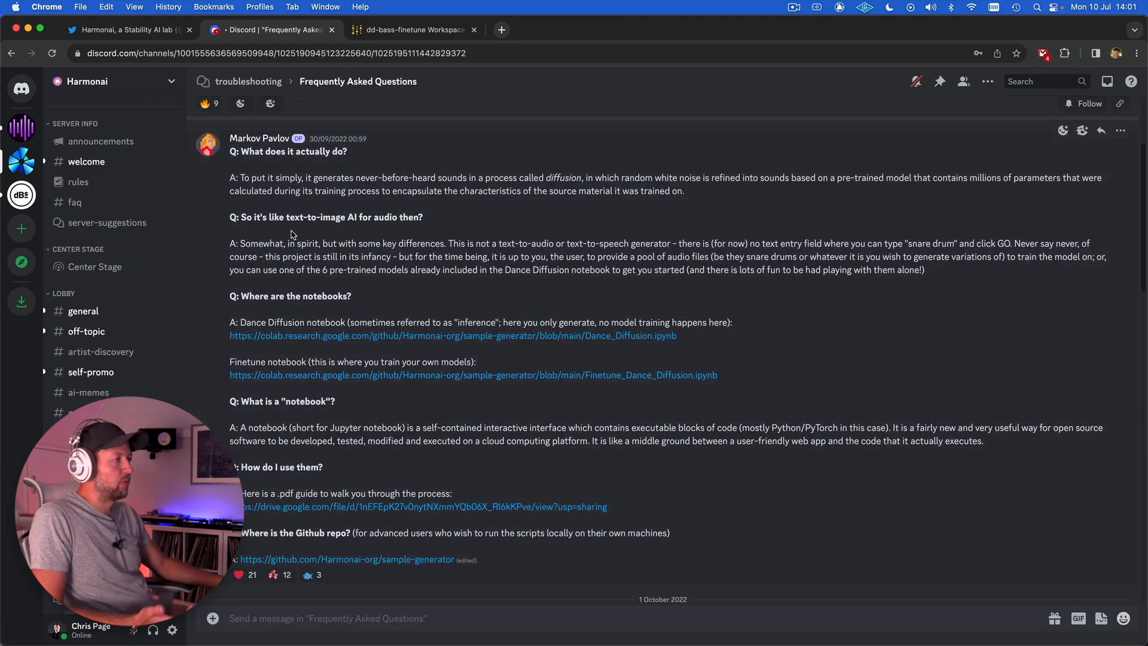
pyautogui.moveTo(297, 340)
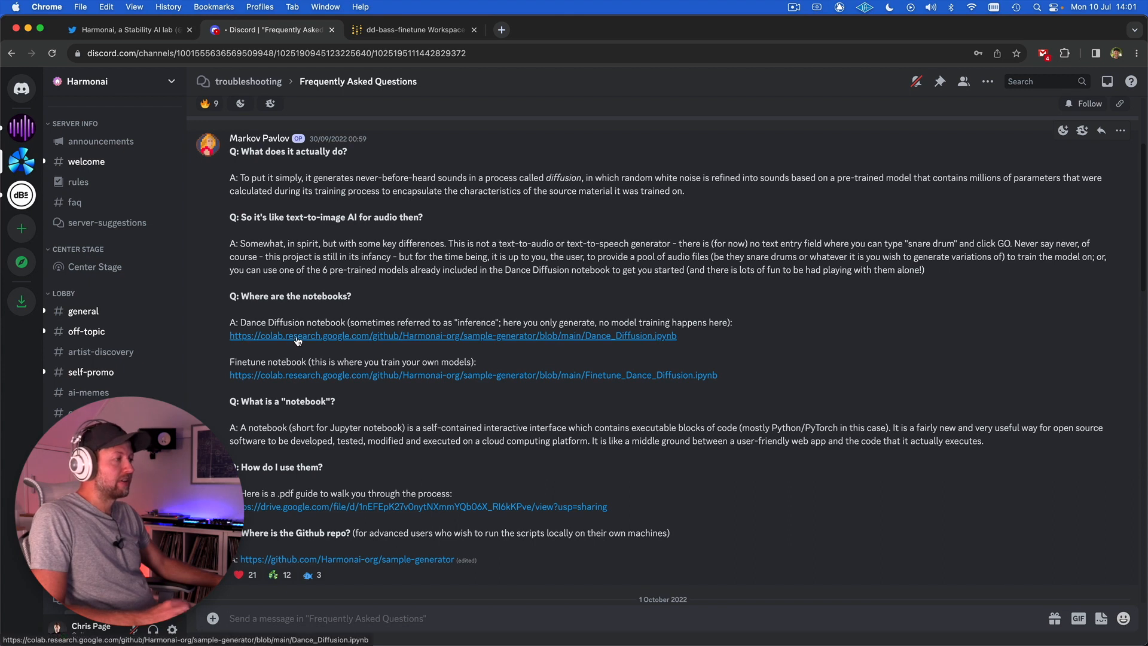
pyautogui.moveTo(208, 345)
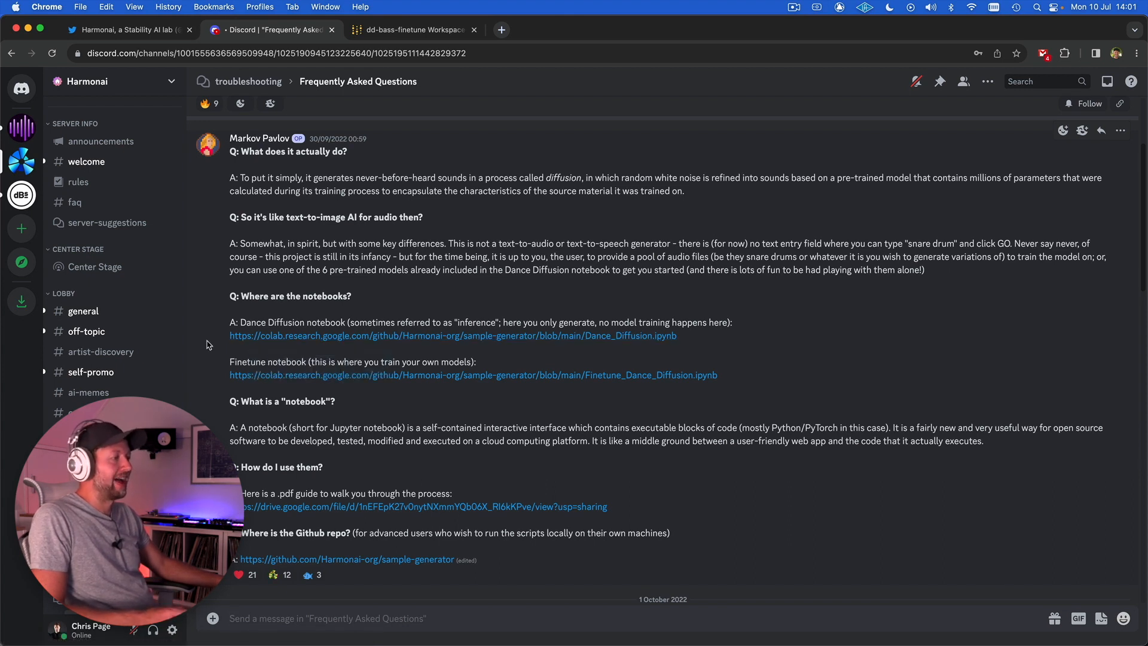
pyautogui.scroll(-3)
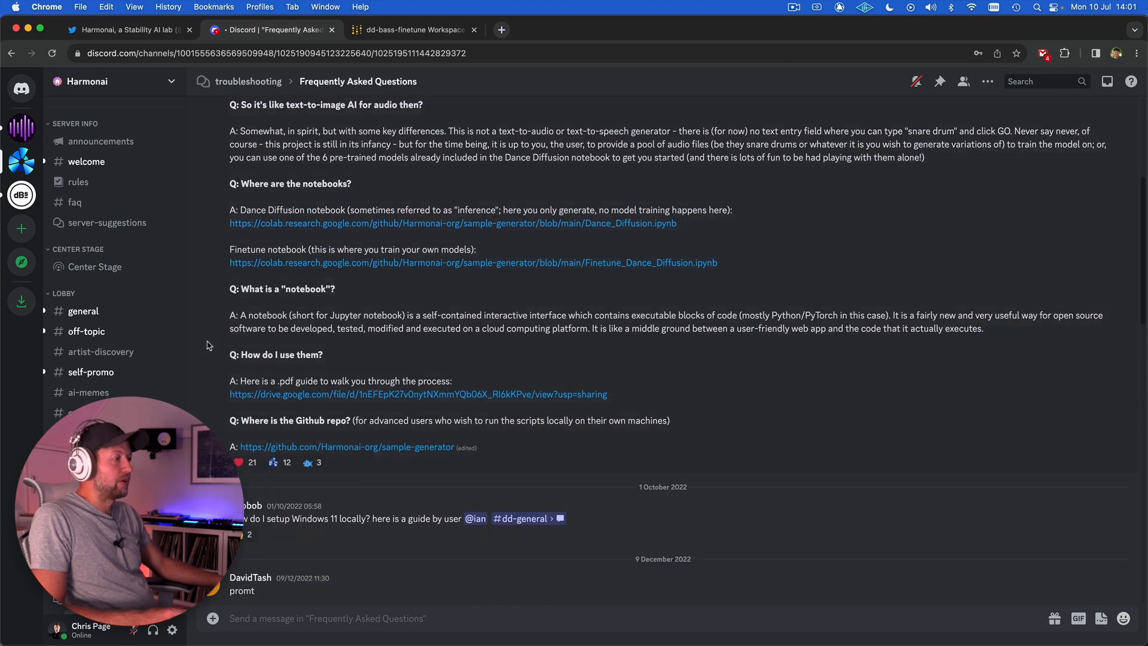
pyautogui.click(502, 29)
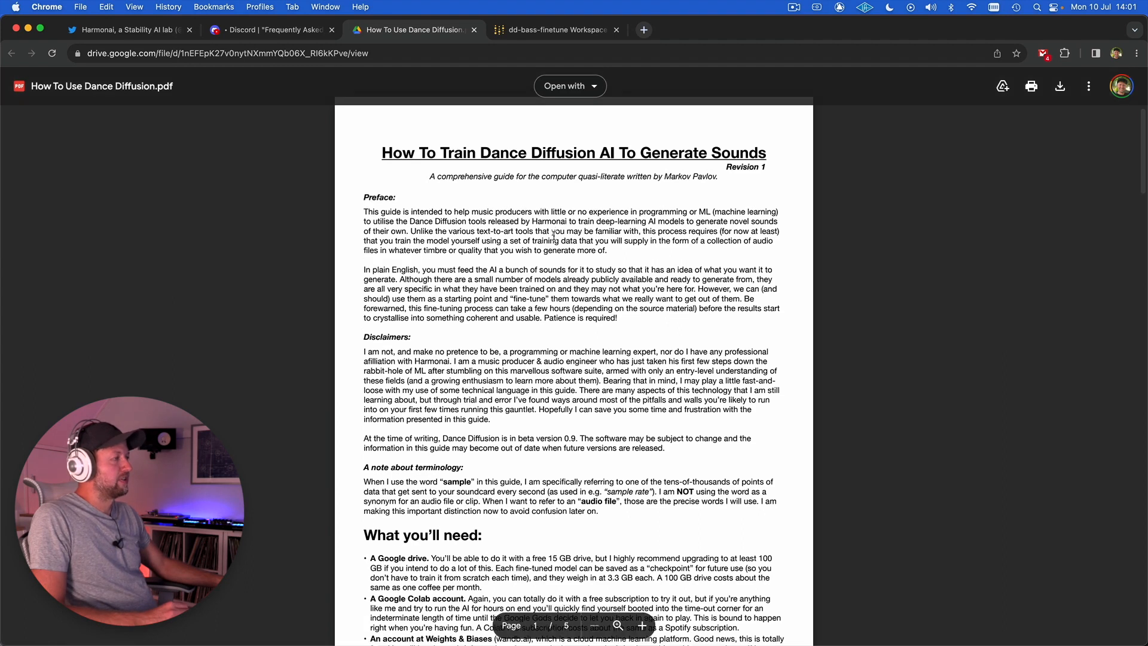
pyautogui.scroll(-3)
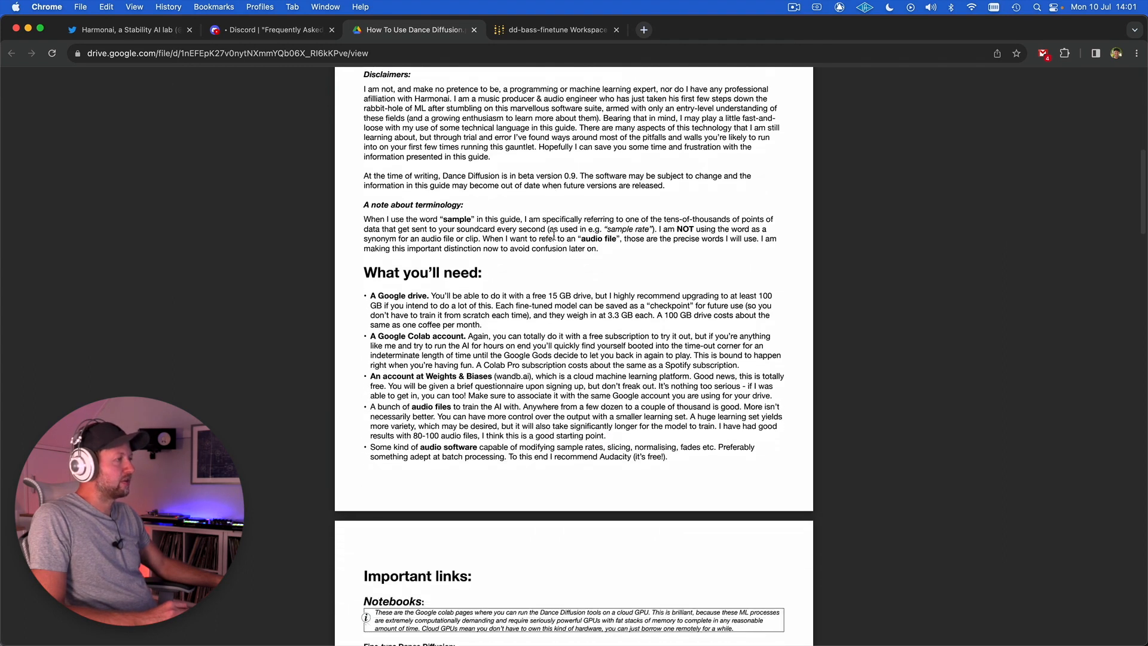
pyautogui.scroll(-3)
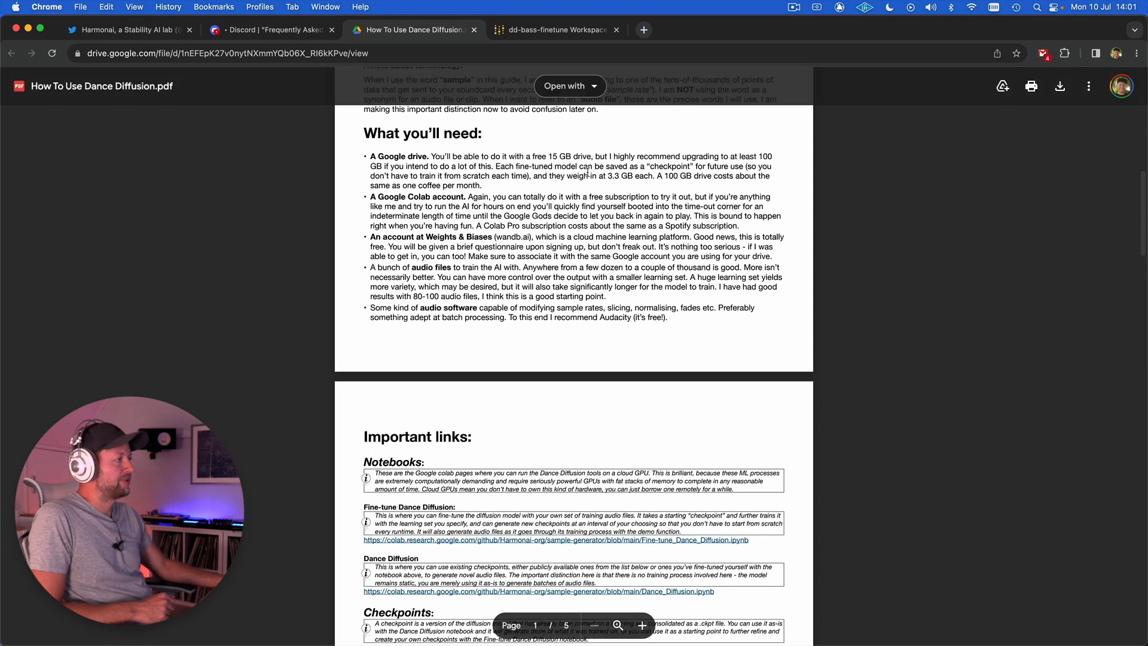
pyautogui.scroll(-3)
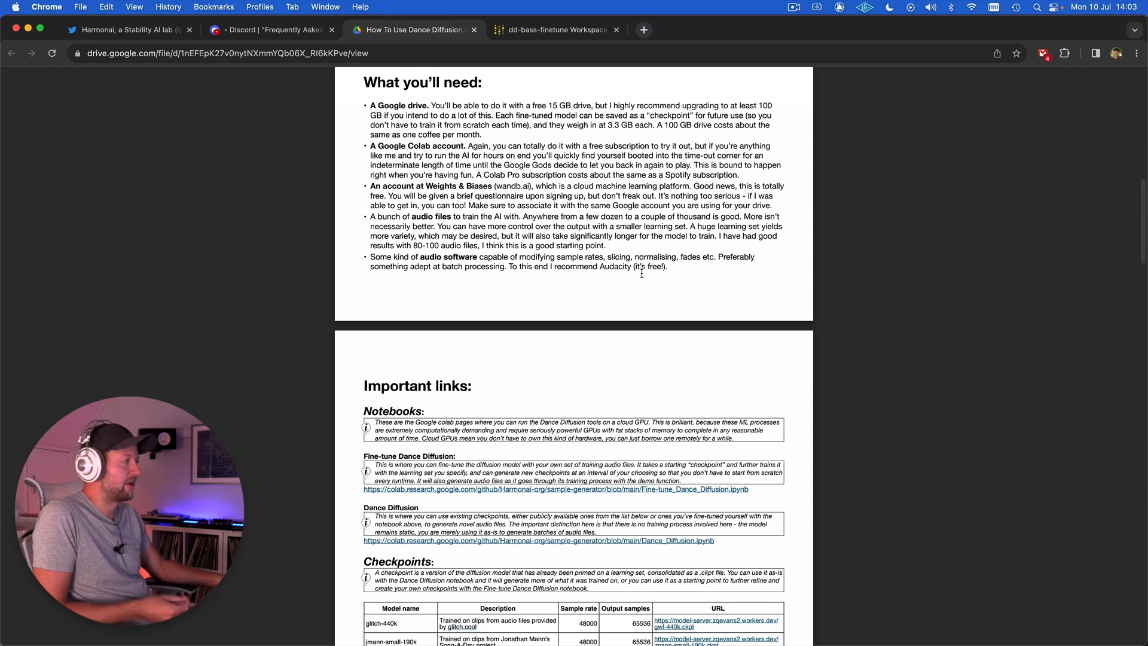
pyautogui.moveTo(618, 287)
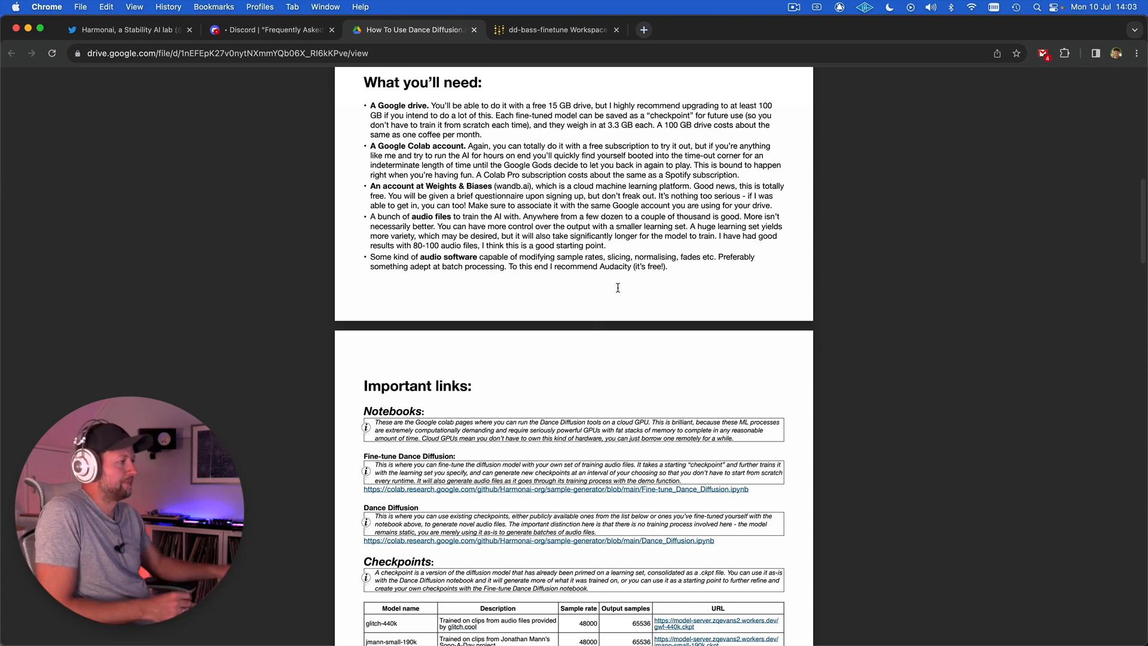
# - Scroll the PDF to Important links and follow the Fine-tune Dance Diffusion Colab URL
pyautogui.scroll(-3)
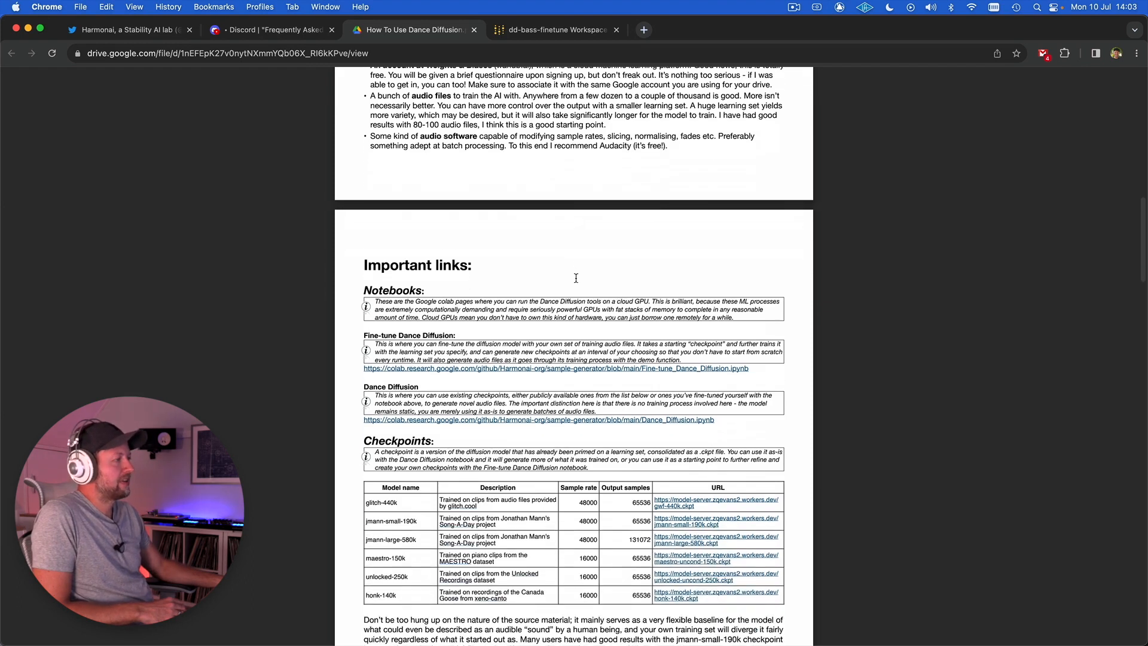
pyautogui.scroll(-3)
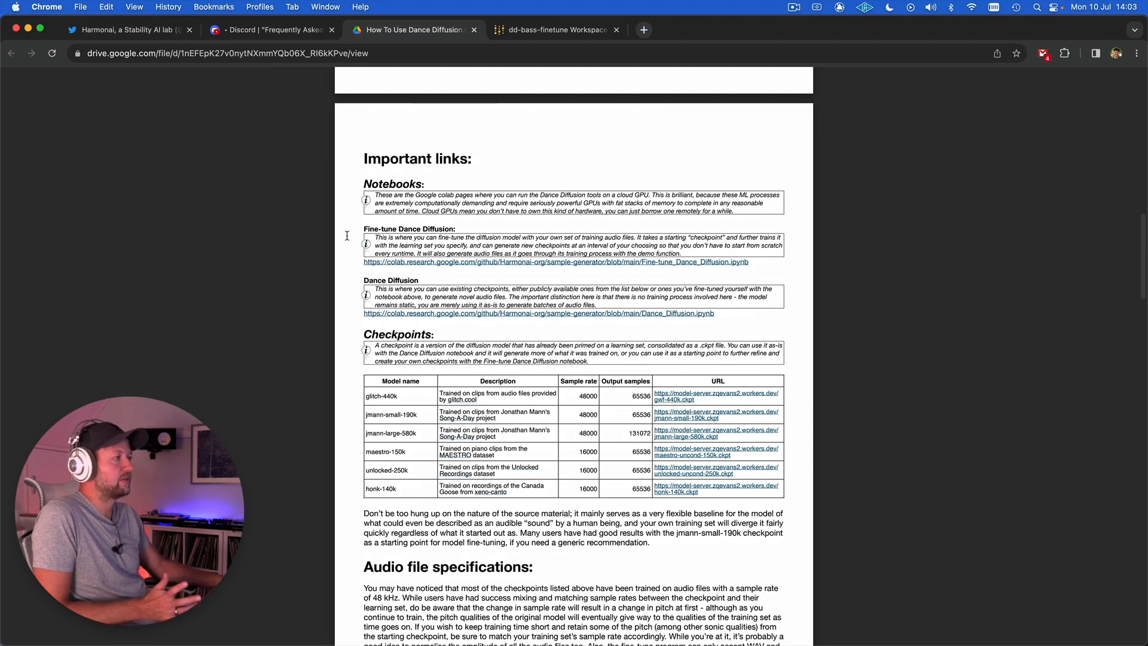
pyautogui.moveTo(373, 283)
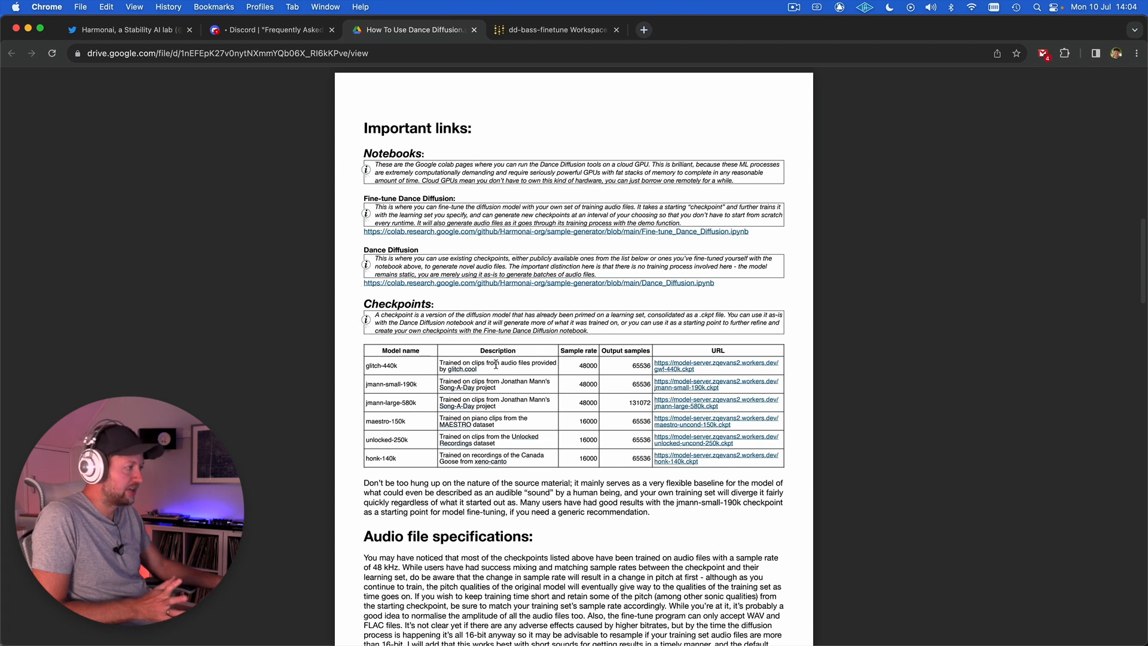
pyautogui.scroll(3)
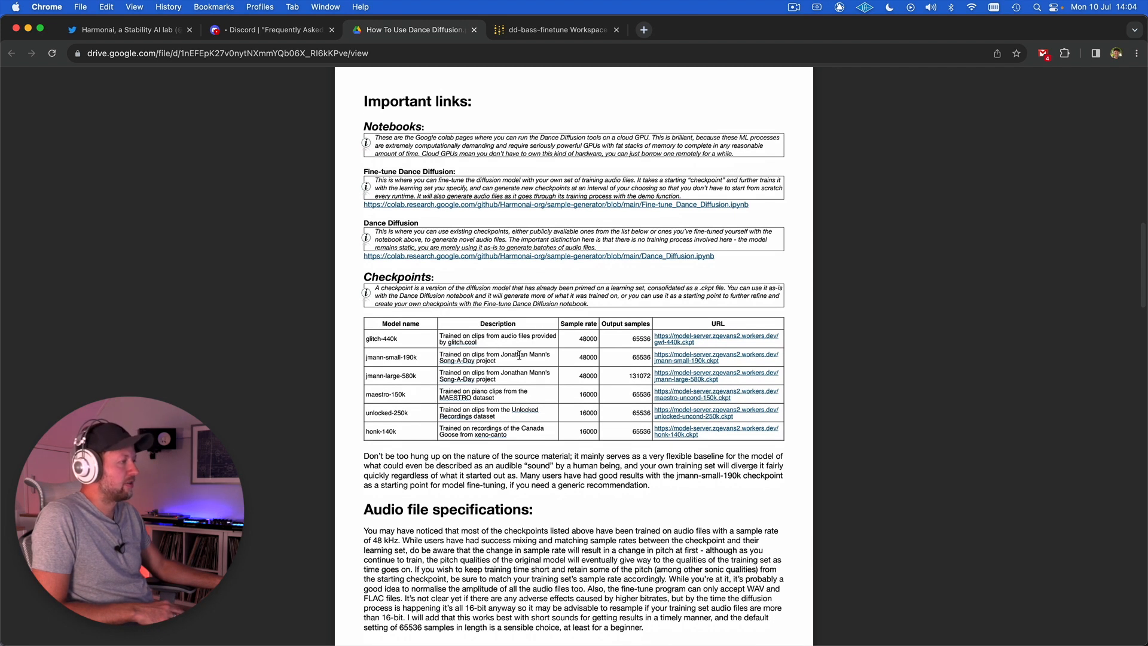
pyautogui.moveTo(551, 372)
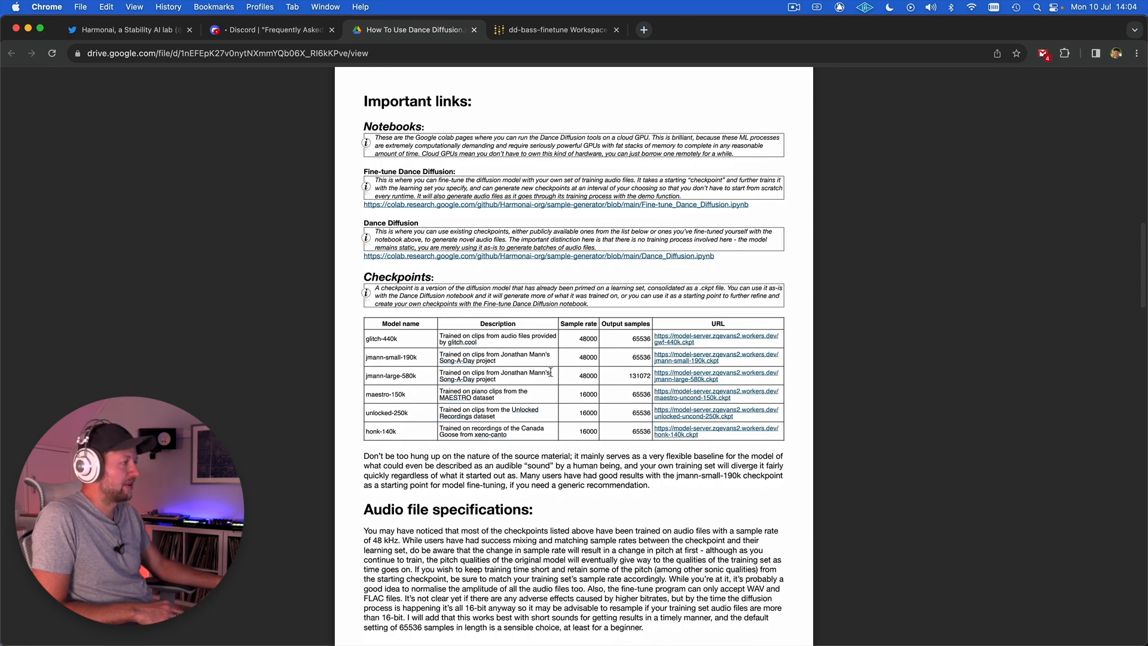
pyautogui.scroll(-3)
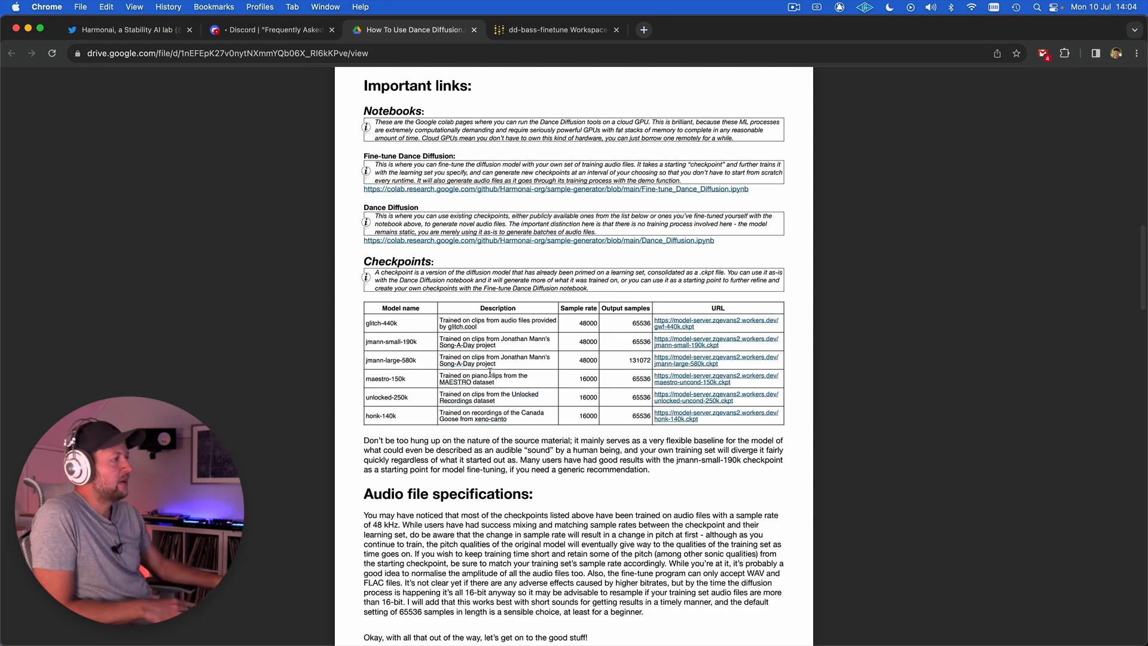
pyautogui.scroll(3)
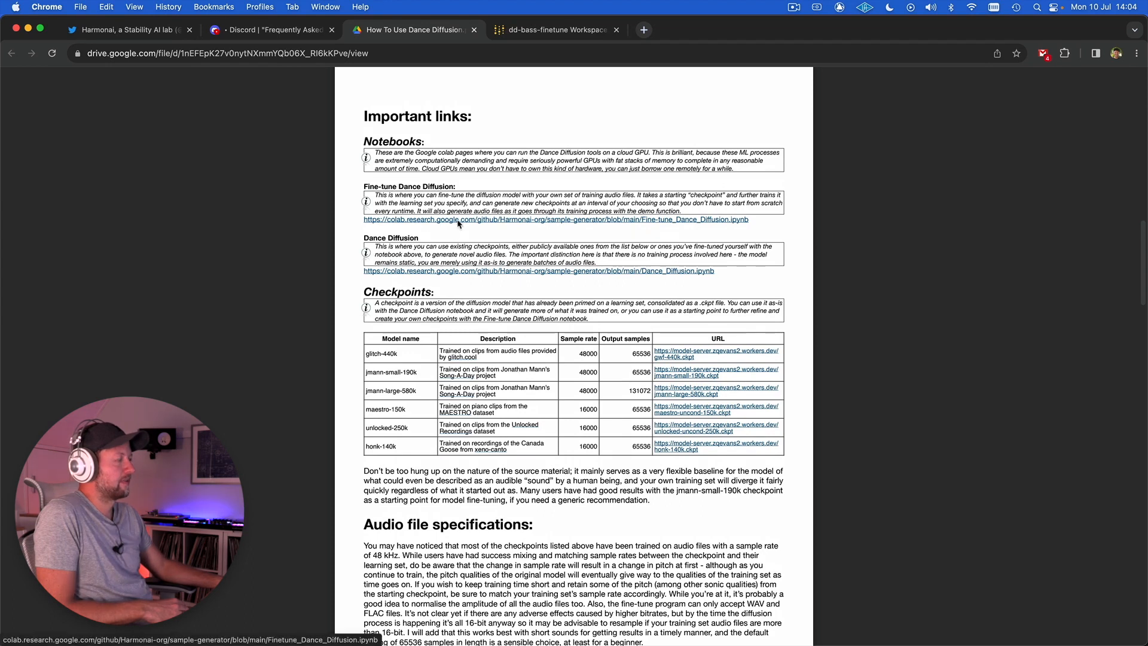
pyautogui.click(457, 219)
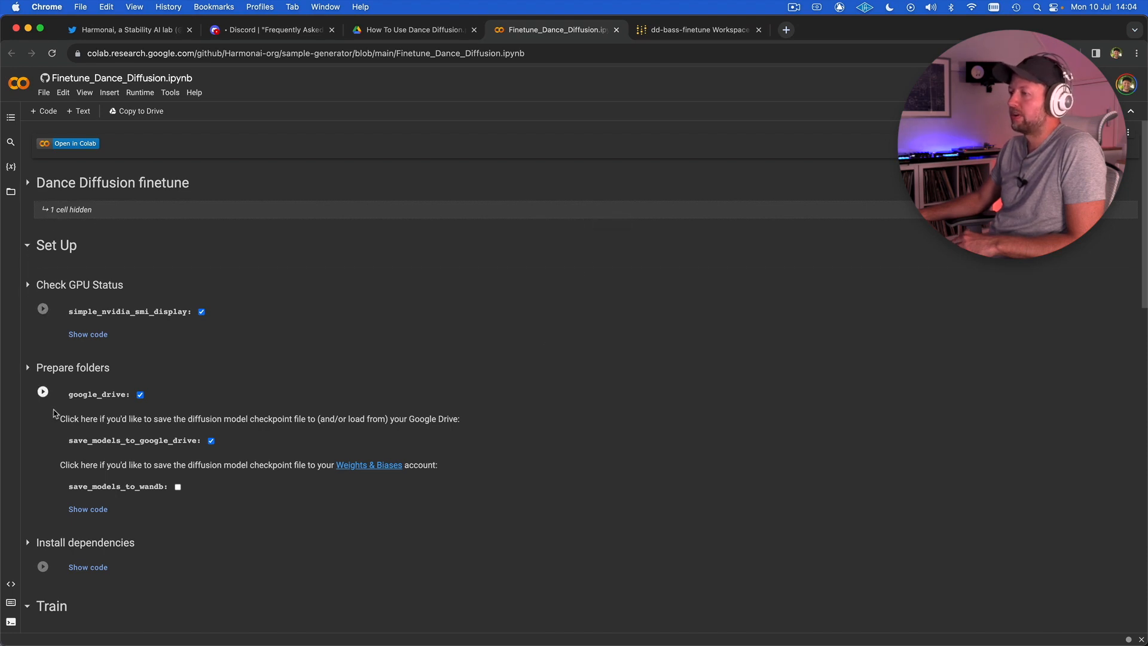
pyautogui.moveTo(231, 415)
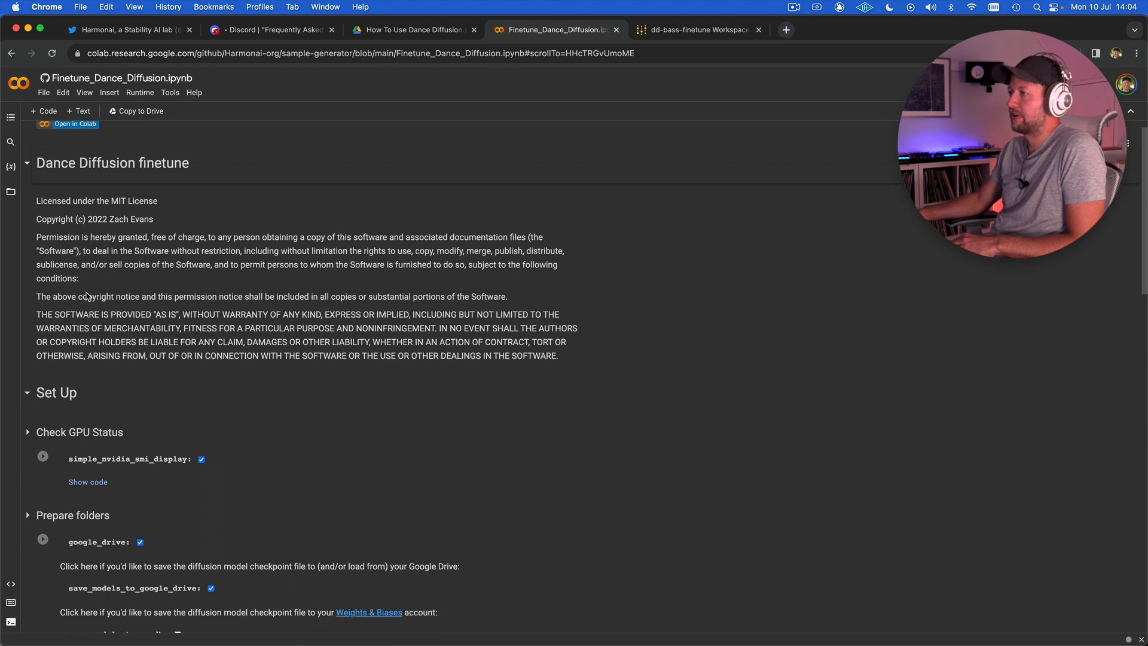
pyautogui.scroll(-3)
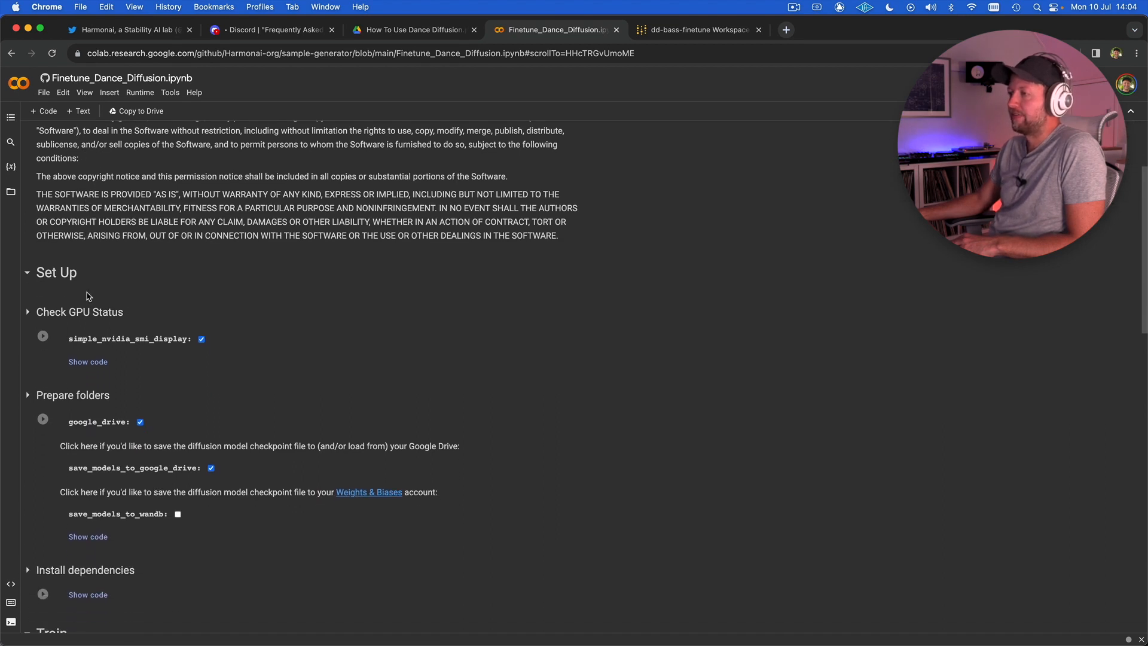
pyautogui.scroll(-3)
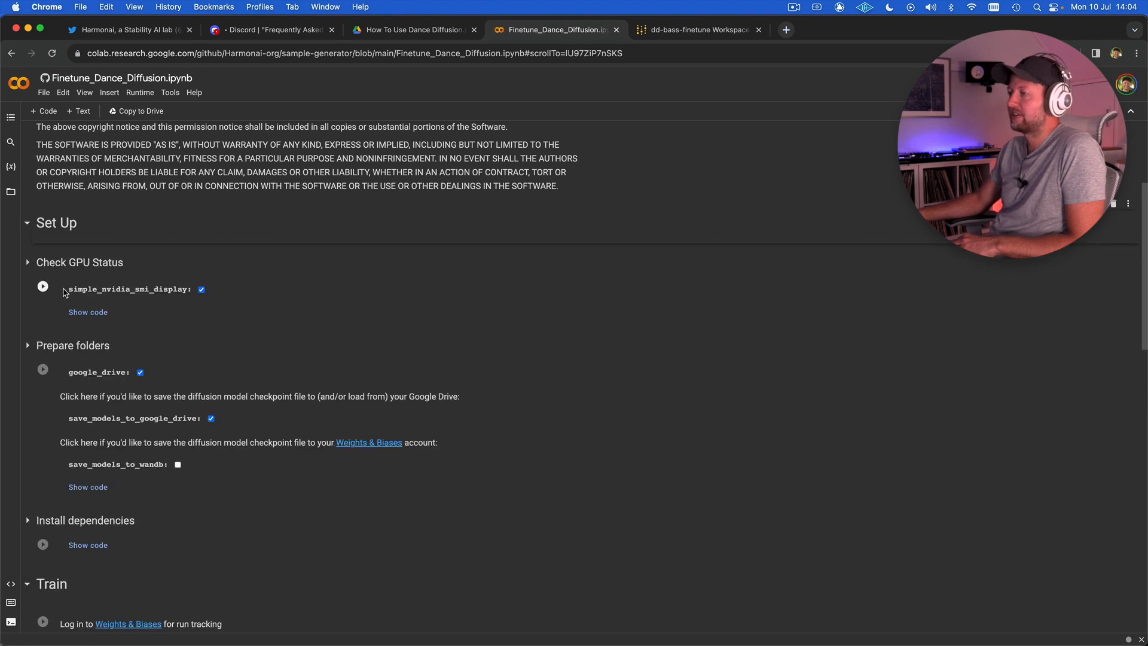
pyautogui.scroll(-3)
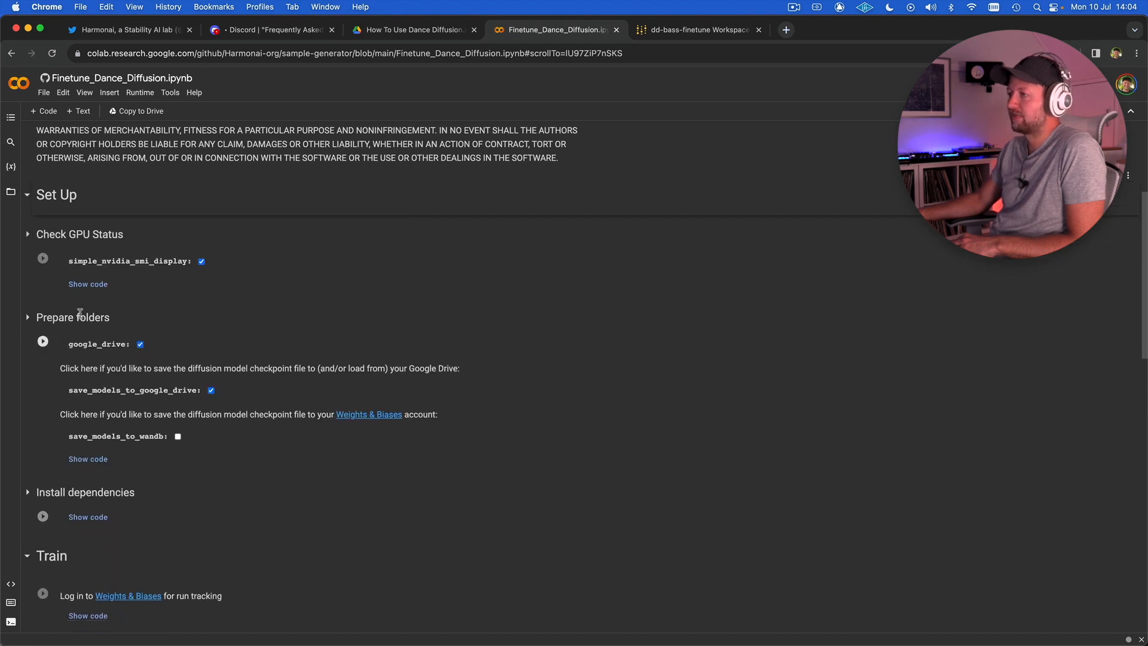
pyautogui.click(43, 258)
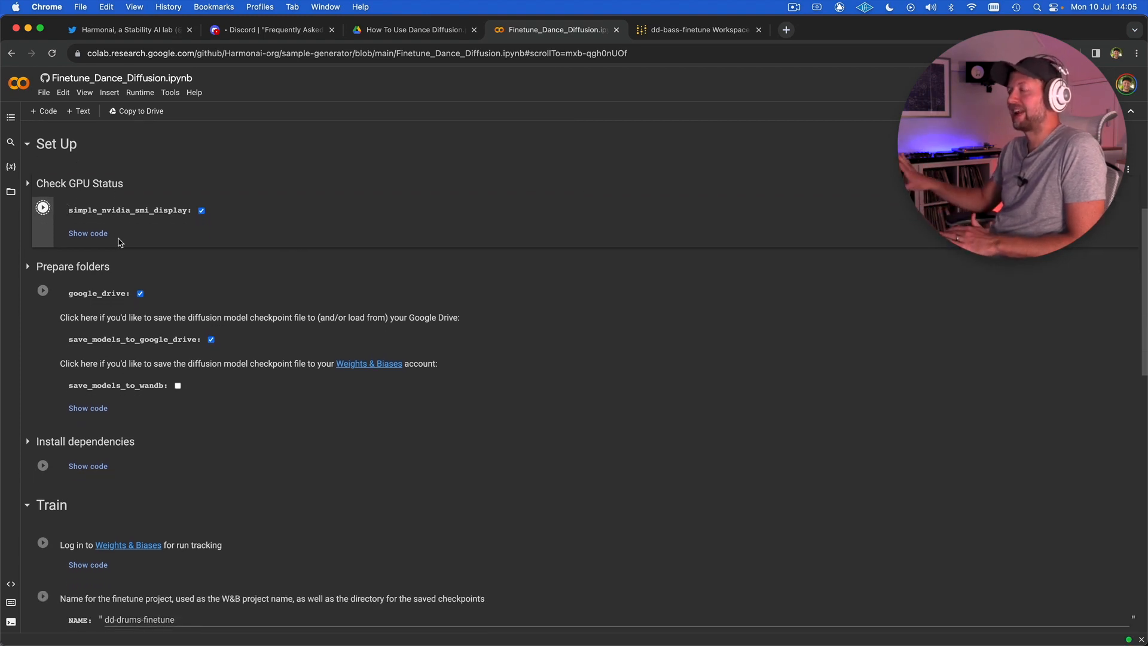
# - Run the Check GPU Status cell to confirm a Tesla T4 GPU
pyautogui.click(42, 208)
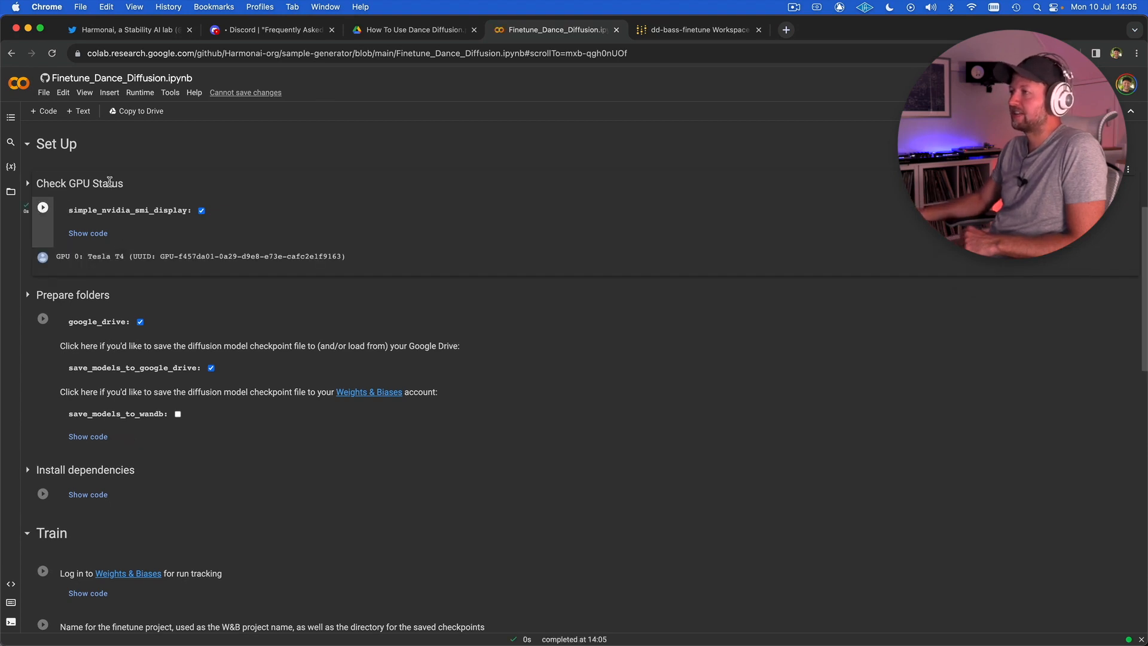
pyautogui.click(120, 79)
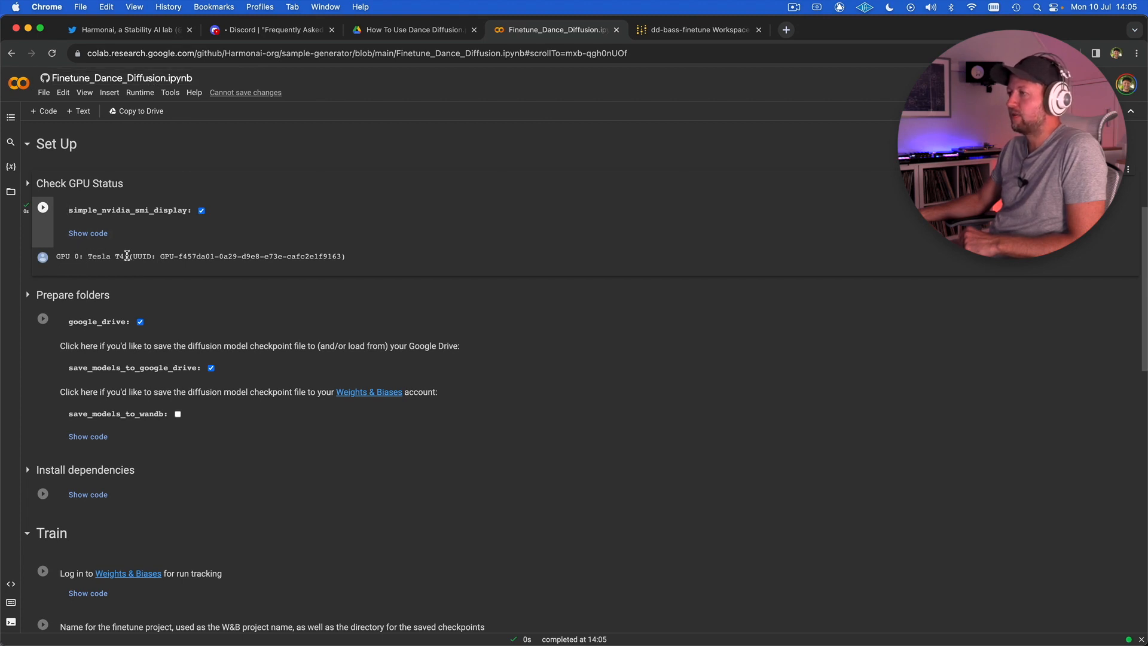
pyautogui.scroll(-3)
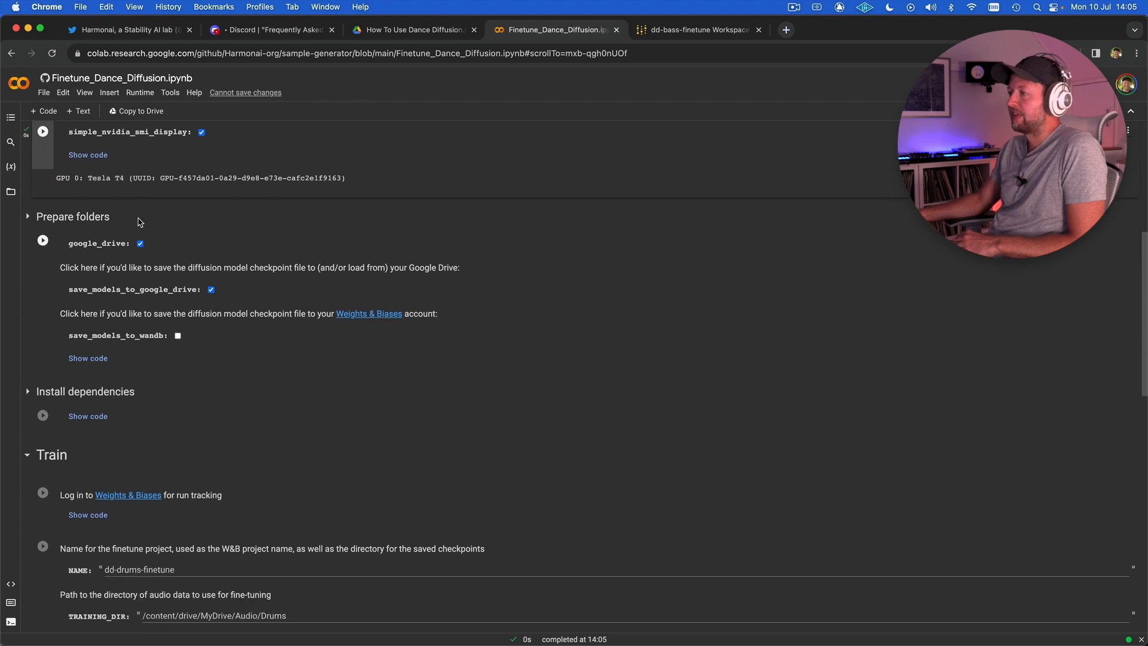
pyautogui.moveTo(43, 242)
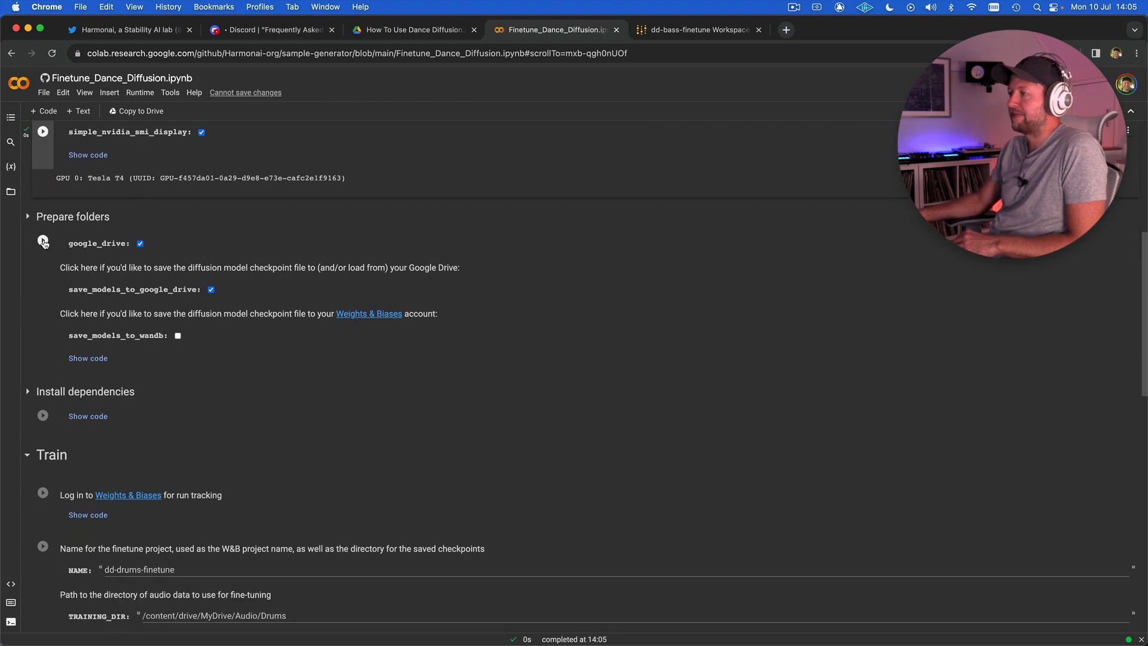
# - Run Prepare folders and allow Google Drive access to mount it at /content/drive
pyautogui.click(43, 239)
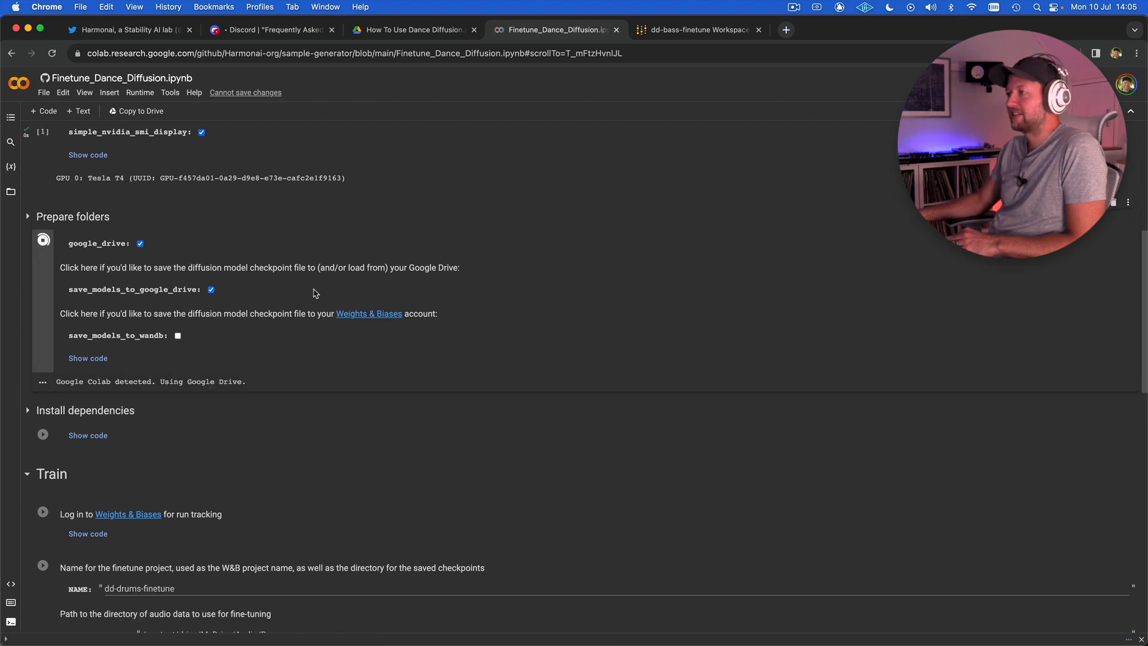
pyautogui.click(43, 239)
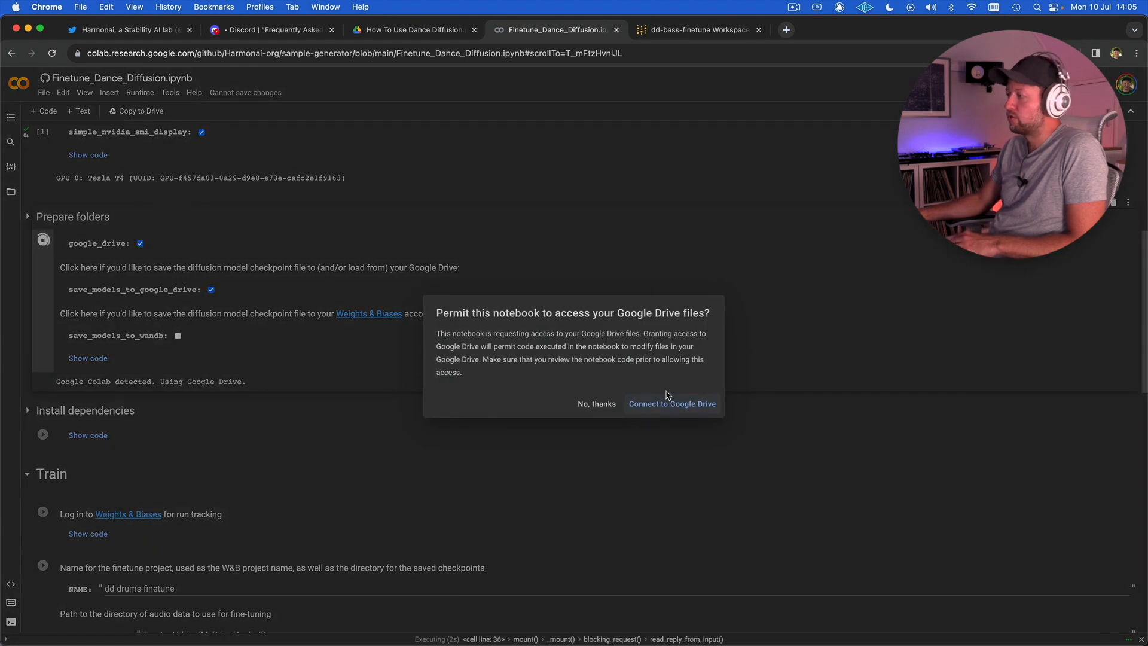
pyautogui.click(671, 404)
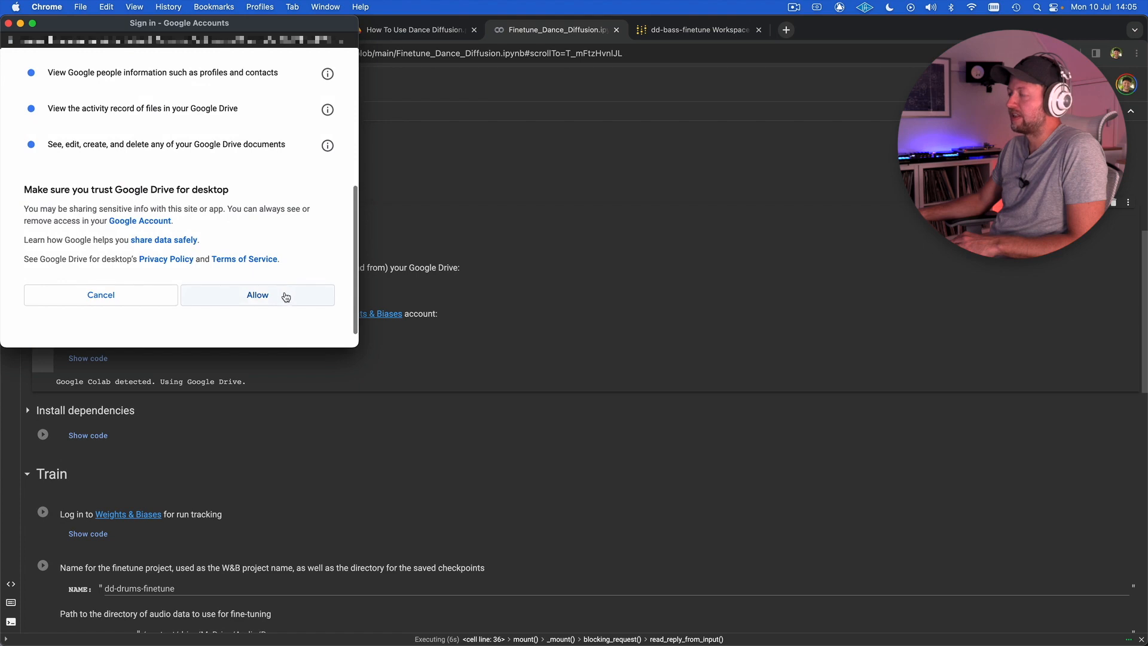
pyautogui.click(257, 294)
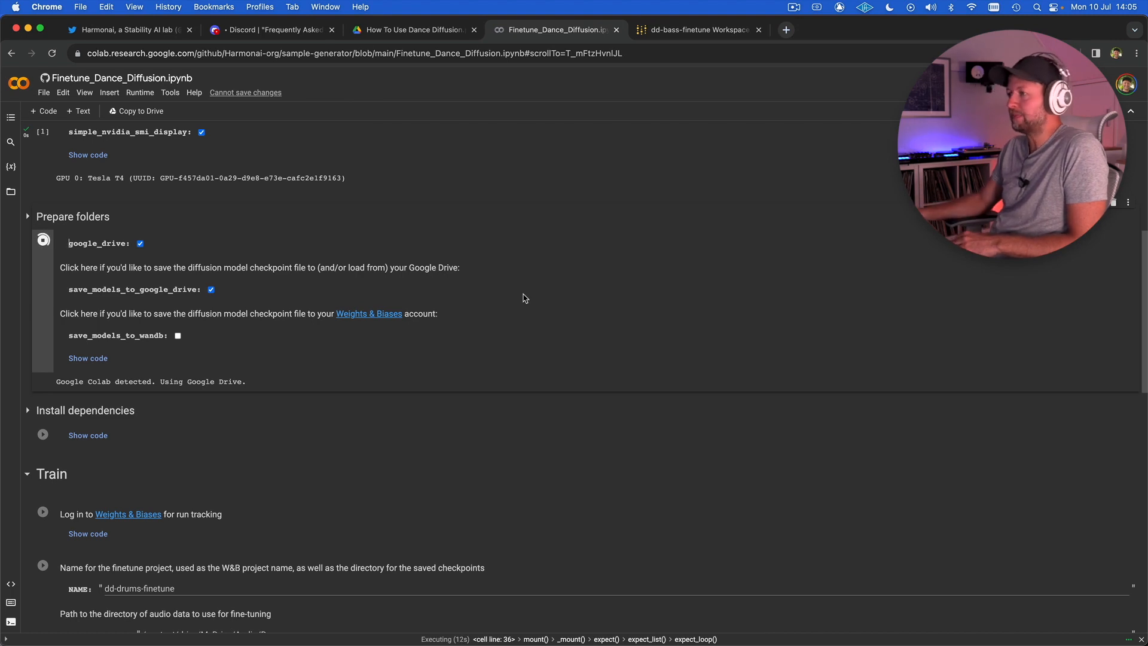
pyautogui.scroll(-3)
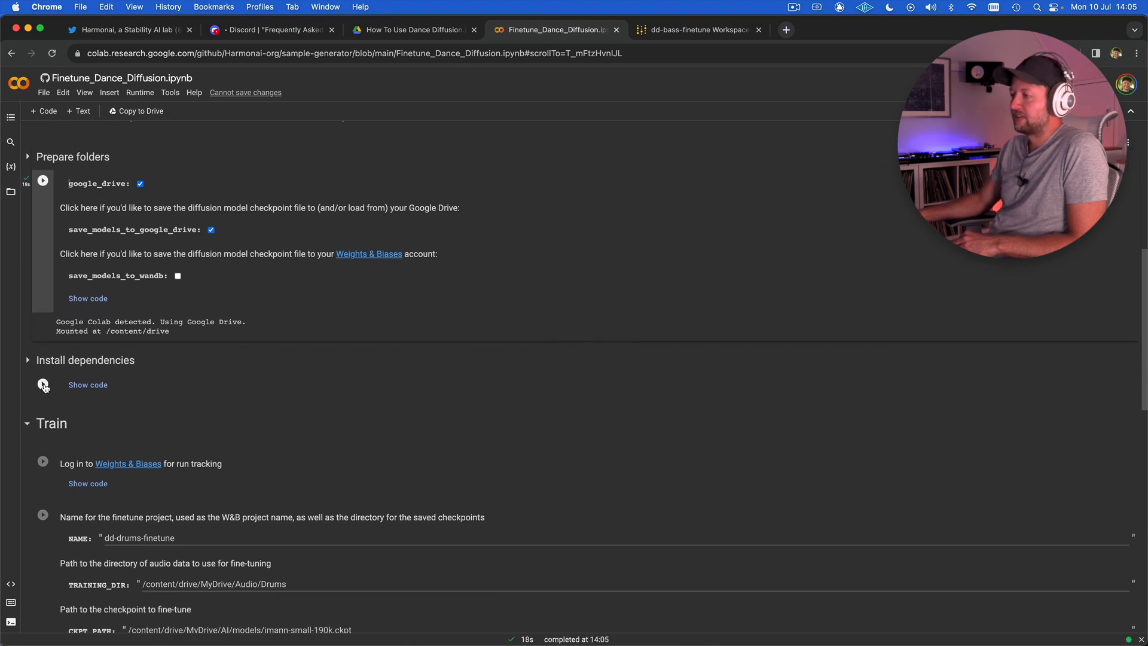
# - Run the Install dependencies cell to clone sample-generator and install packages
pyautogui.click(43, 384)
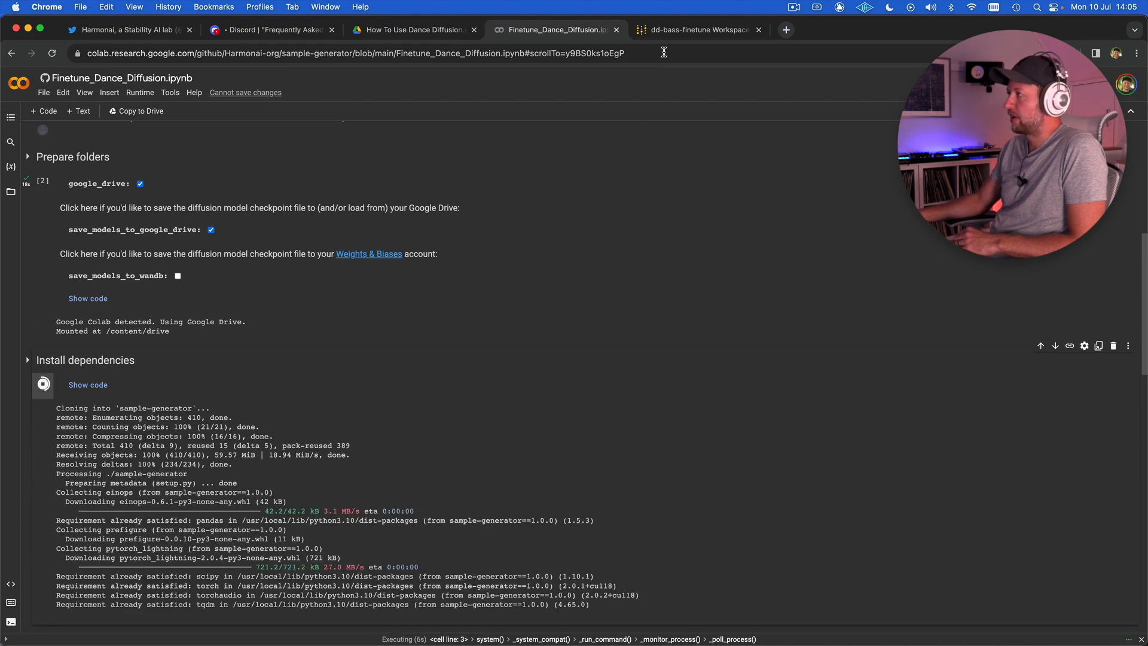
# - Switch to the dd-bass-finetune W&B tab and scroll through the six runs' epoch charts
pyautogui.click(696, 30)
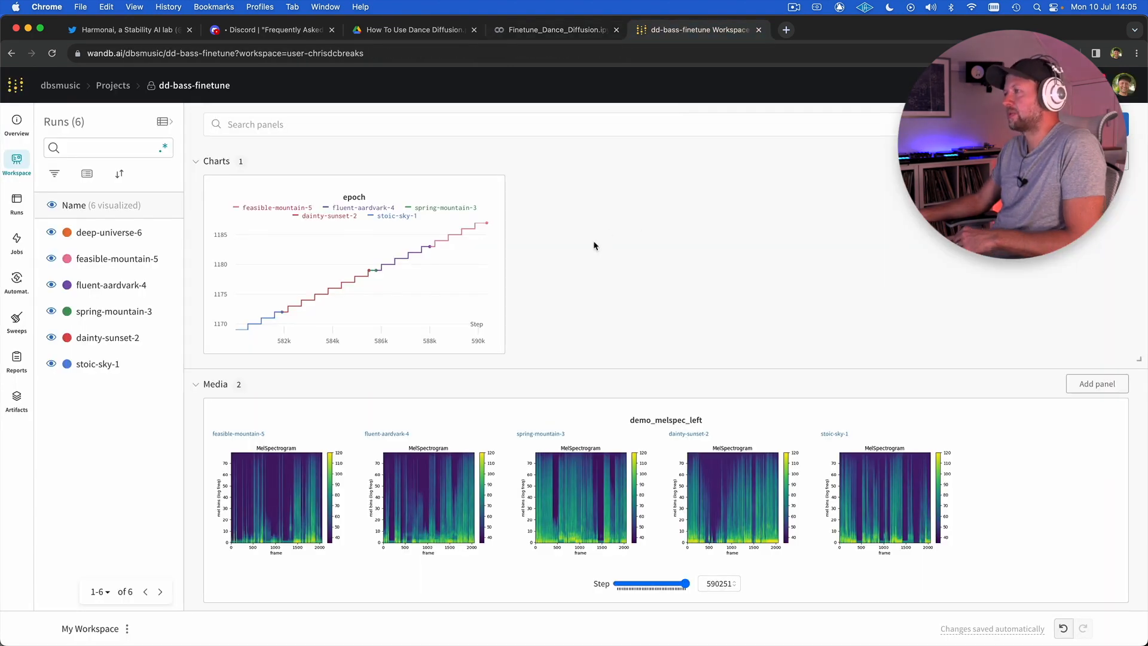
pyautogui.scroll(-3)
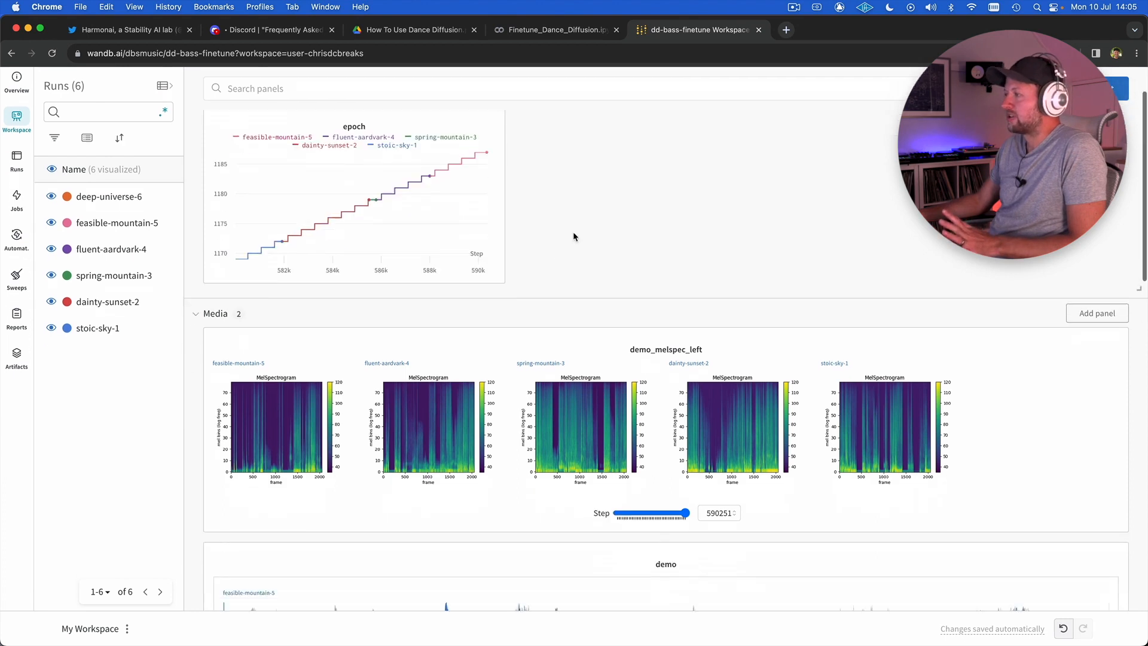
pyautogui.scroll(-3)
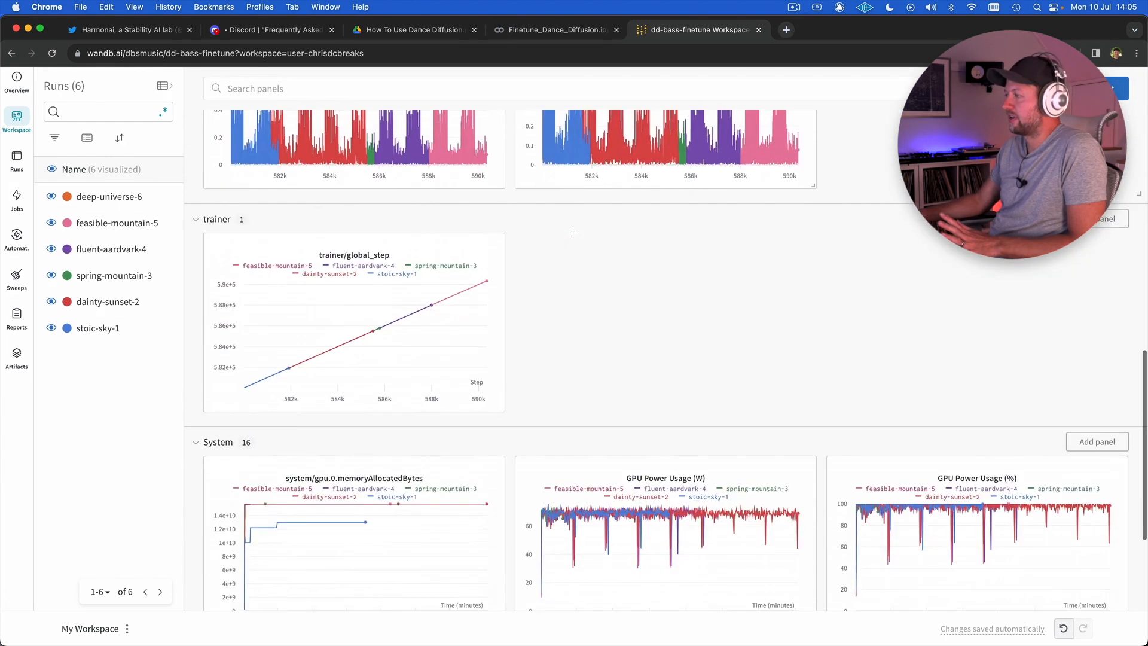
pyautogui.scroll(-3)
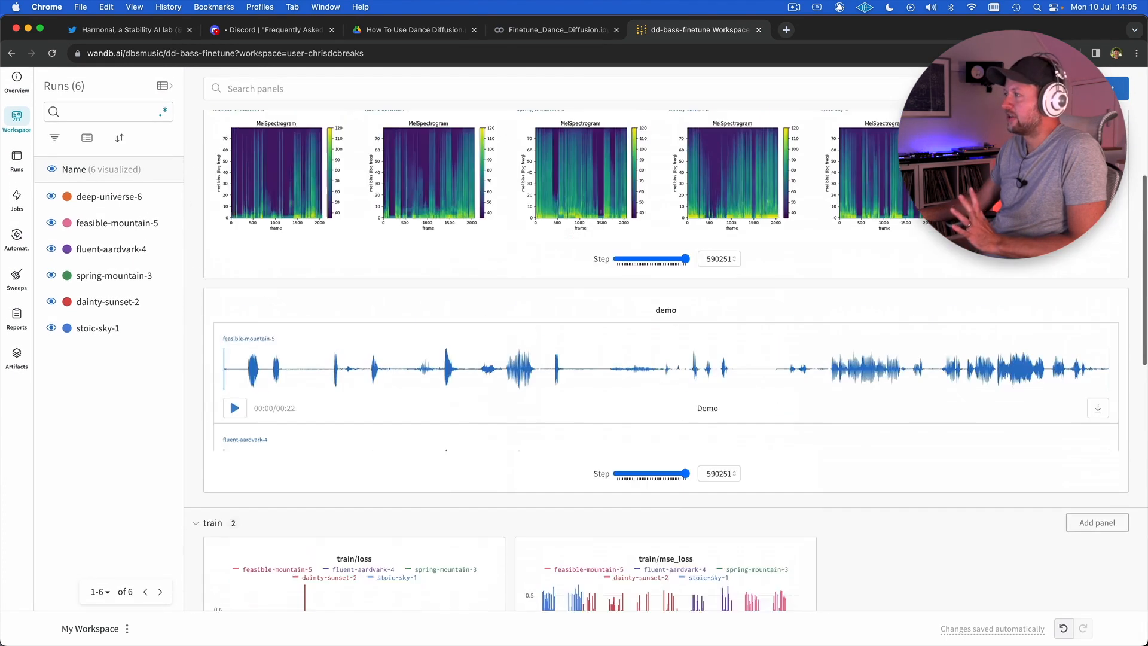
pyautogui.scroll(3)
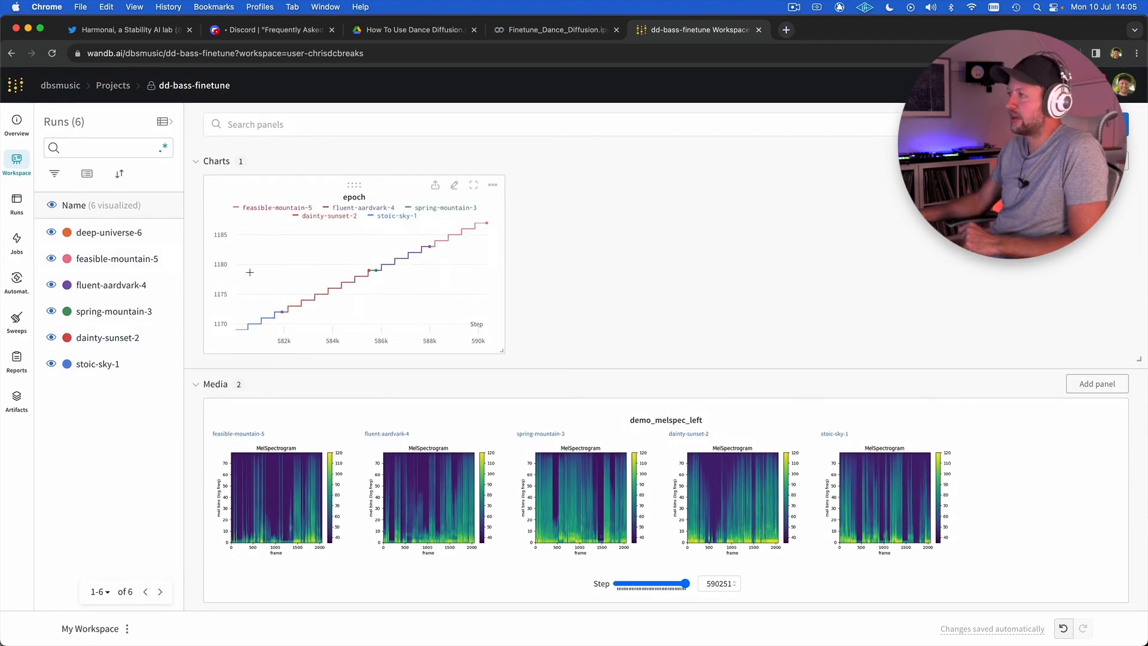
pyautogui.moveTo(268, 319)
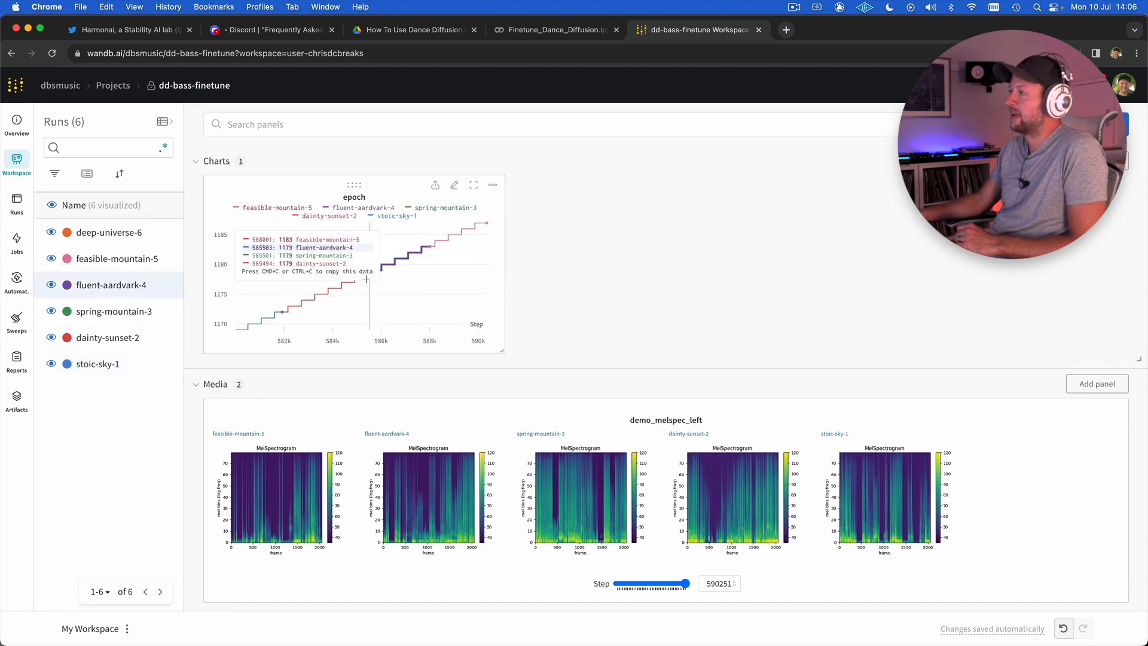
pyautogui.moveTo(396, 264)
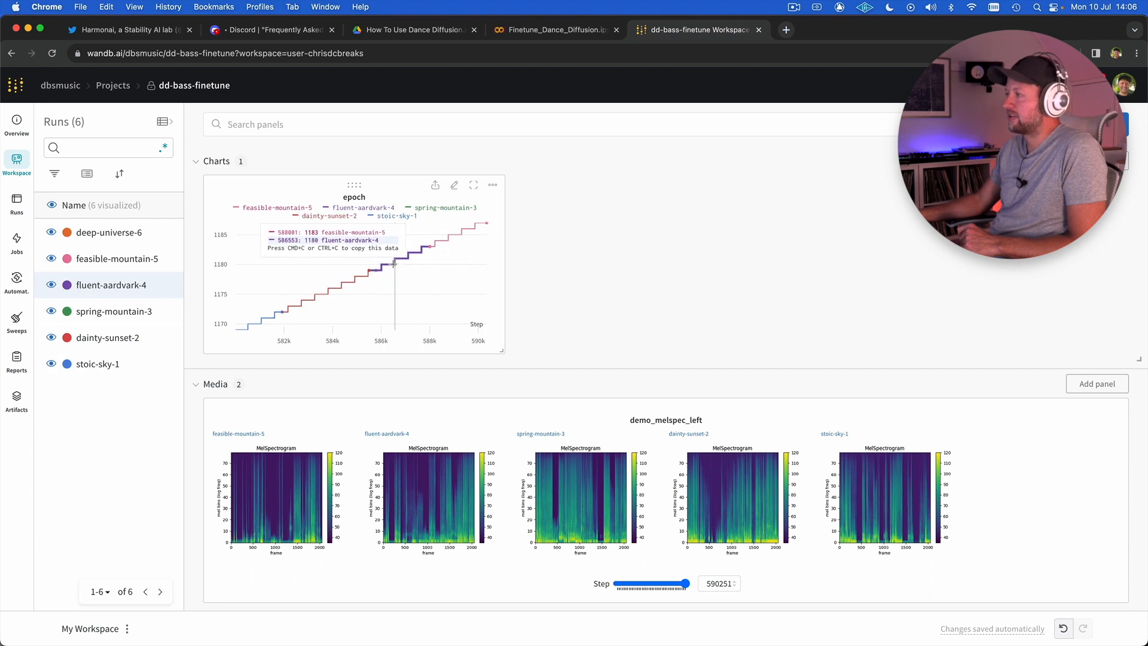
pyautogui.moveTo(427, 280)
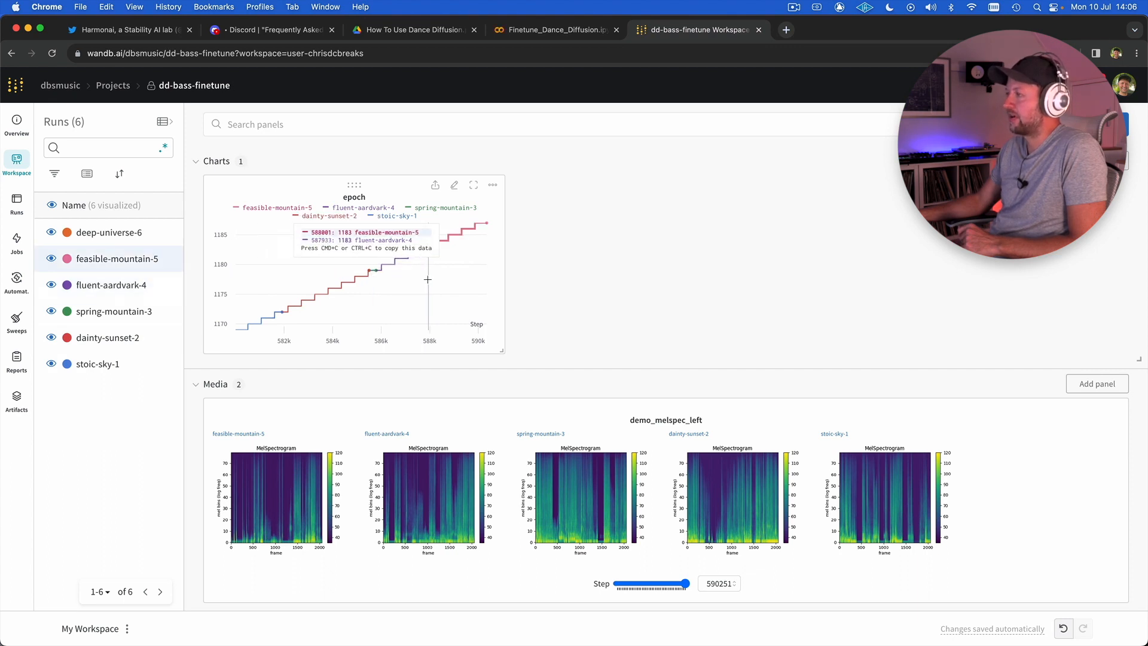
pyautogui.moveTo(408, 299)
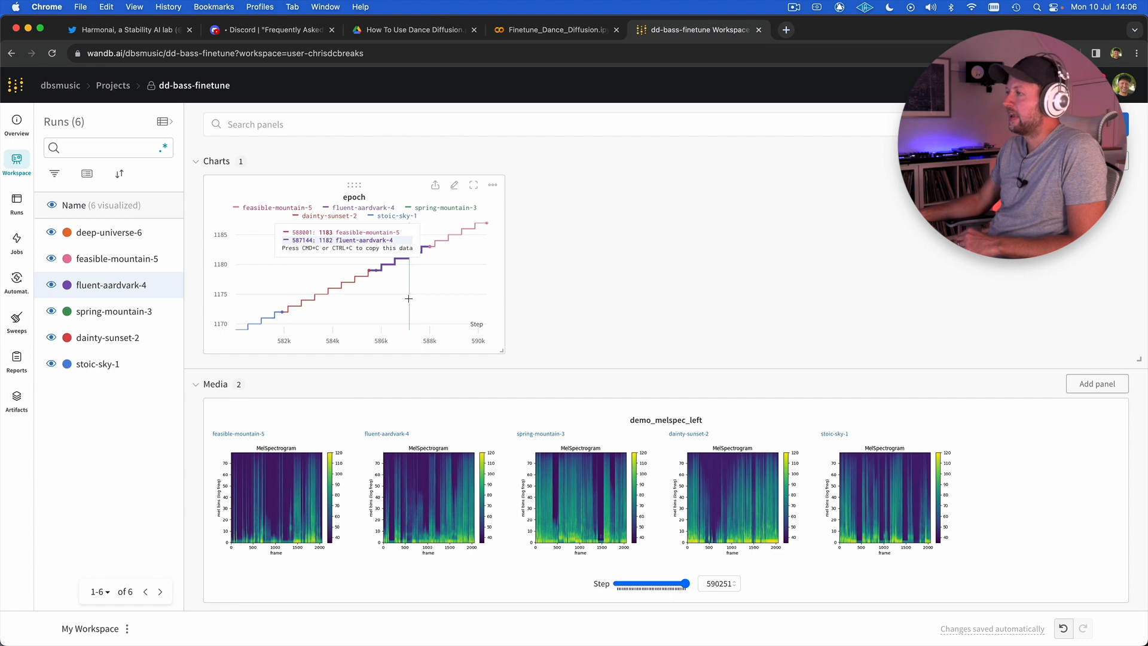
pyautogui.moveTo(408, 295)
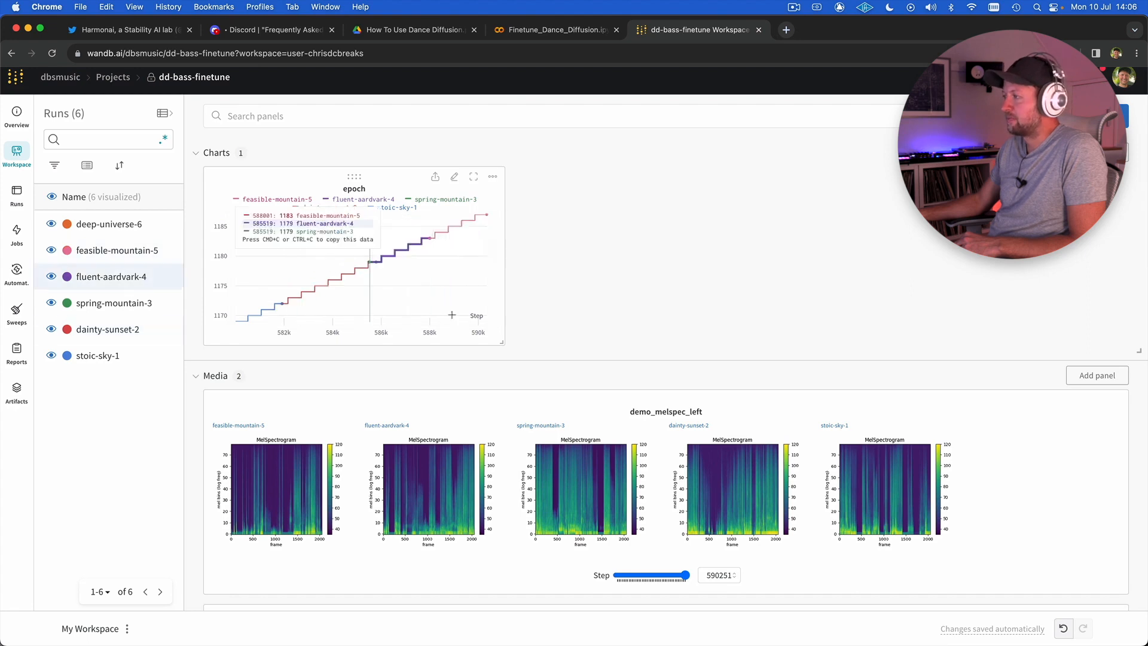
pyautogui.moveTo(477, 315)
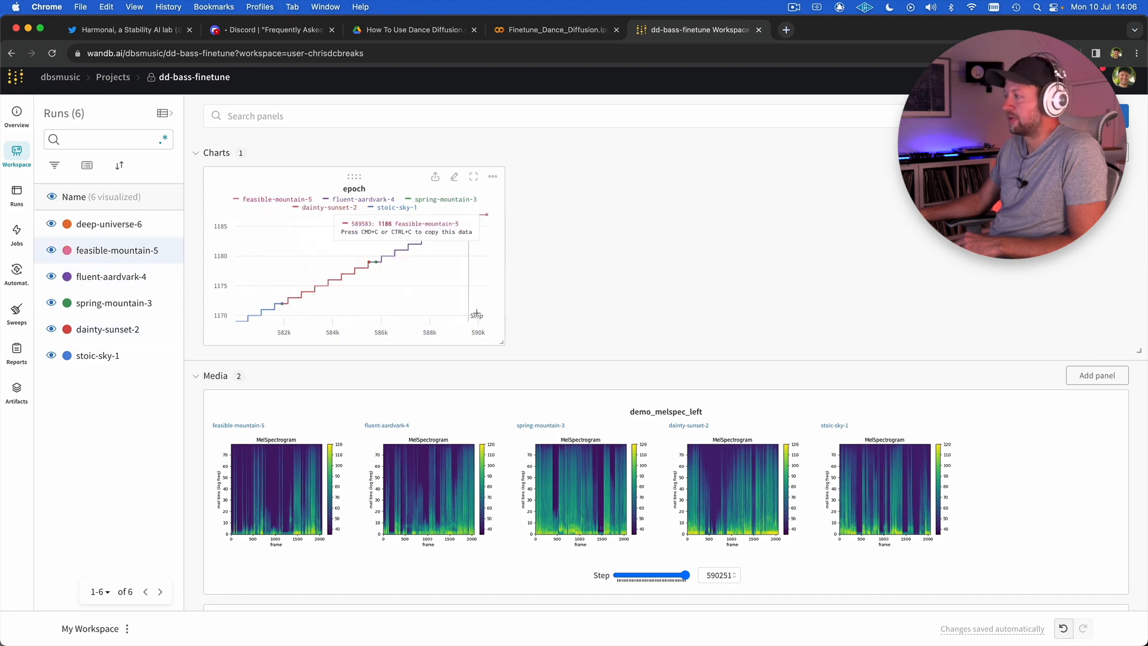
pyautogui.moveTo(310, 326)
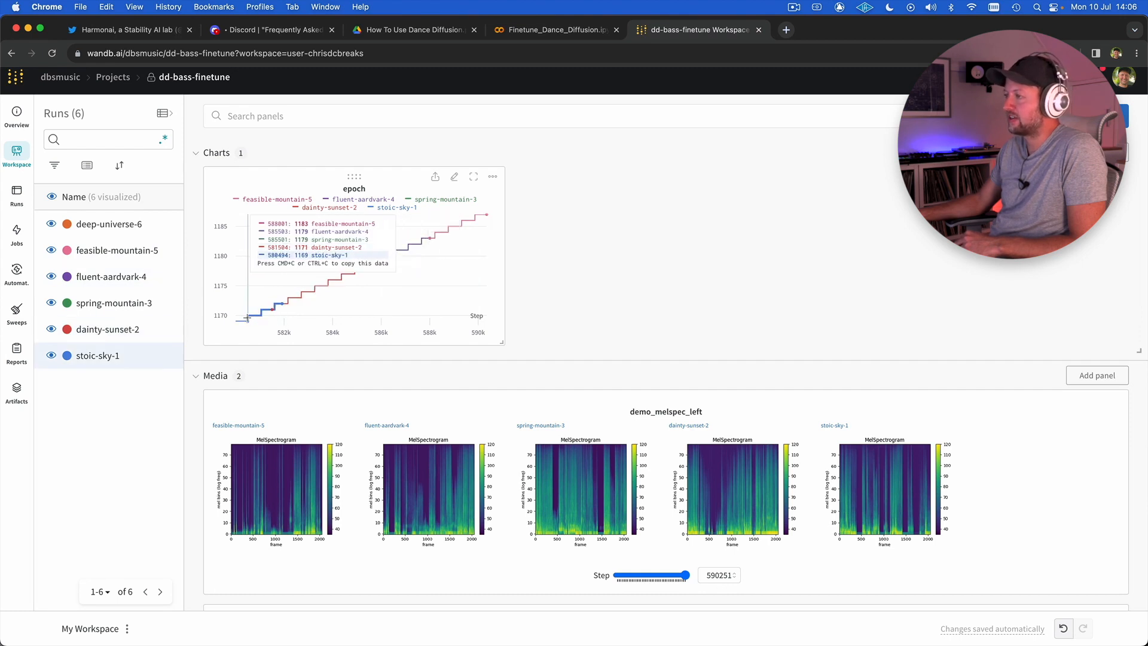
pyautogui.moveTo(281, 316)
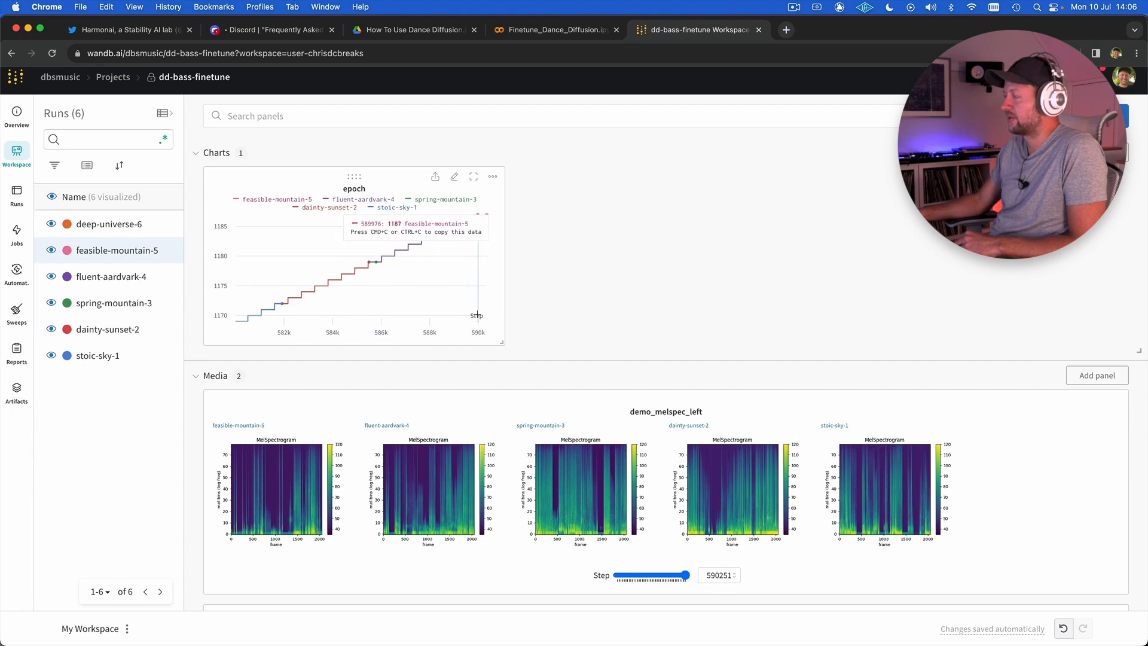
pyautogui.moveTo(473, 307)
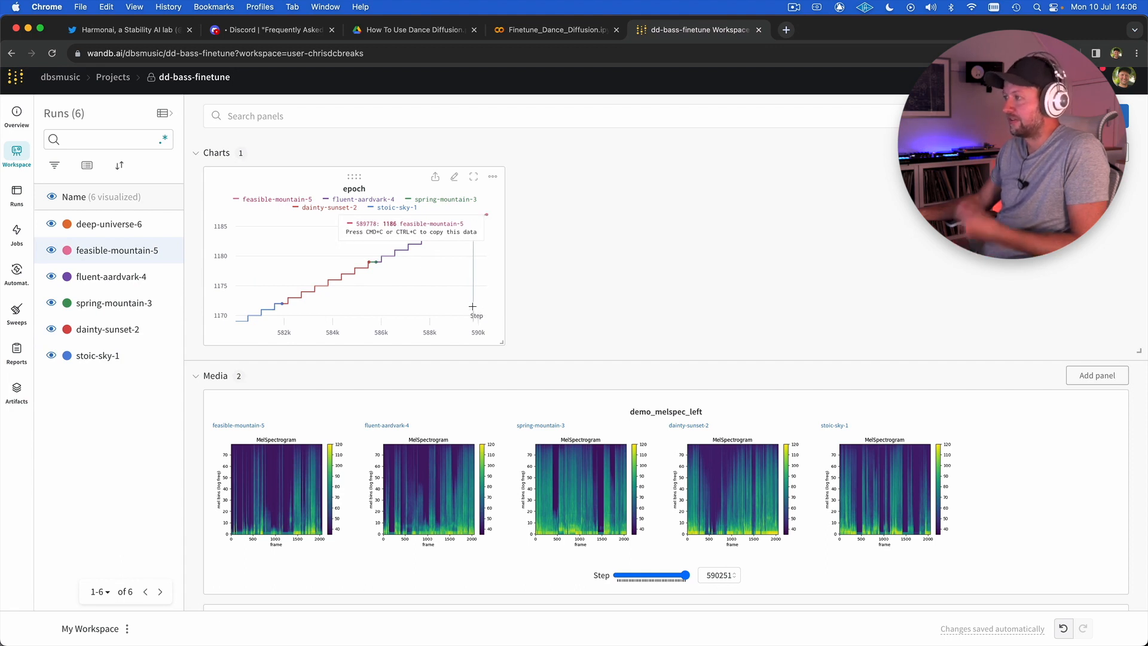
# - Scroll to the demo media panel, then play and pause the spring-mountain-3 clip
pyautogui.scroll(-3)
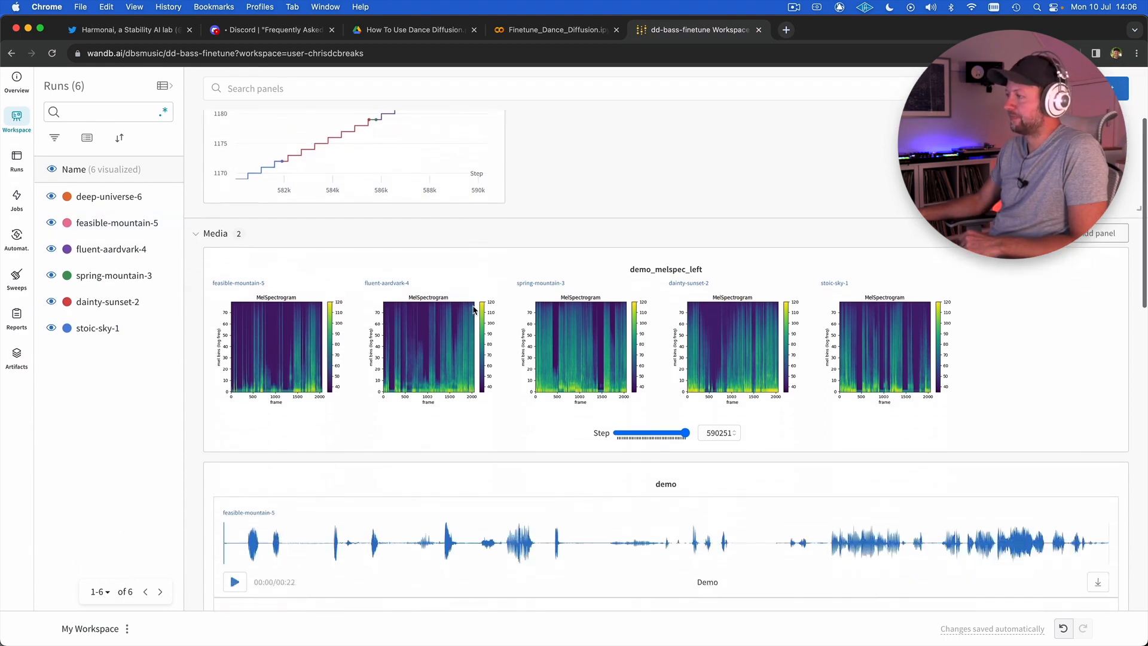
pyautogui.scroll(-3)
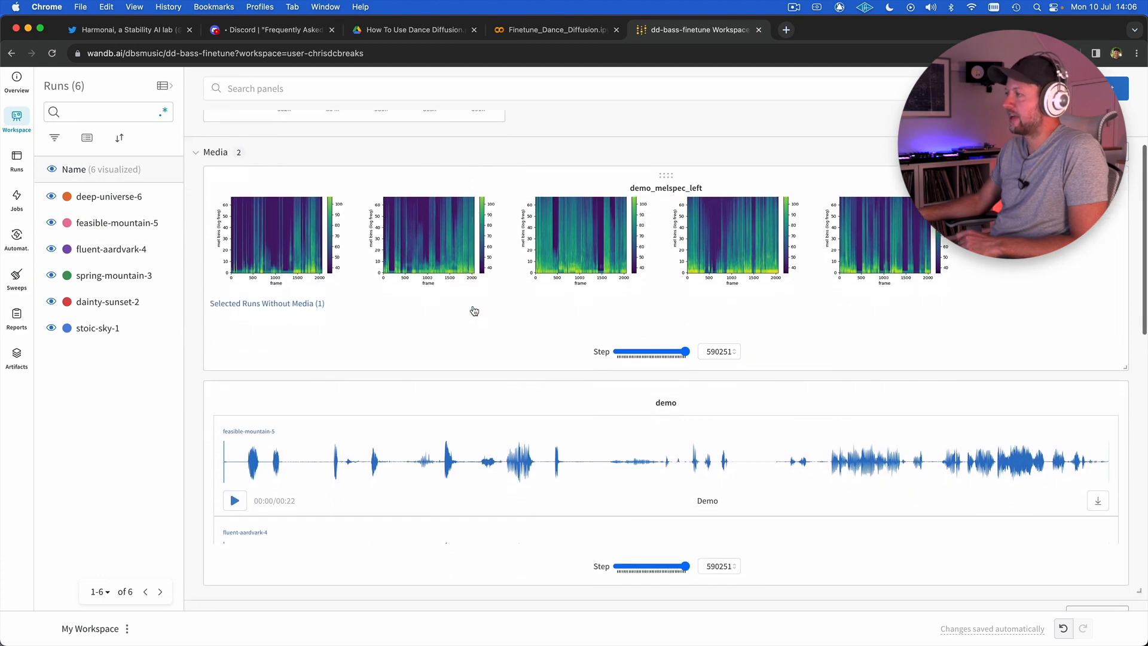
pyautogui.scroll(-3)
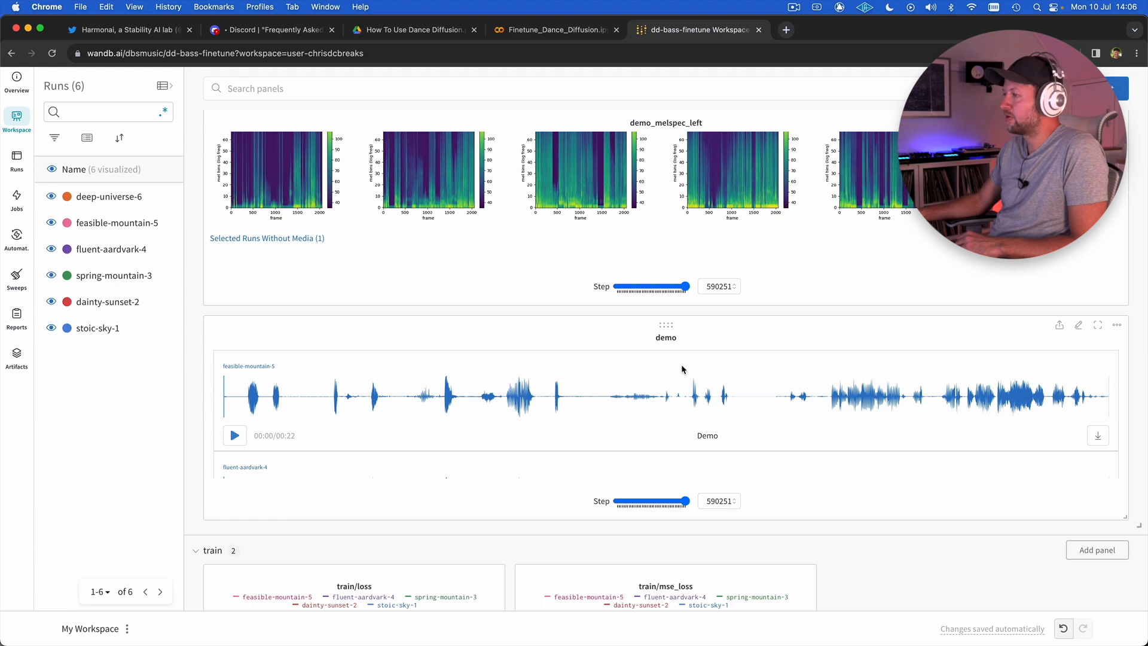
pyautogui.scroll(-3)
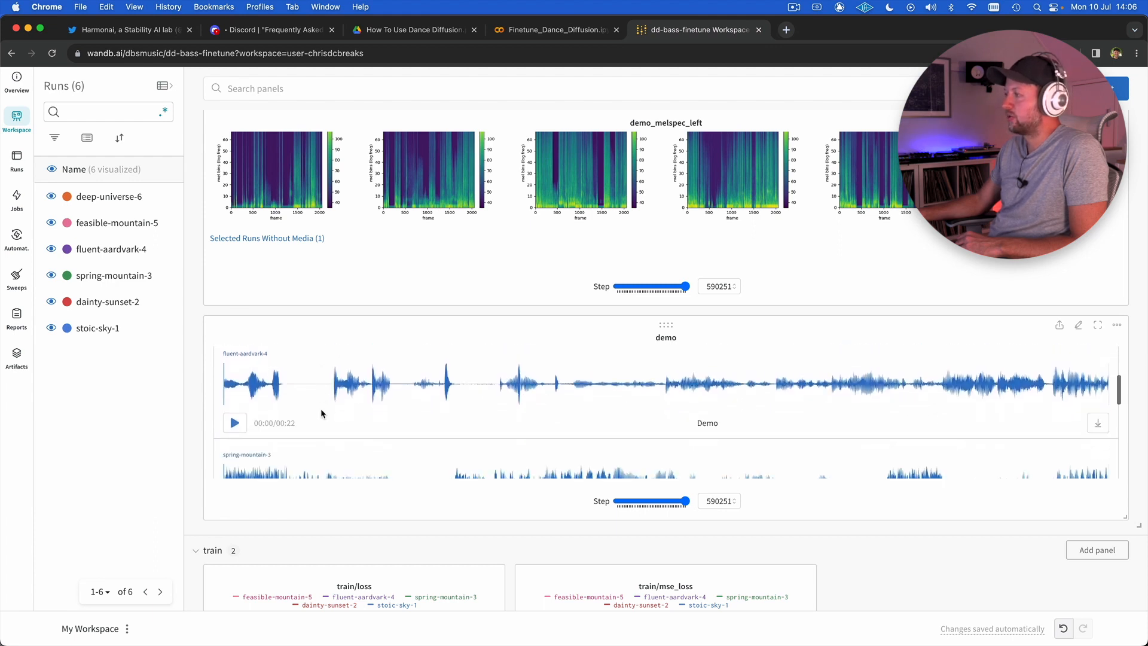
pyautogui.scroll(-3)
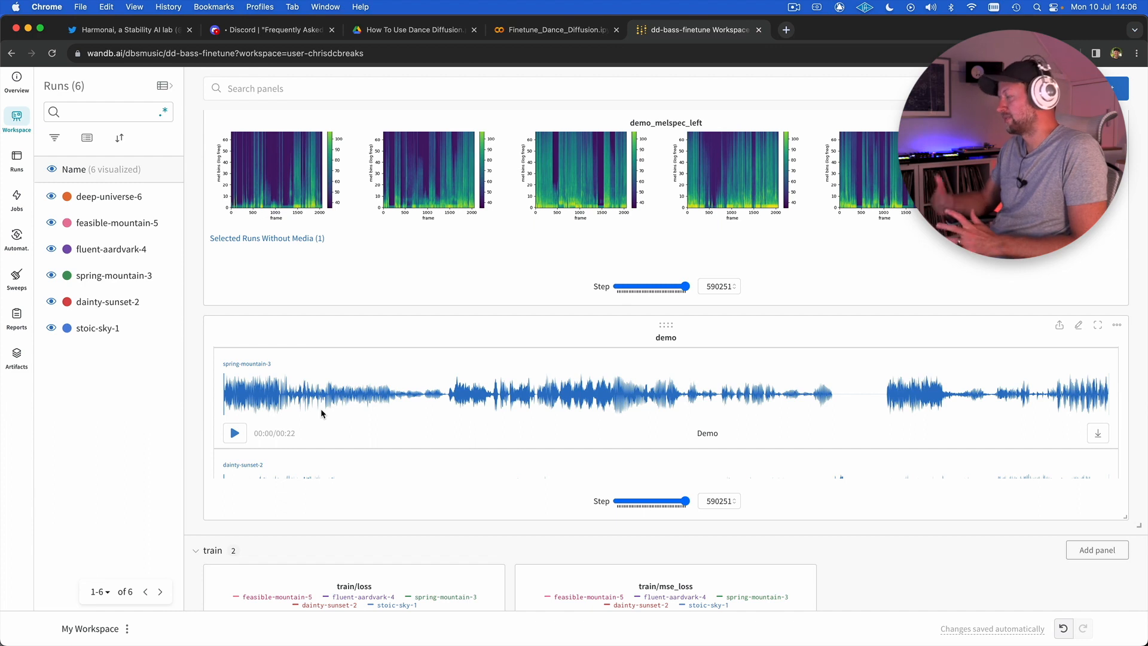
pyautogui.moveTo(314, 408)
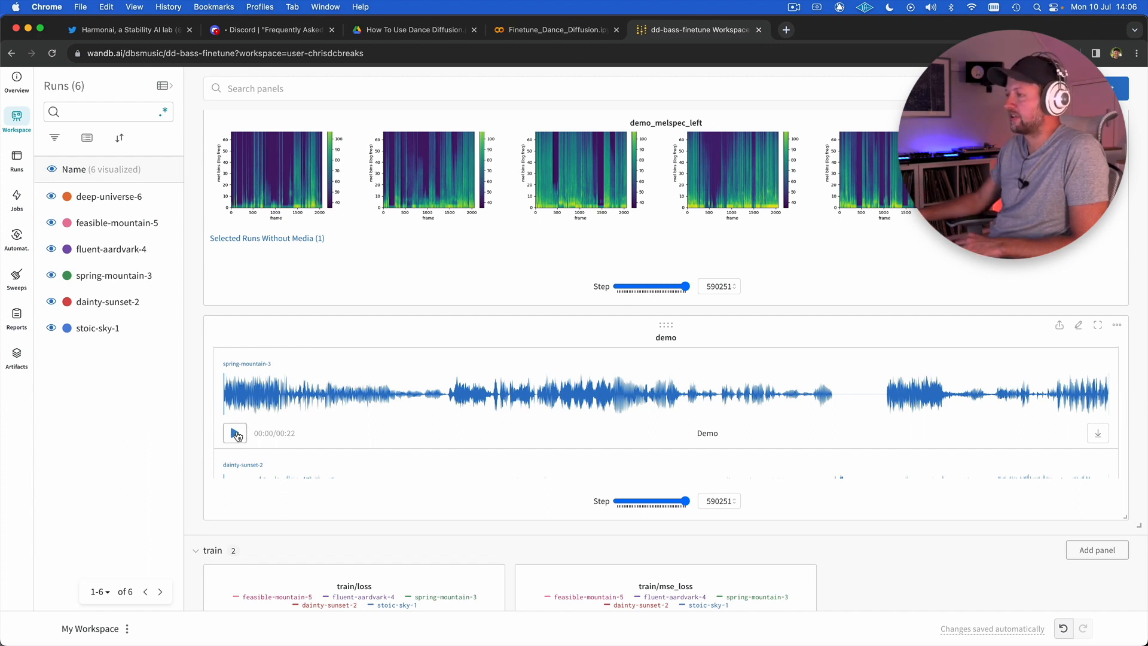
pyautogui.click(234, 433)
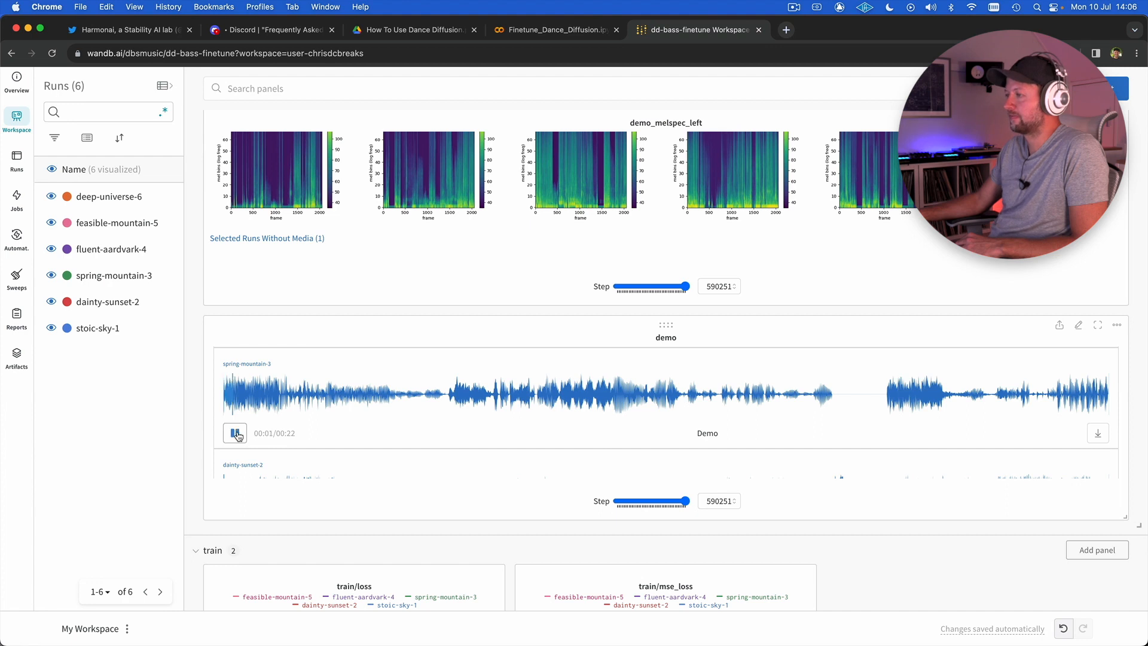
pyautogui.click(234, 433)
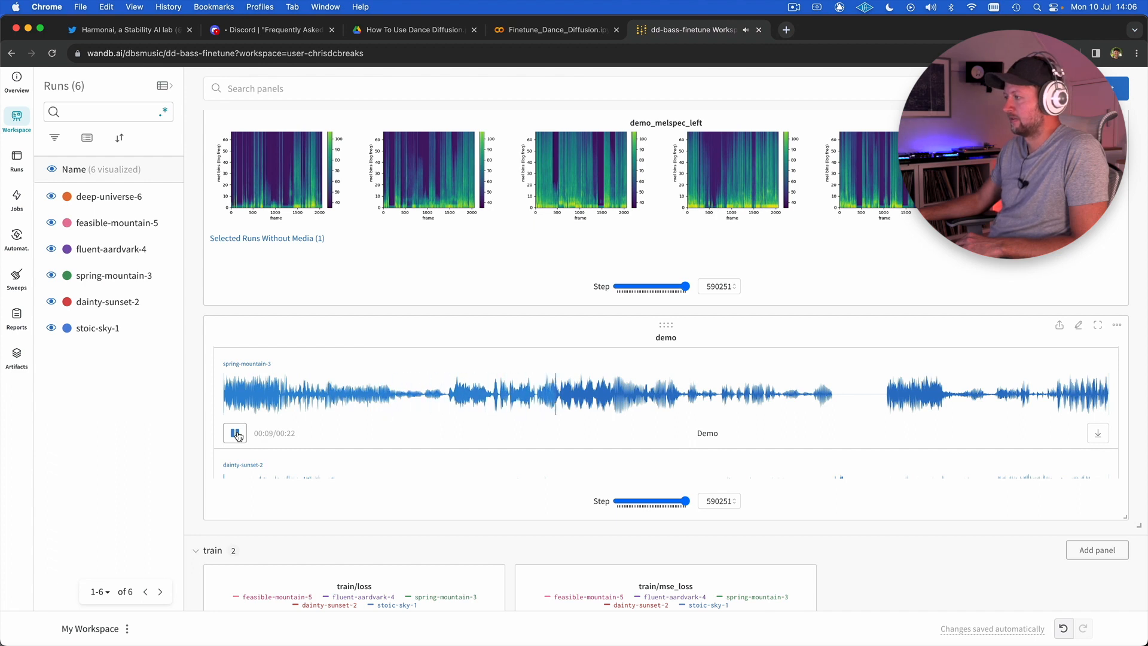
pyautogui.click(235, 433)
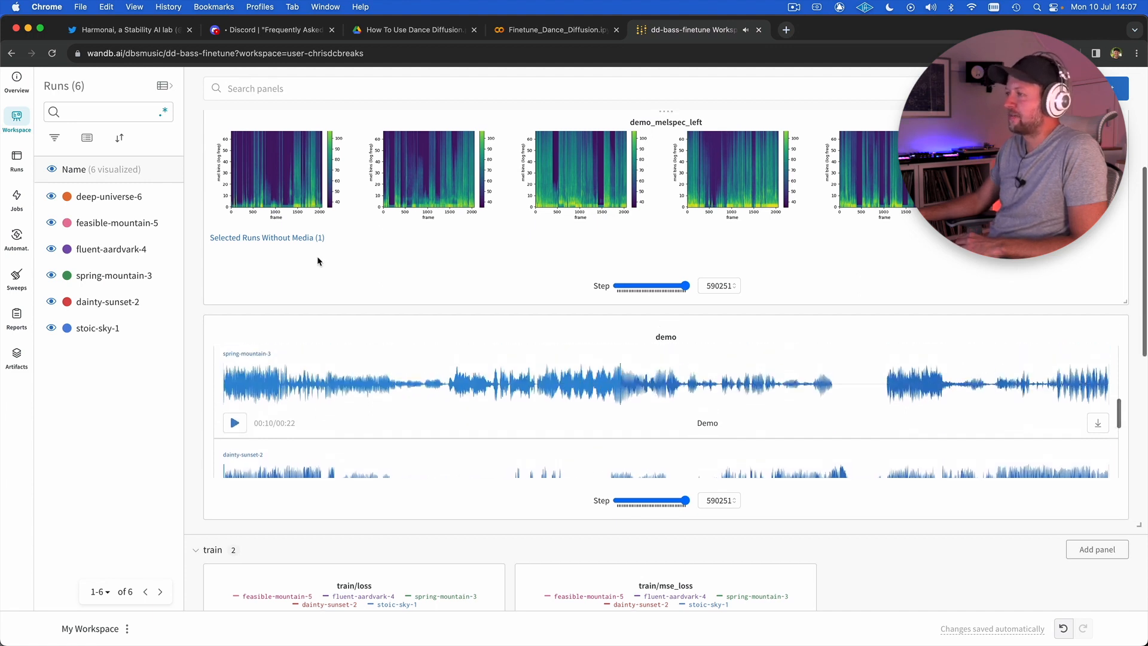
pyautogui.scroll(-3)
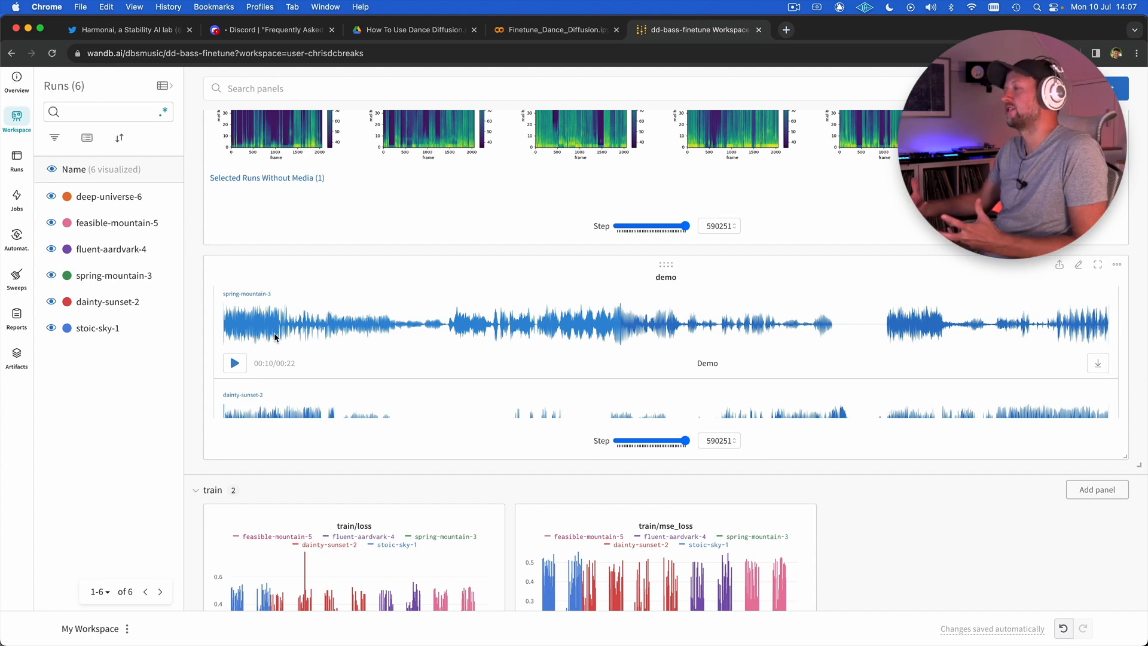
pyautogui.moveTo(245, 329)
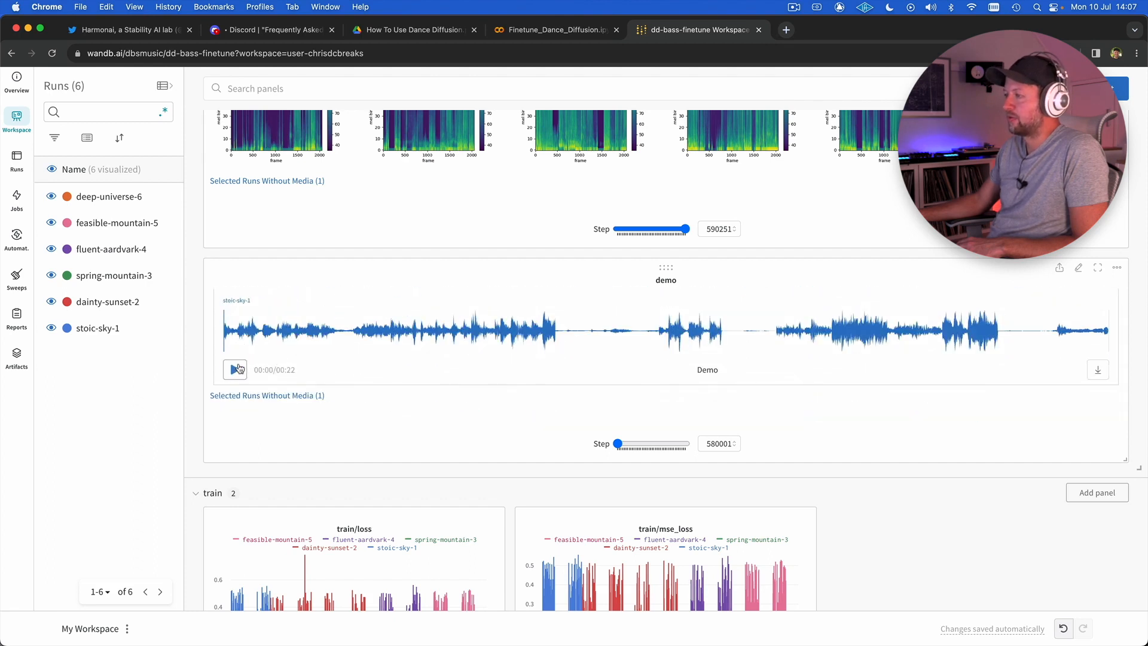
pyautogui.moveTo(236, 373)
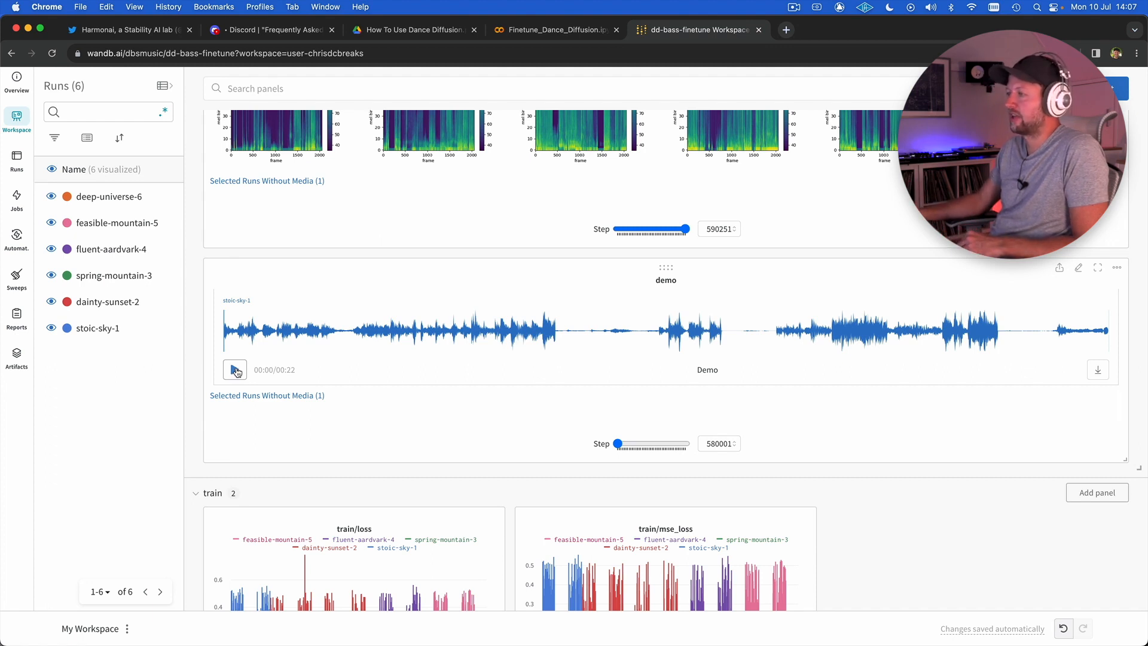
# - Play and pause the stoic-sky-1 step-580001 demo clip, then browse other runs' clips
pyautogui.click(235, 370)
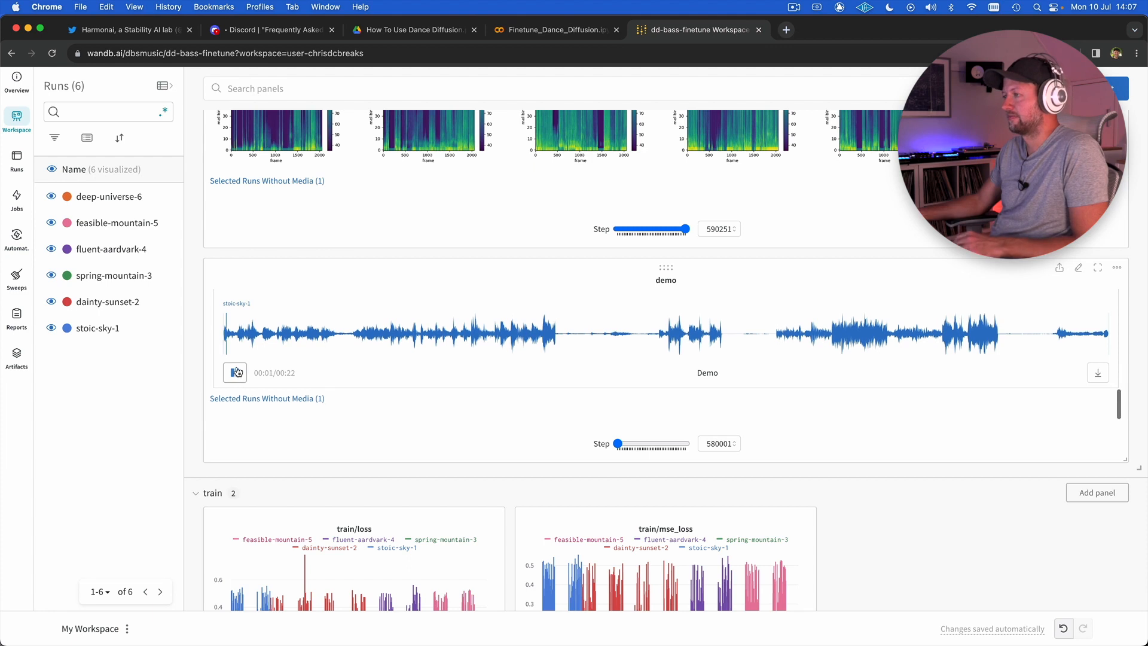
pyautogui.click(235, 372)
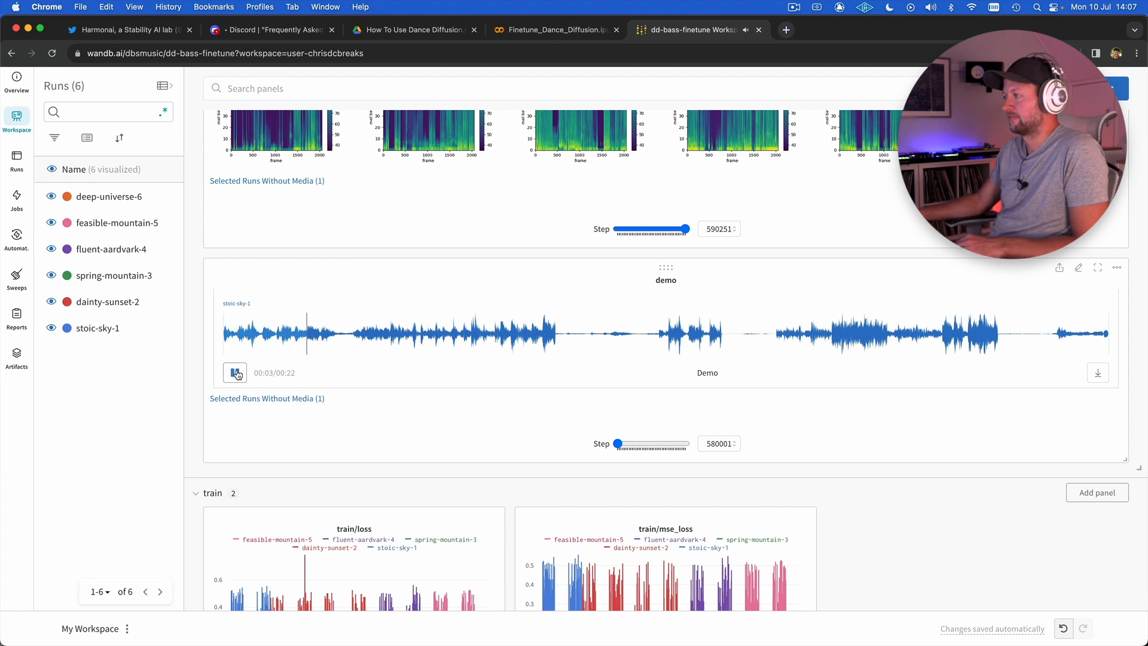
pyautogui.click(235, 372)
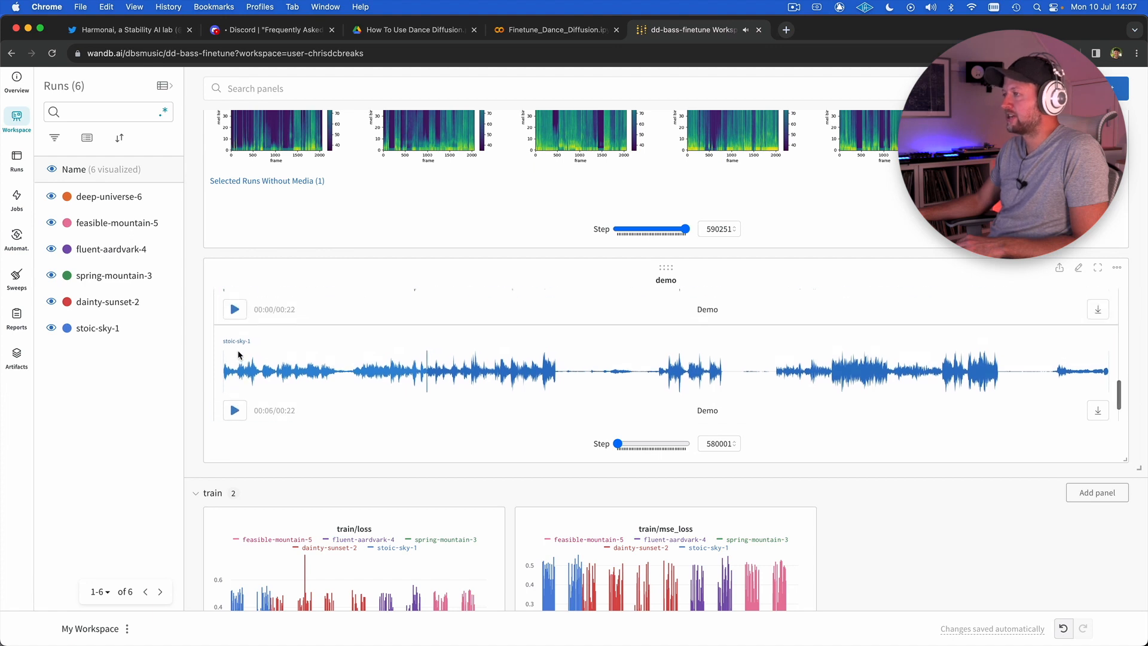
pyautogui.click(235, 308)
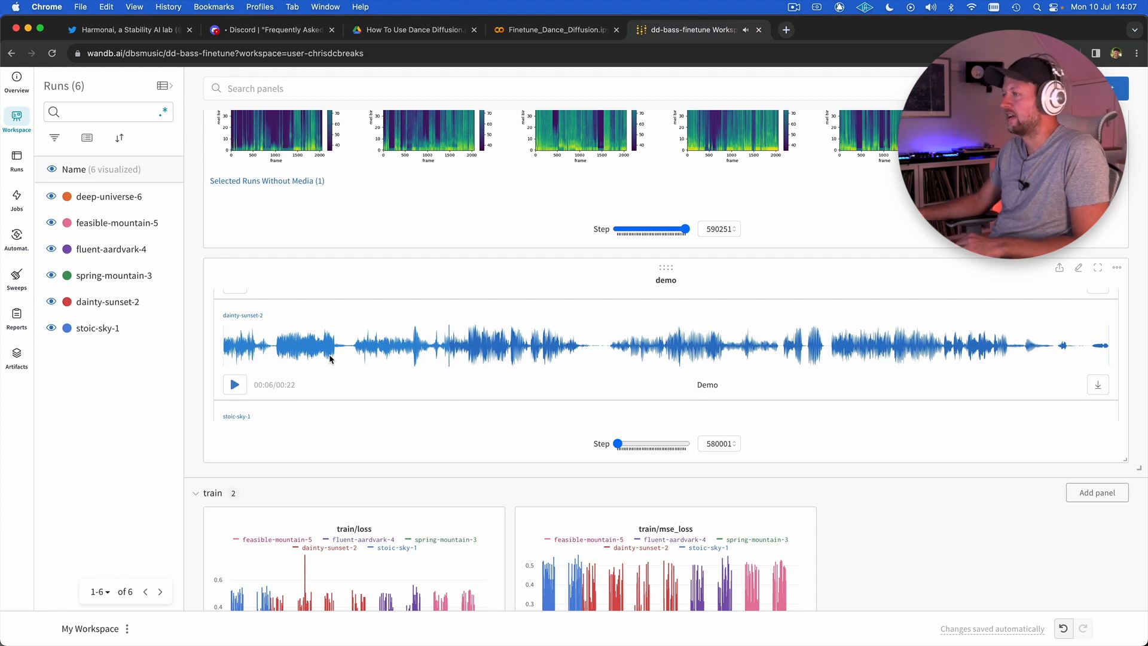
pyautogui.scroll(-3)
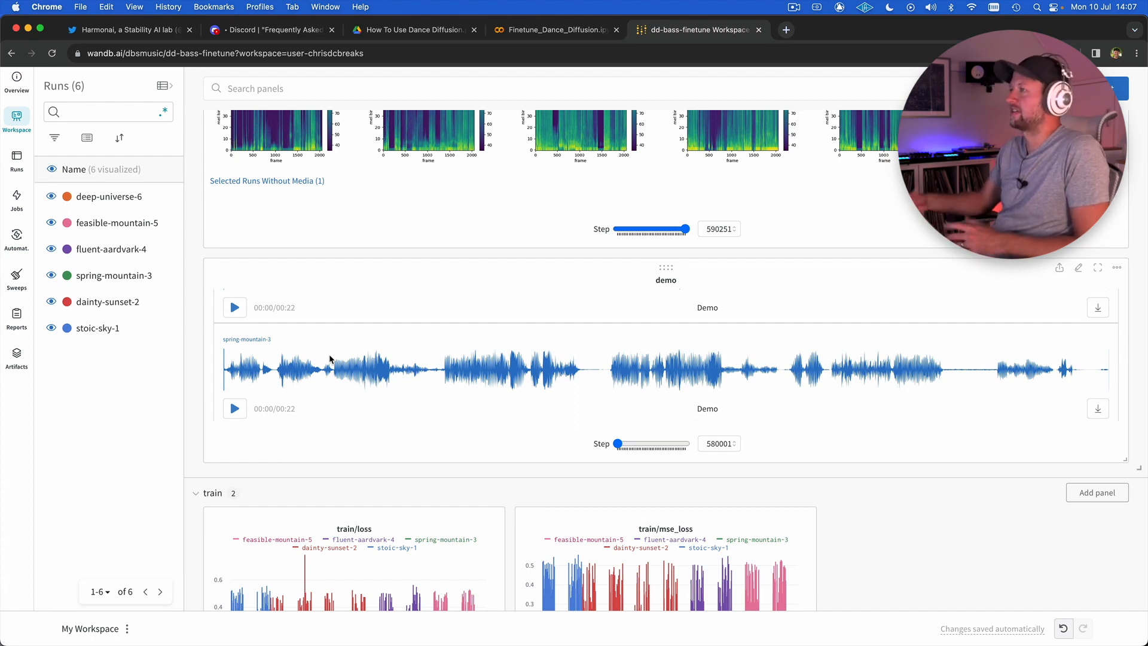
pyautogui.moveTo(408, 338)
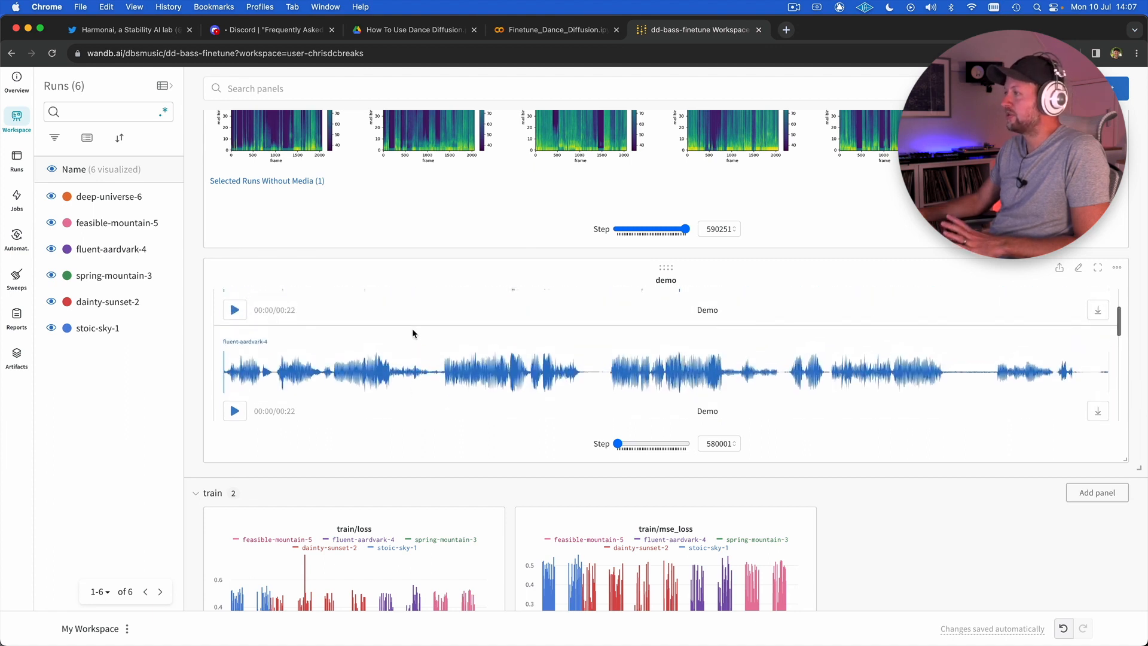
pyautogui.scroll(3)
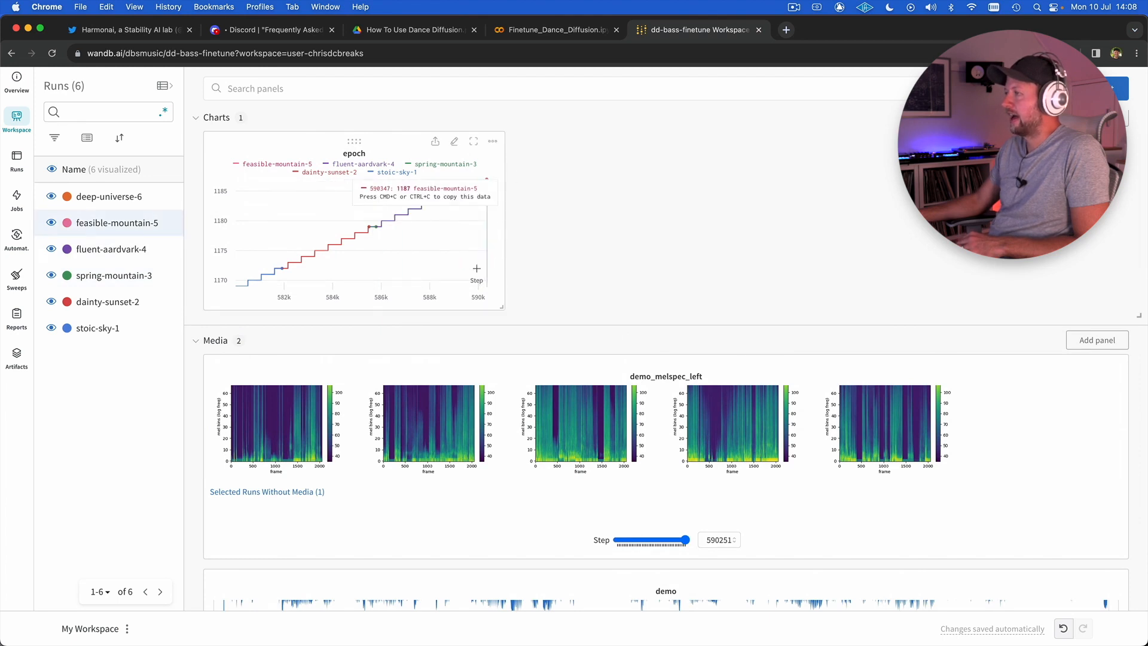
# - Scroll the remaining demo panels, then return to the Finetune_Dance_Diffusion.ipynb tab
pyautogui.scroll(-3)
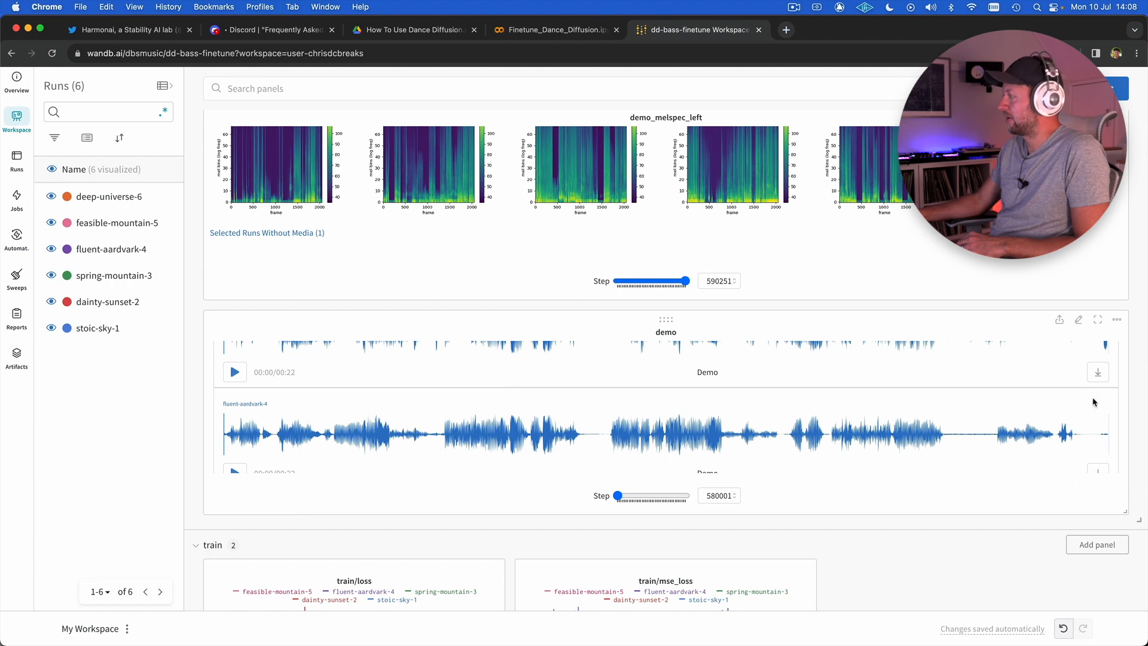
pyautogui.moveTo(833, 382)
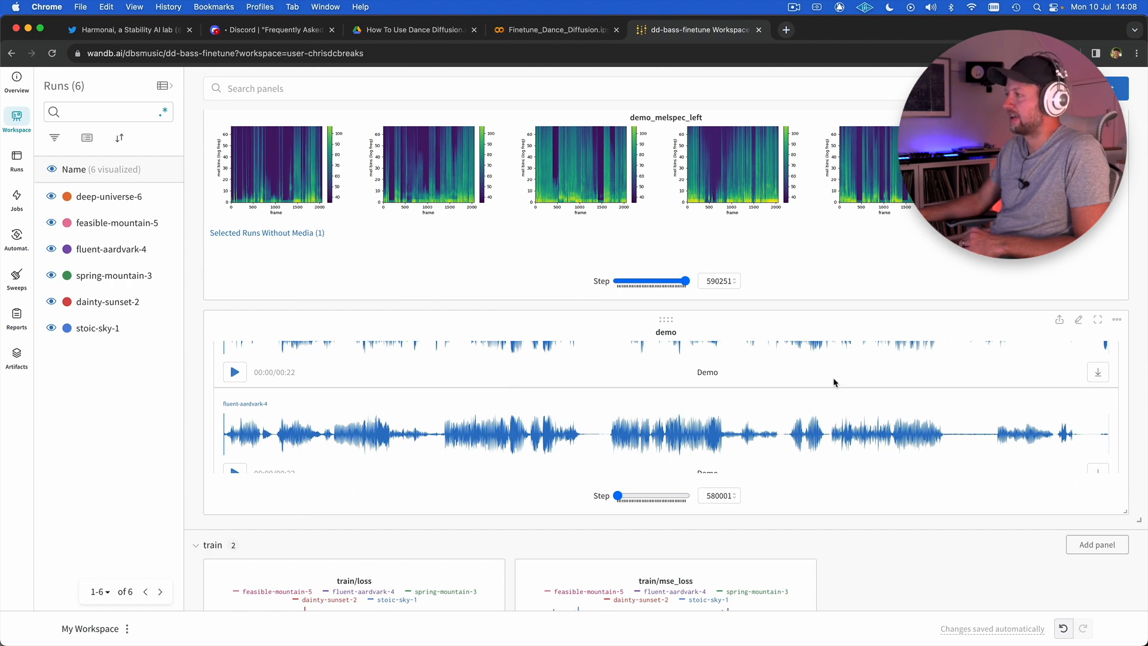
pyautogui.moveTo(719, 379)
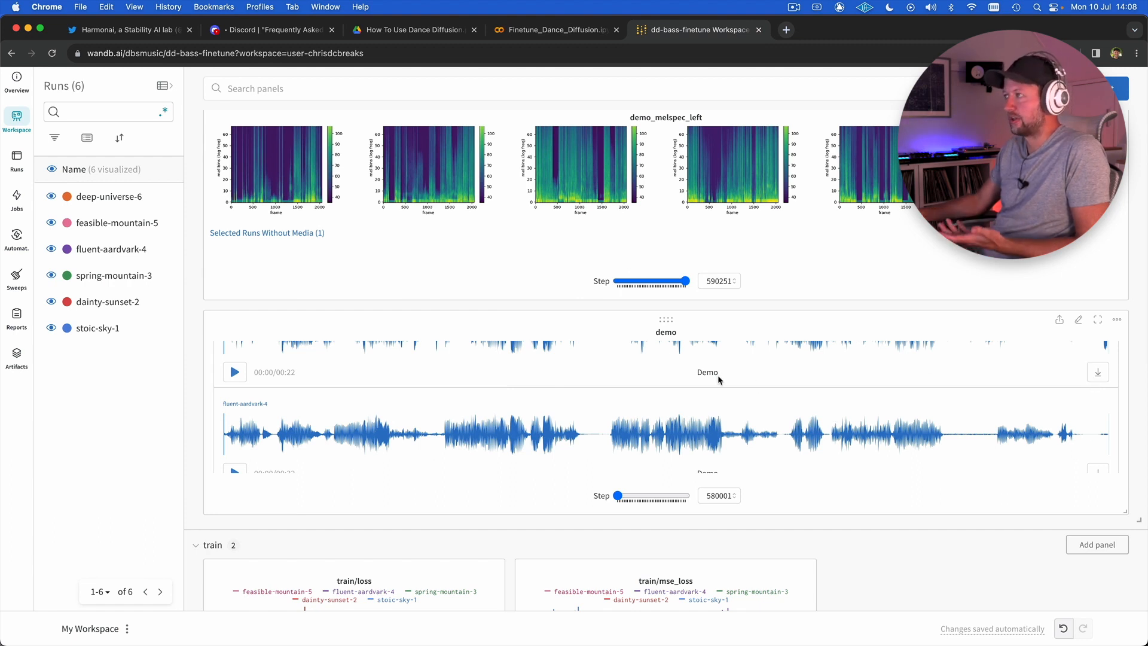
pyautogui.click(553, 29)
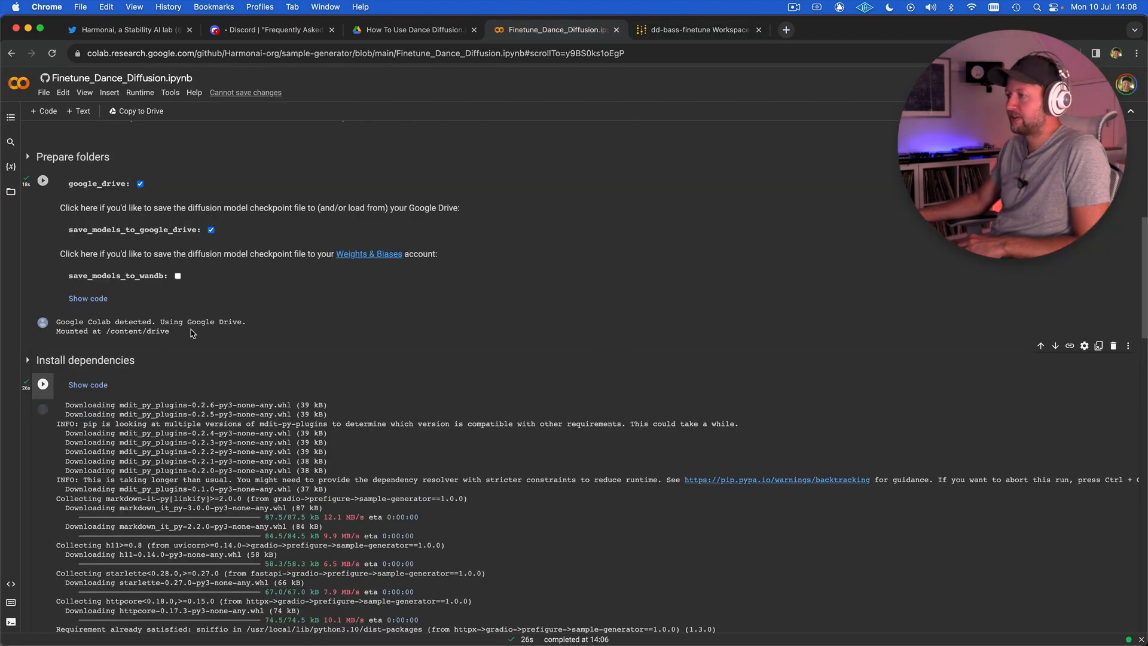
# - Scroll to Train and run the 'Log in to Weights & Biases' cell
pyautogui.scroll(-3)
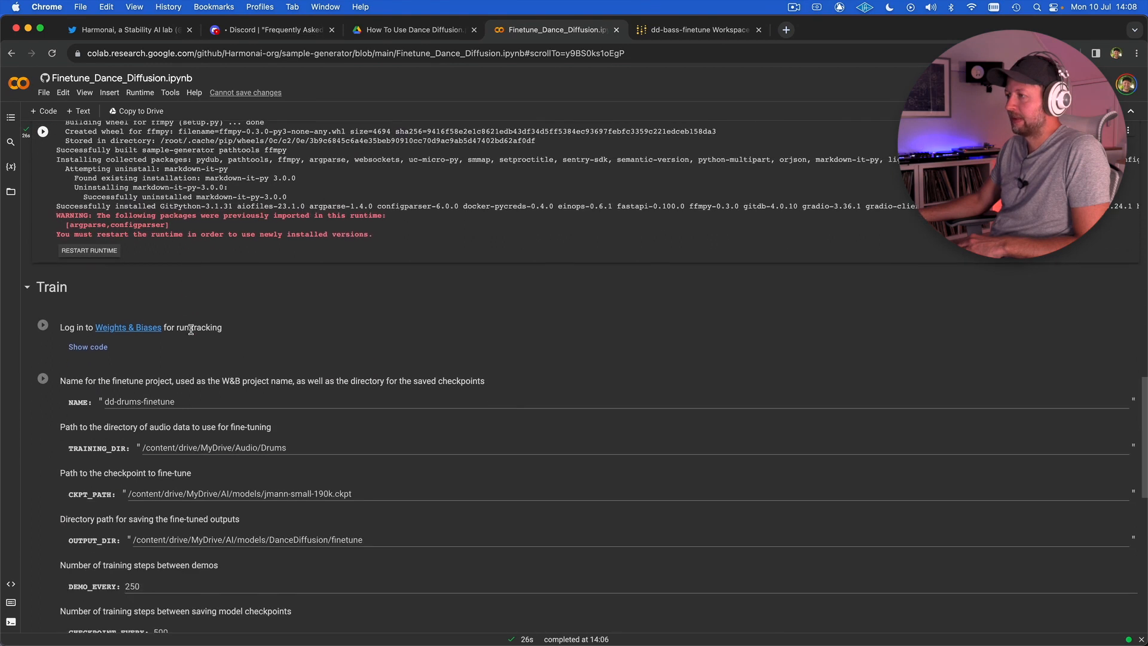
pyautogui.click(43, 326)
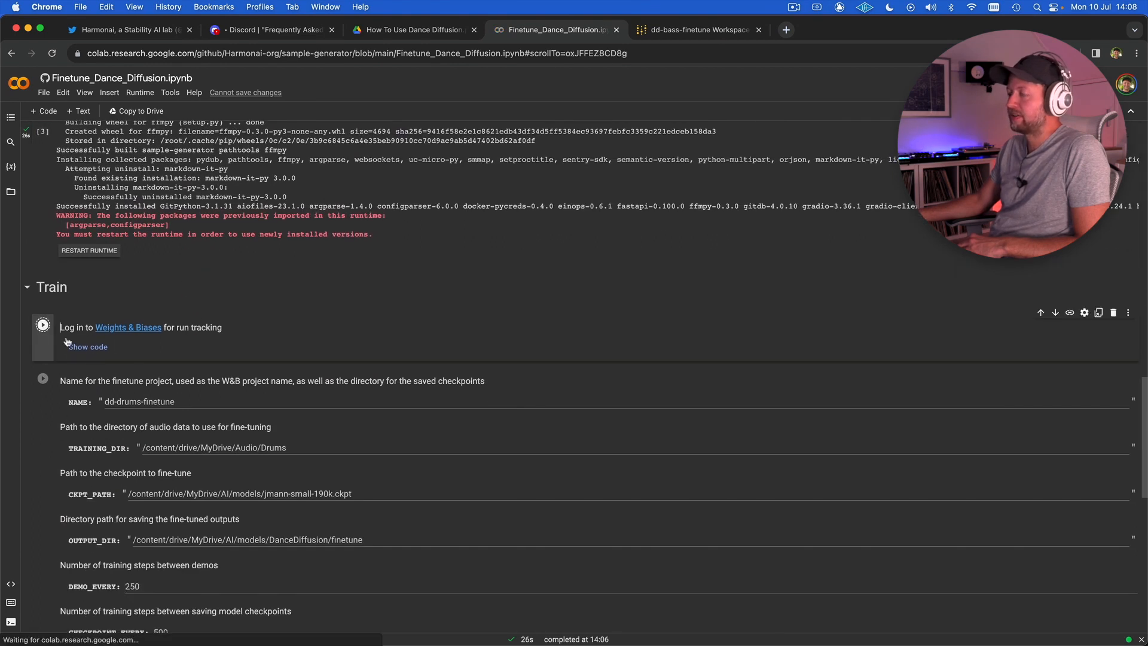
pyautogui.click(42, 324)
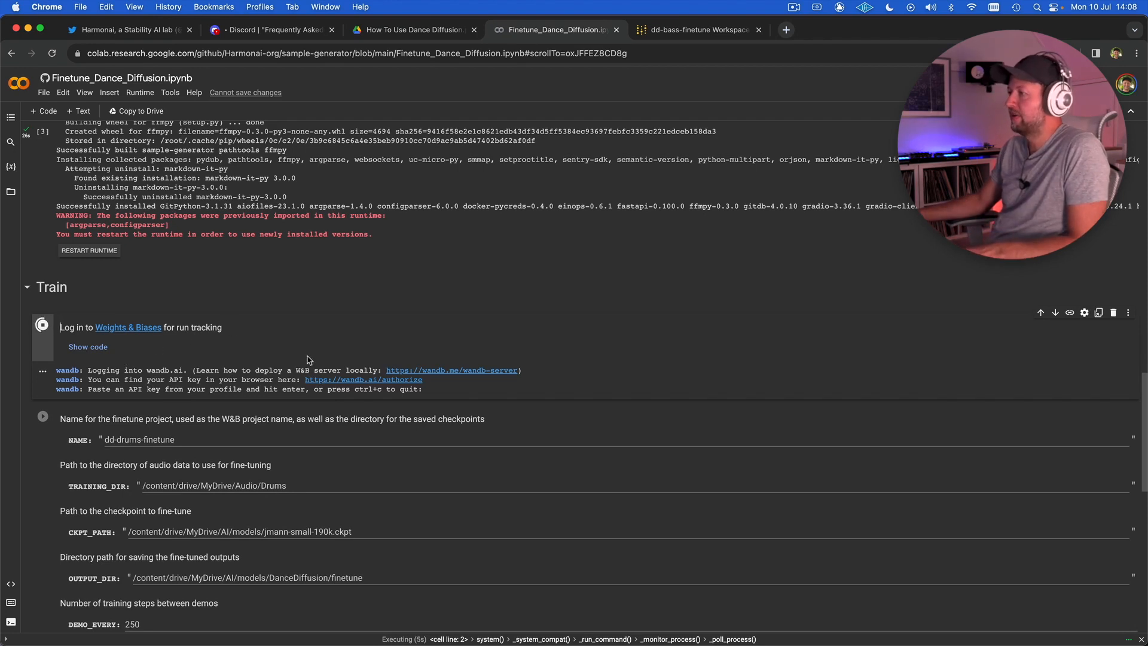
# - Copy the API key from wandb.ai/authorize into Colab's login prompt, saving it to netrc
pyautogui.click(362, 379)
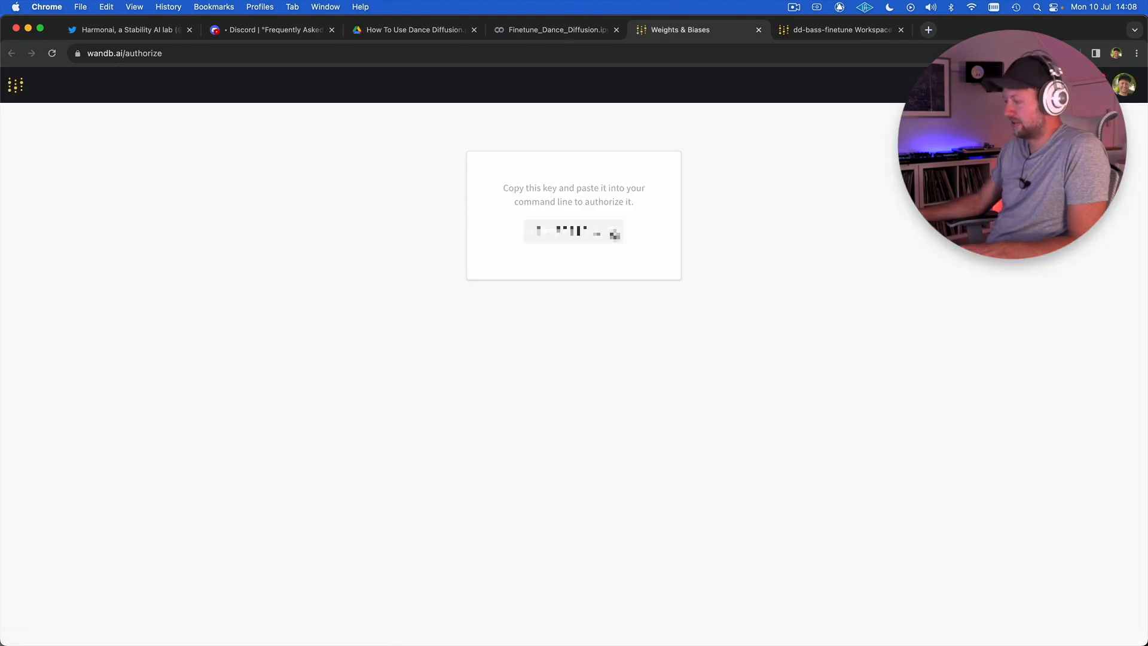
pyautogui.click(554, 29)
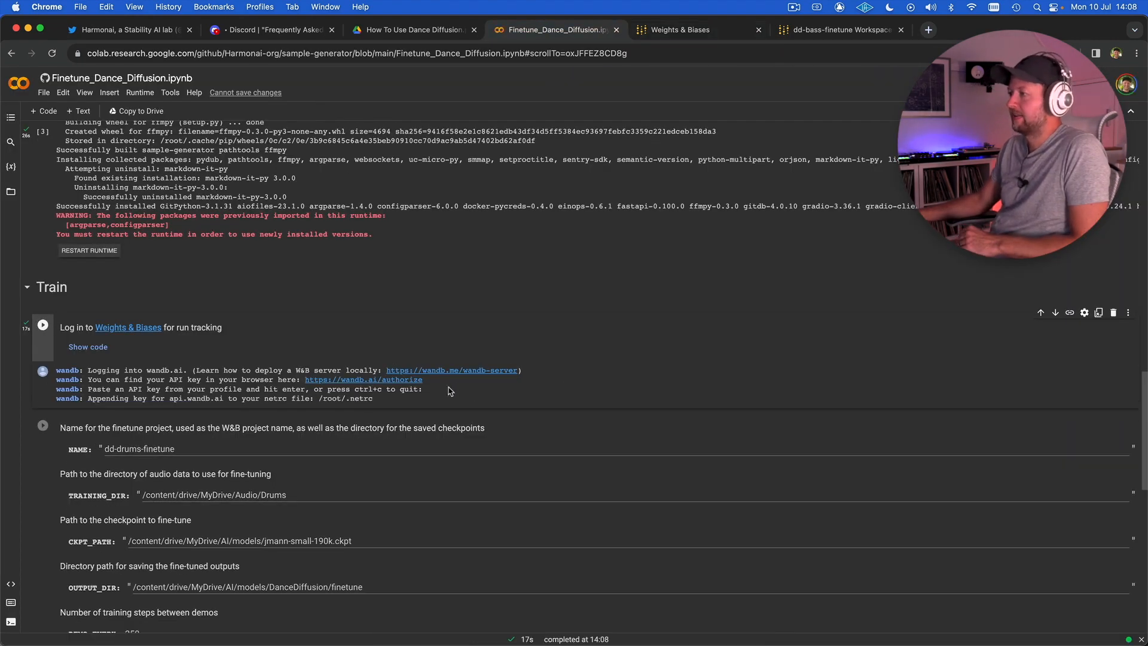
# - Change the NAME field's 'drums' to 'bass', making the project dd-bass-finetune
pyautogui.scroll(-3)
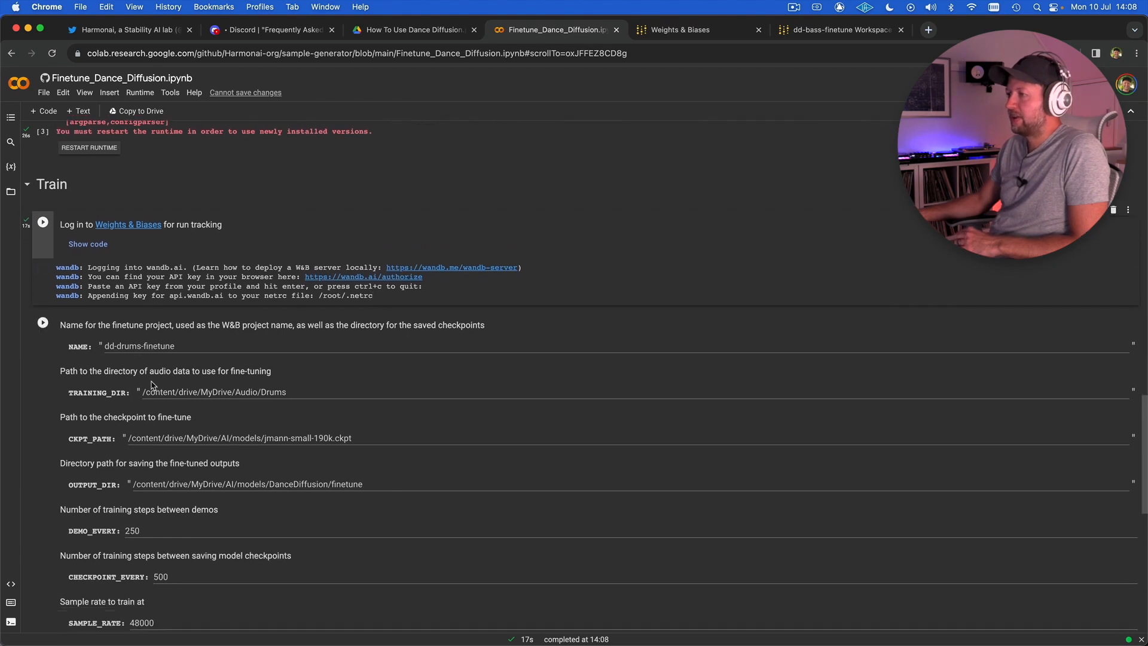
pyautogui.scroll(-3)
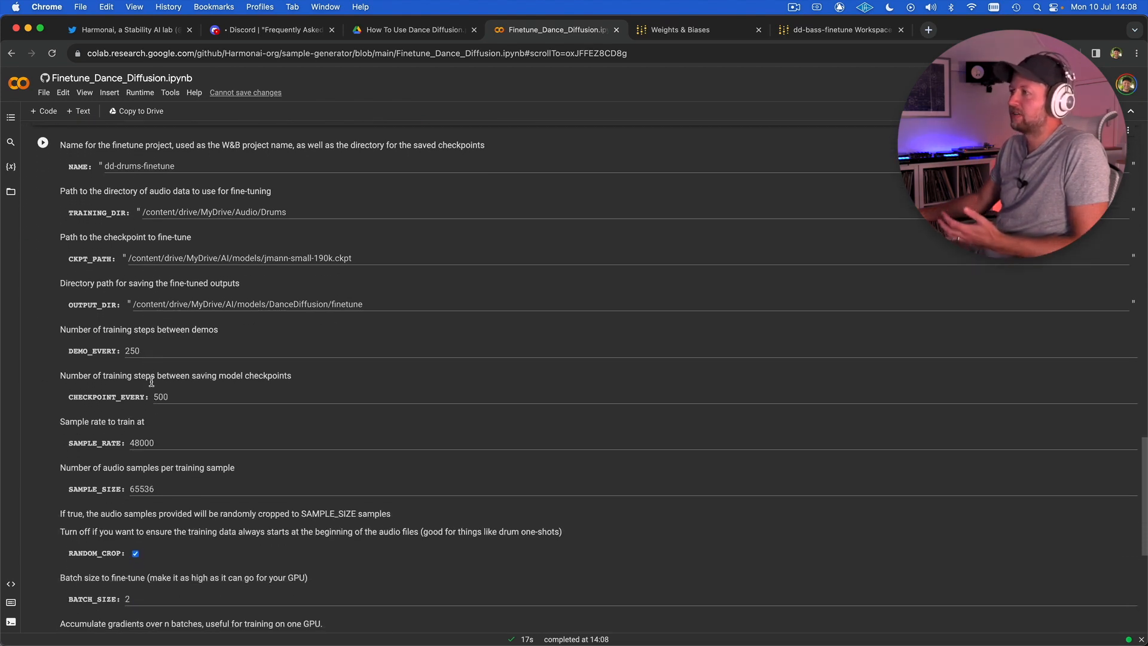
pyautogui.moveTo(124, 194)
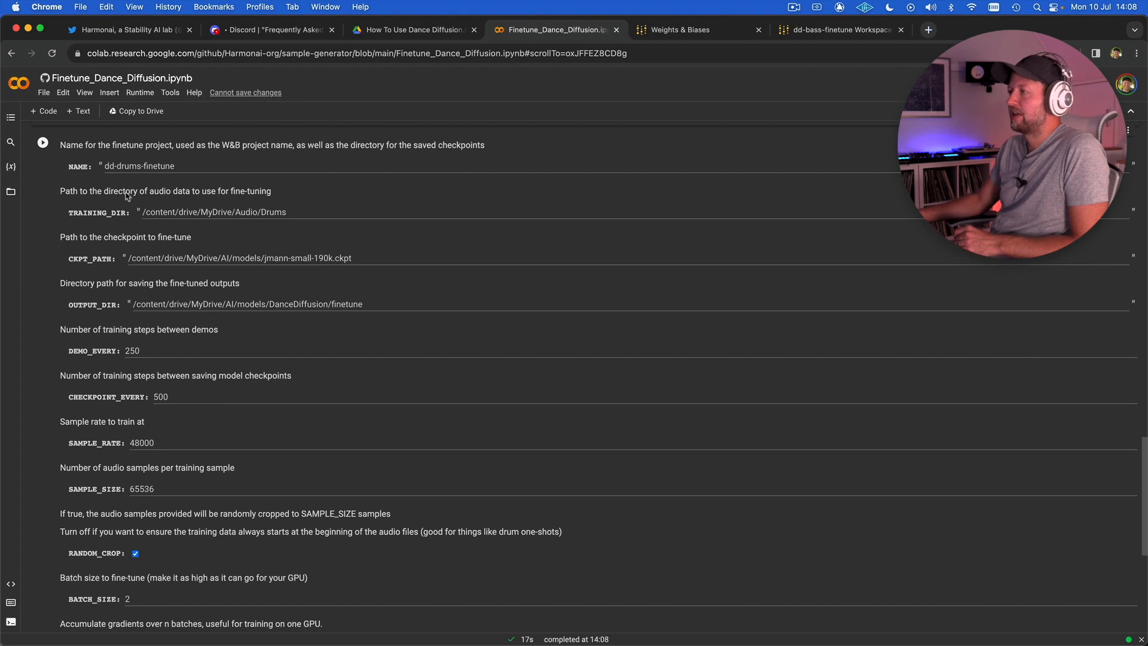
pyautogui.moveTo(132, 182)
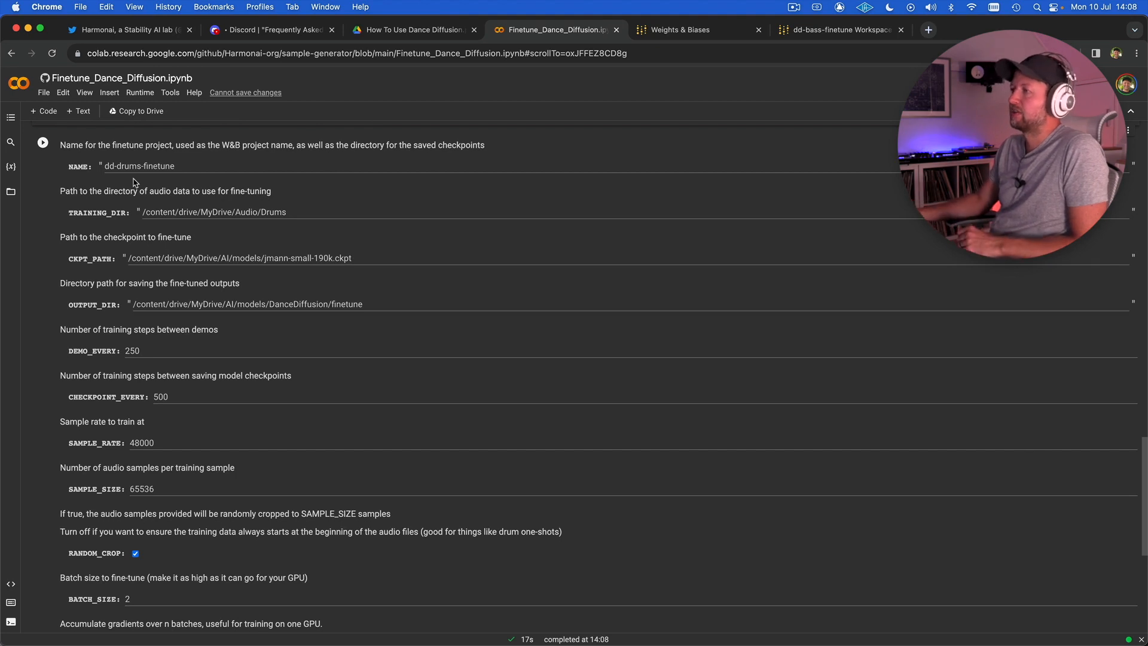
pyautogui.doubleClick(127, 169)
pyautogui.write('bas')
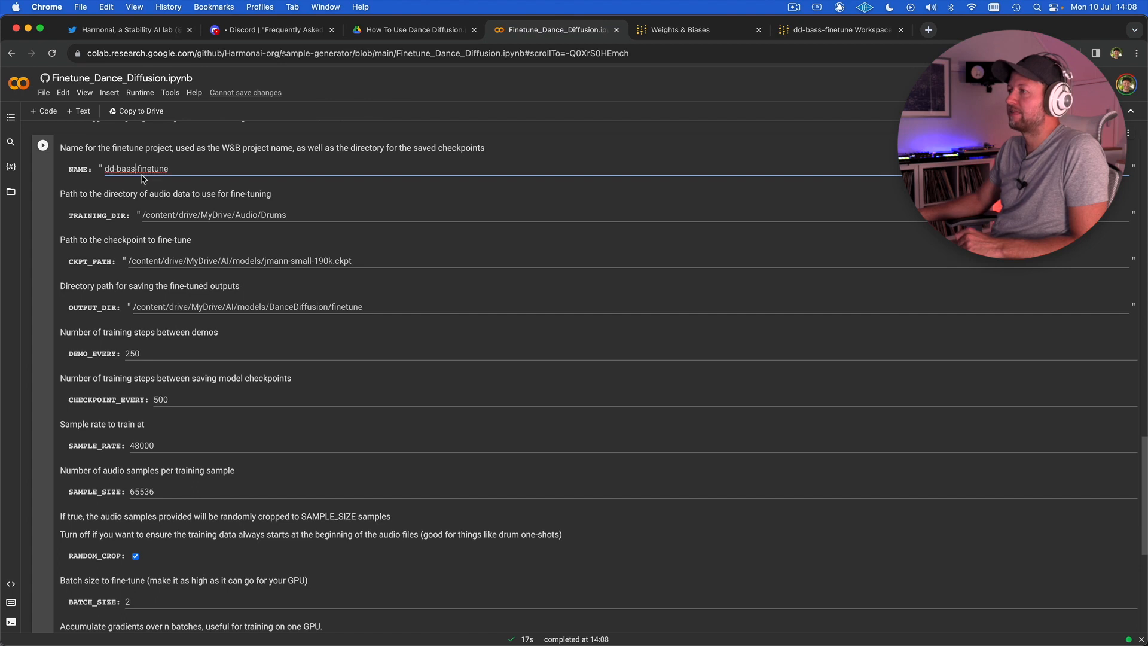
pyautogui.moveTo(170, 209)
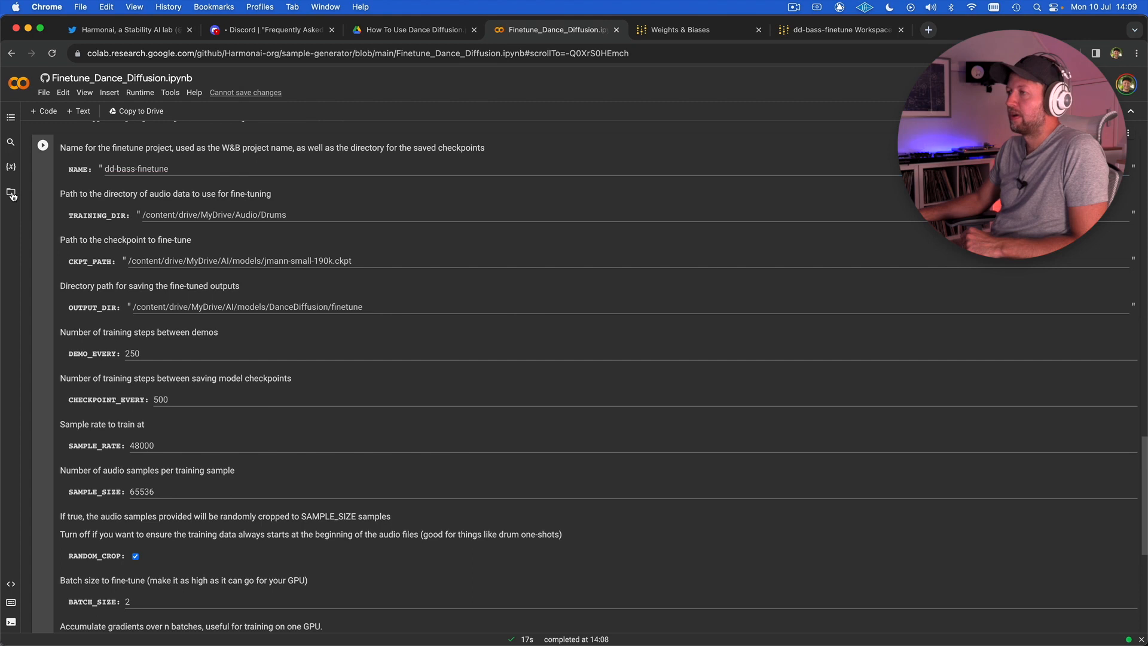
# - Browse the Drive file tree and set TRAINING_DIR to /content/drive/MyDrive/AI/Audio/Bass
pyautogui.click(11, 195)
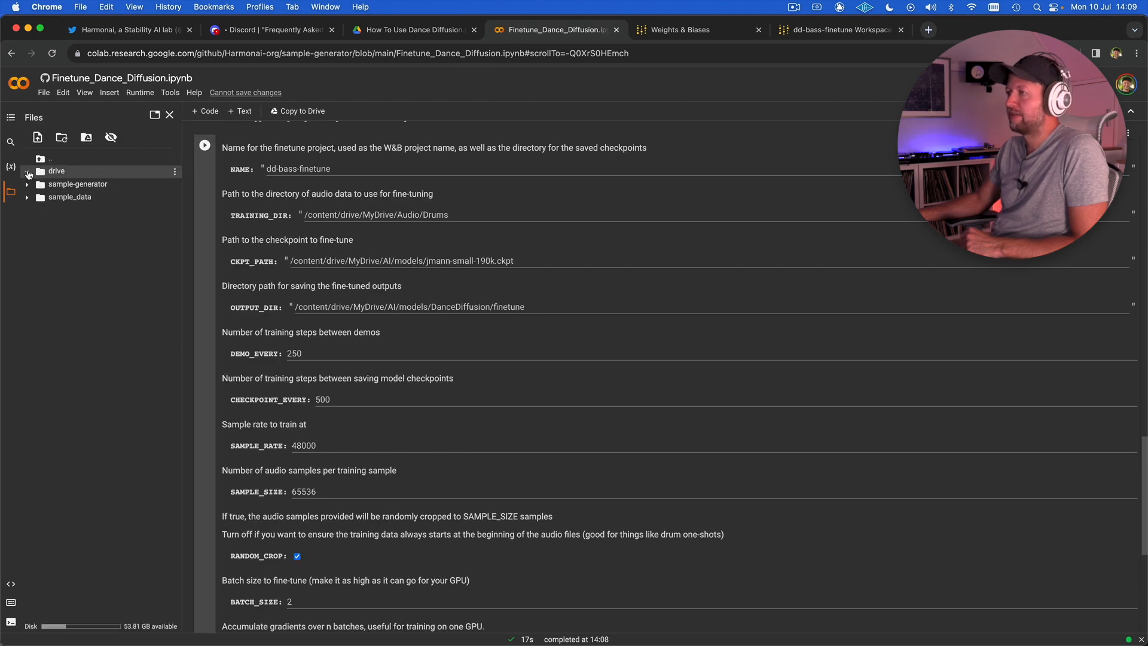
pyautogui.click(28, 174)
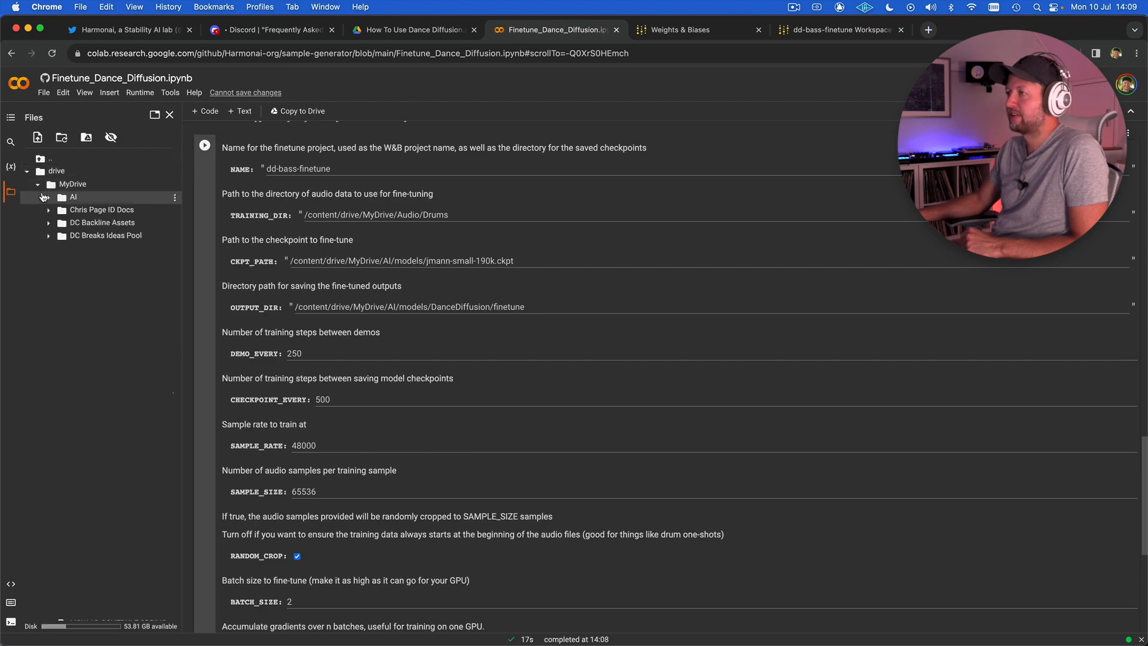
pyautogui.click(48, 197)
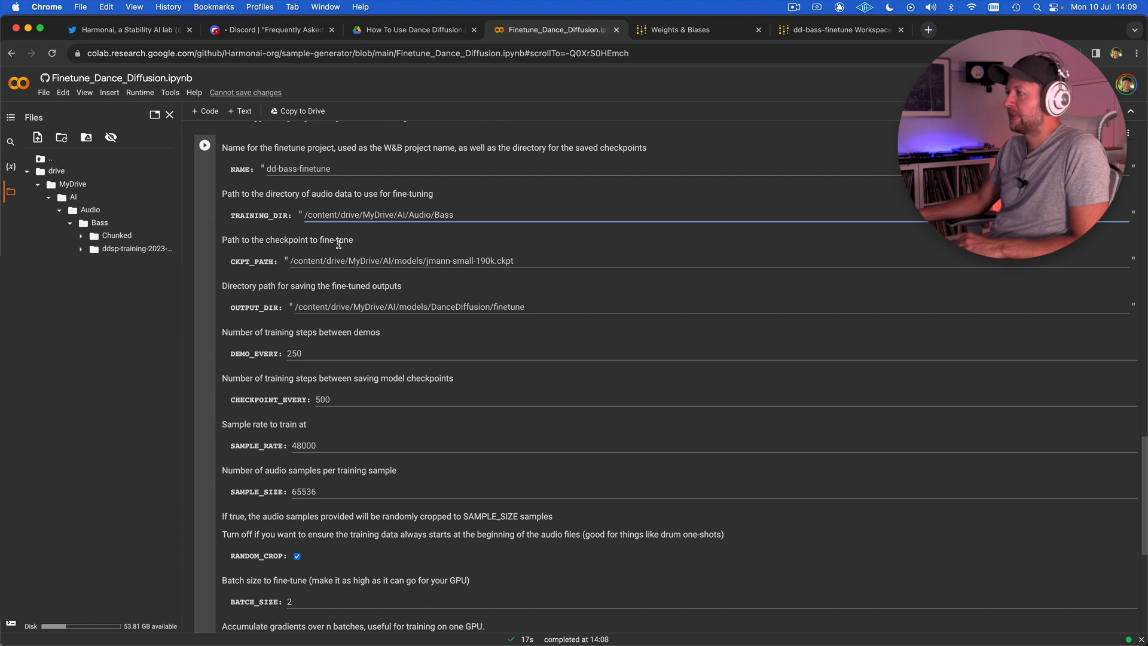
pyautogui.scroll(-3)
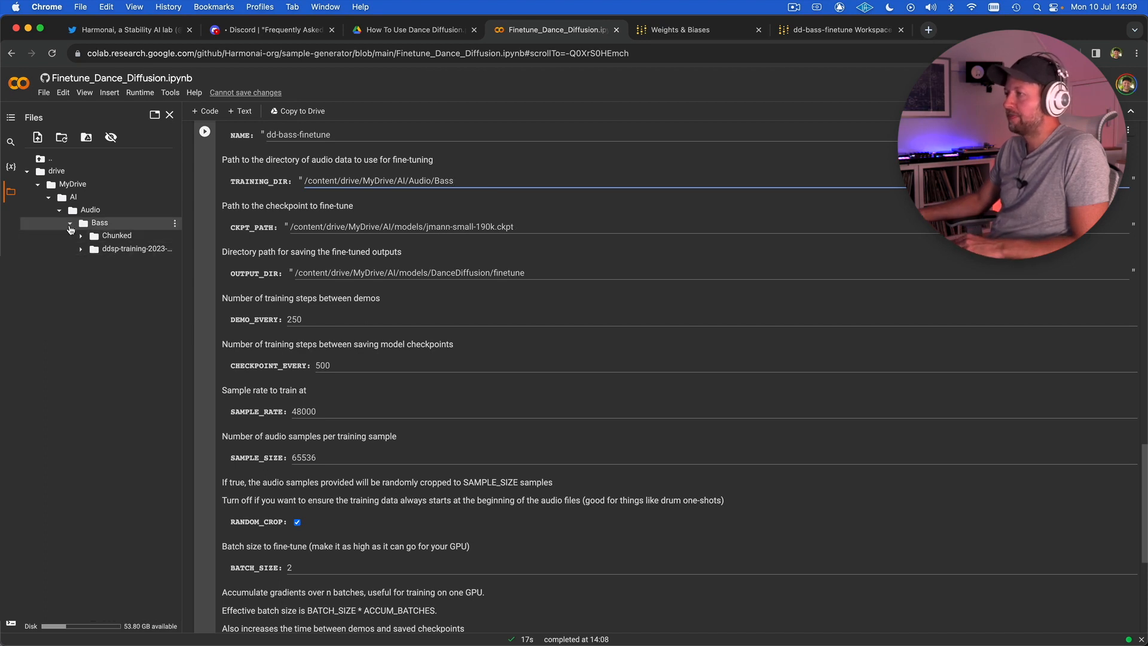
pyautogui.click(71, 223)
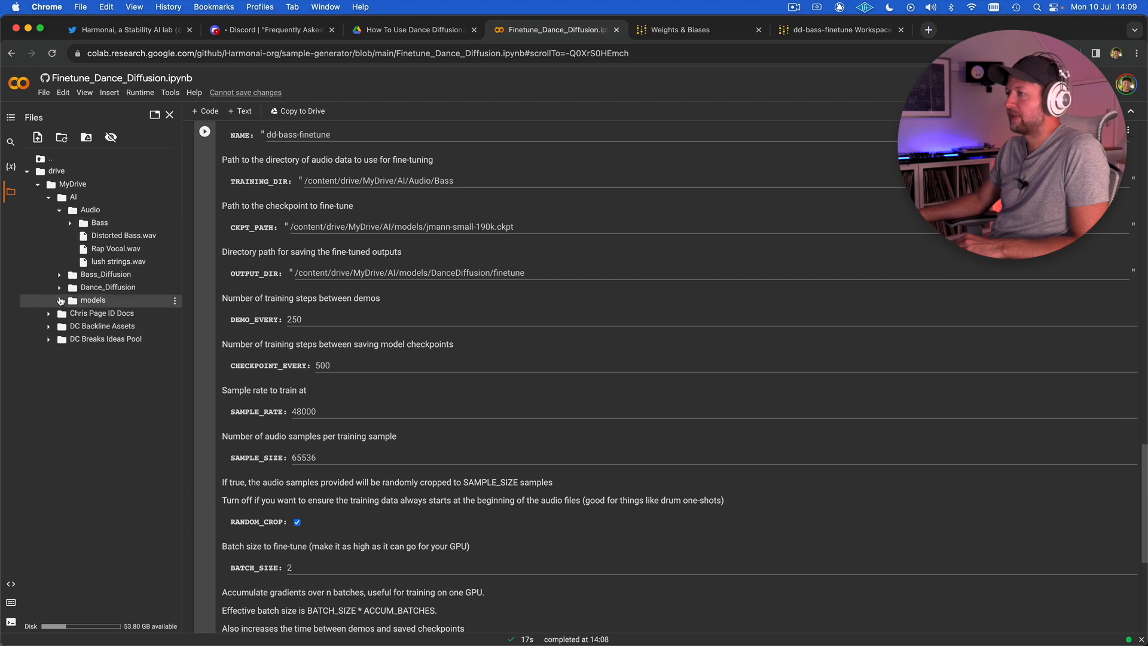
# - Expand models > DanceDiffusion > dd-bass-finetune to reveal the checkpoint files
pyautogui.click(91, 301)
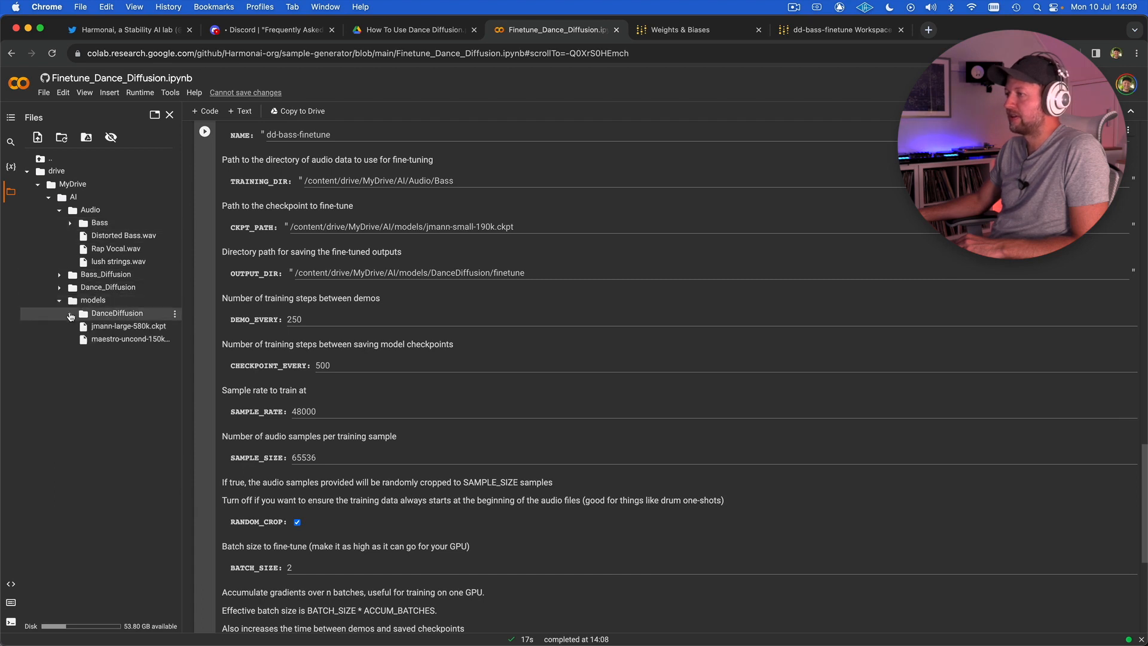
pyautogui.click(71, 313)
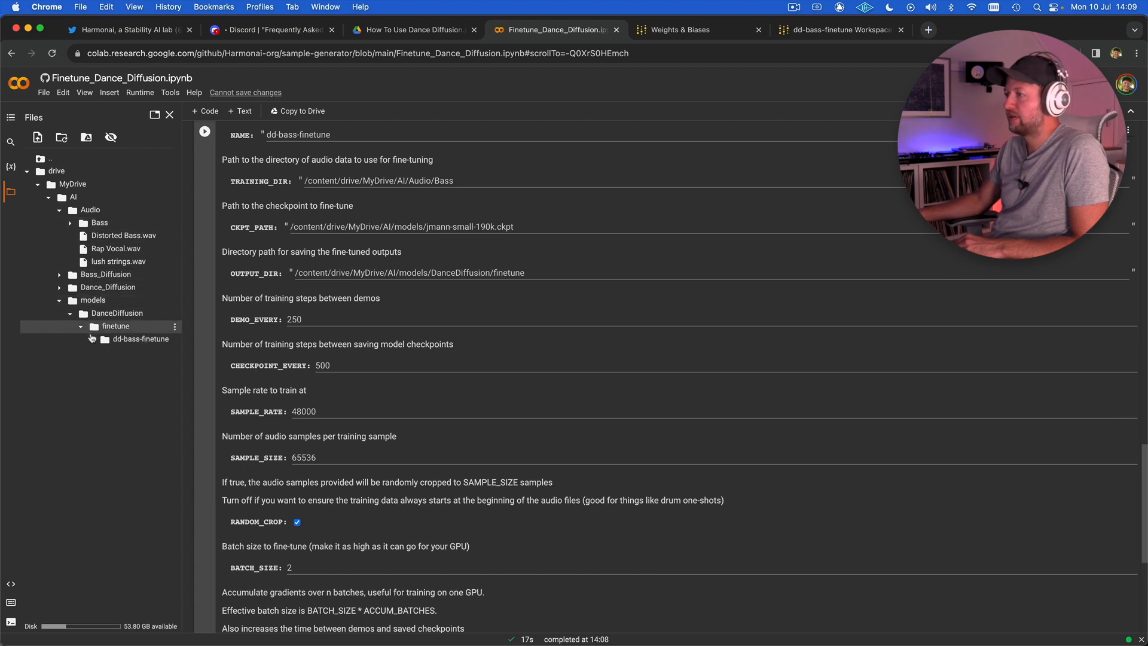
pyautogui.click(140, 339)
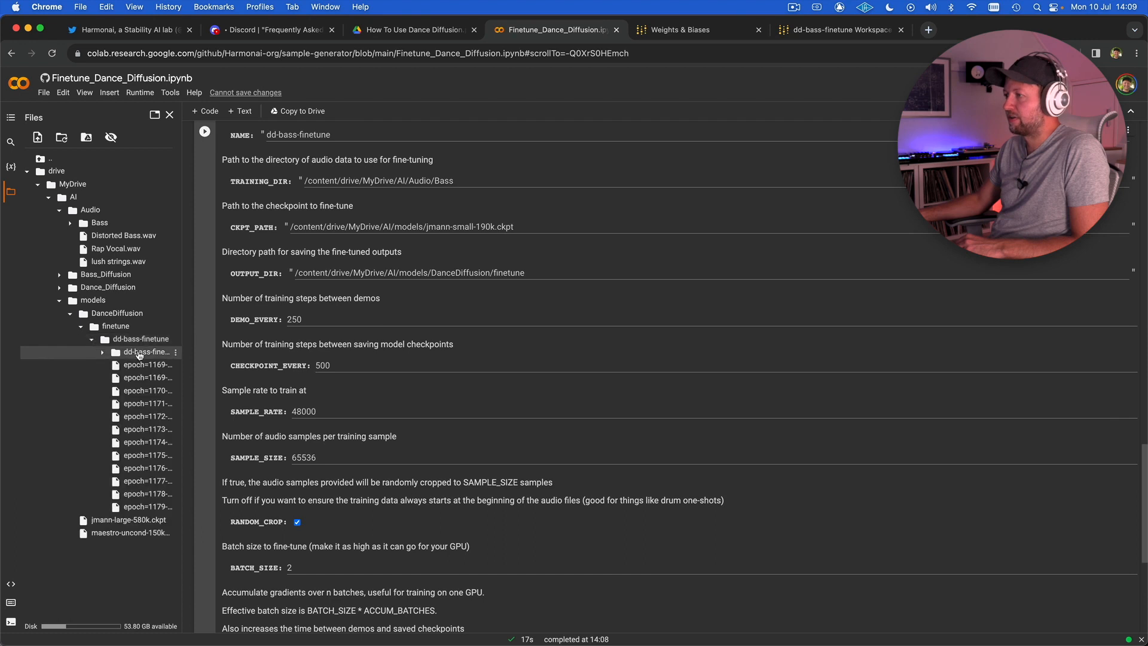
# - Copy the epoch=1187-step=590000.ckpt path into CKPT_PATH
pyautogui.click(102, 352)
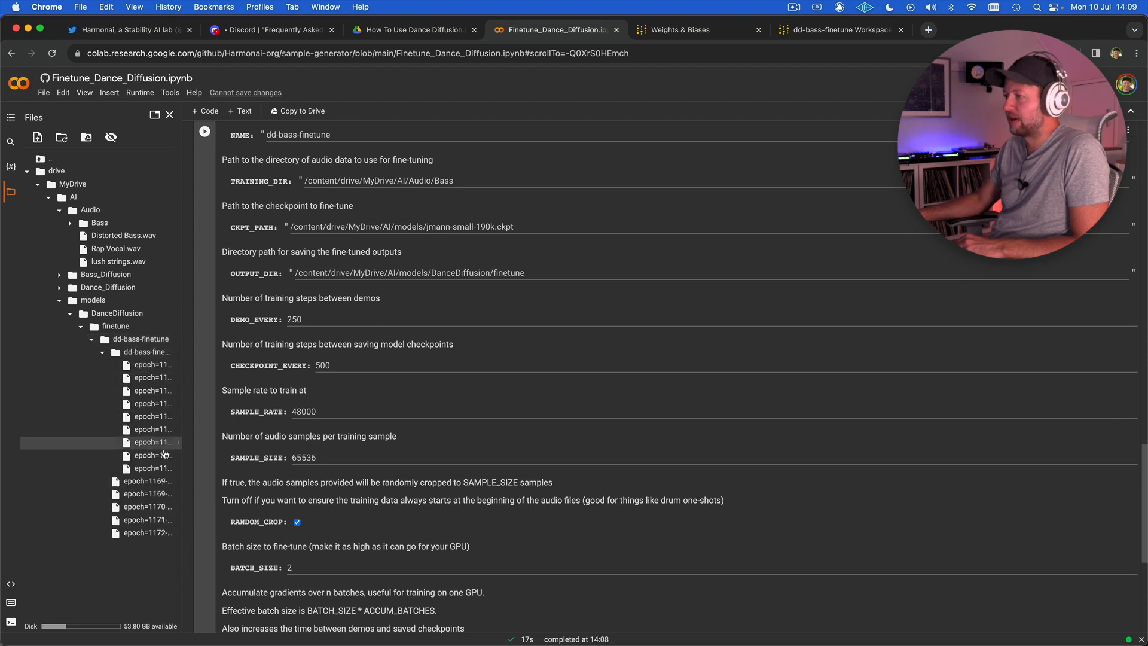
pyautogui.rightClick(150, 441)
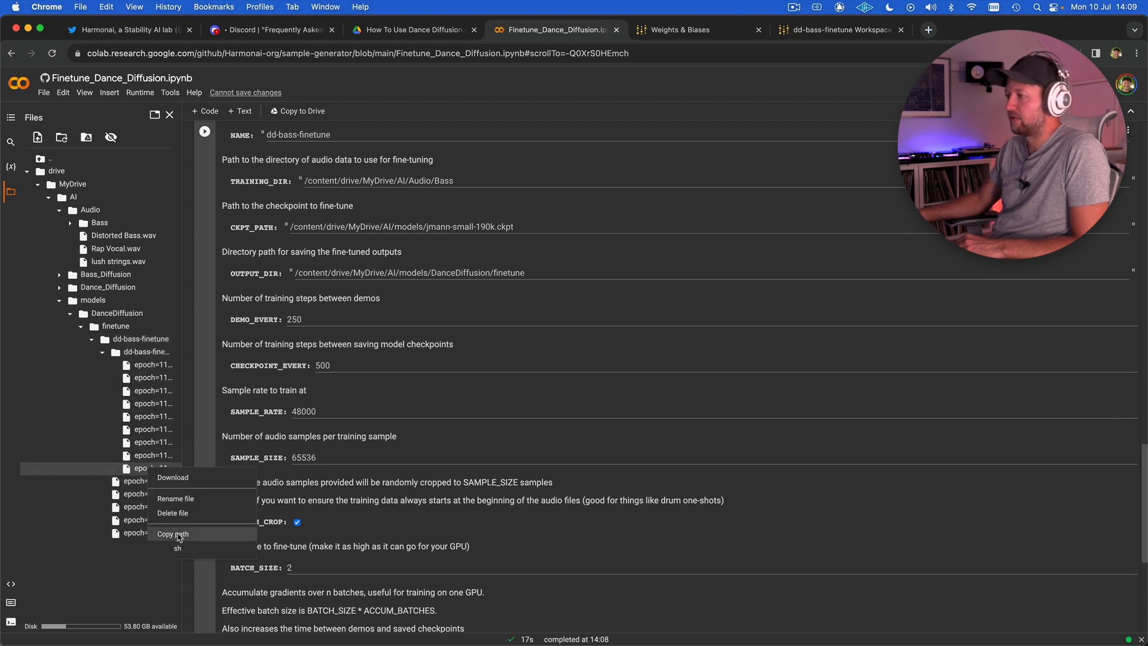
pyautogui.click(339, 227)
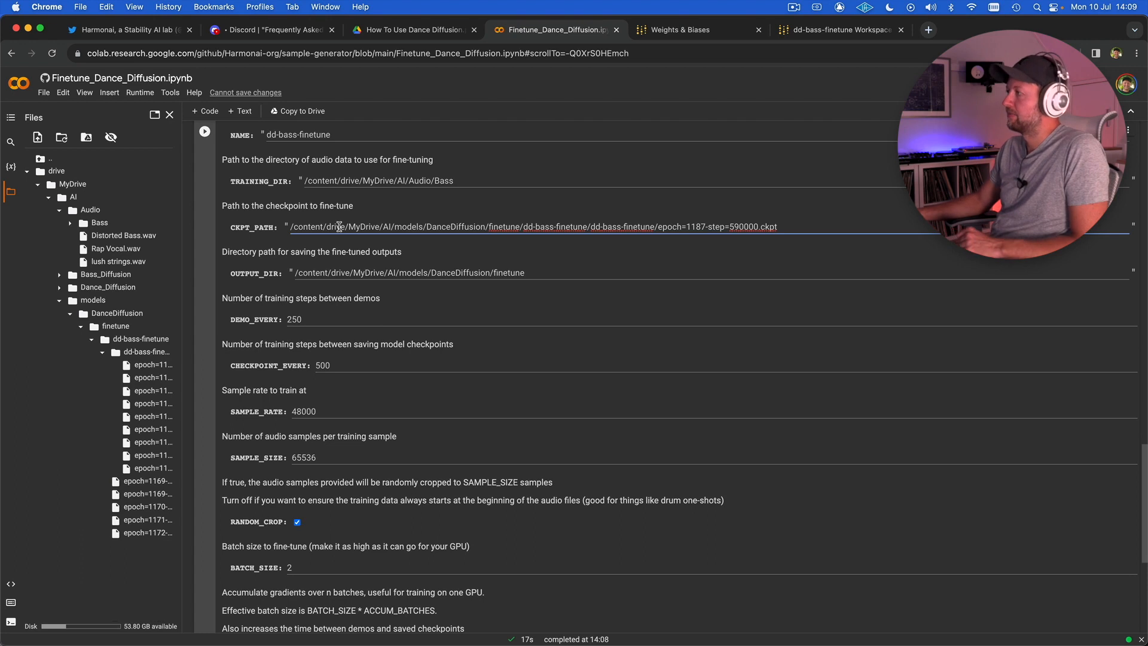
pyautogui.moveTo(509, 246)
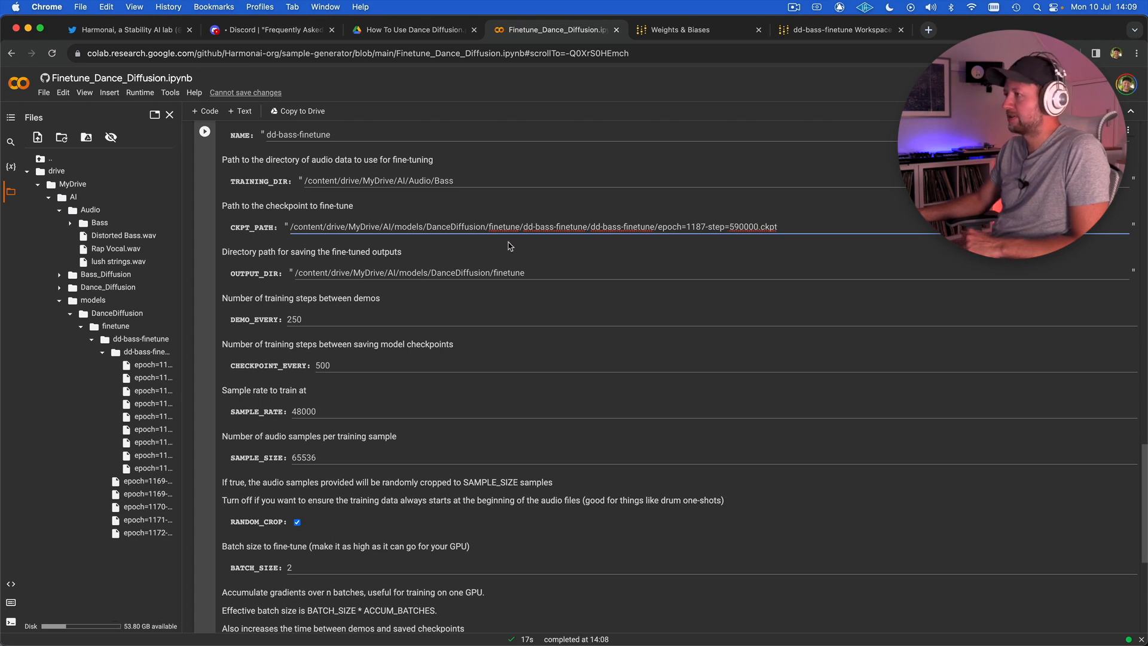
# - Copy the inner dd-bass-finetune folder's path into OUTPUT_DIR
pyautogui.scroll(-3)
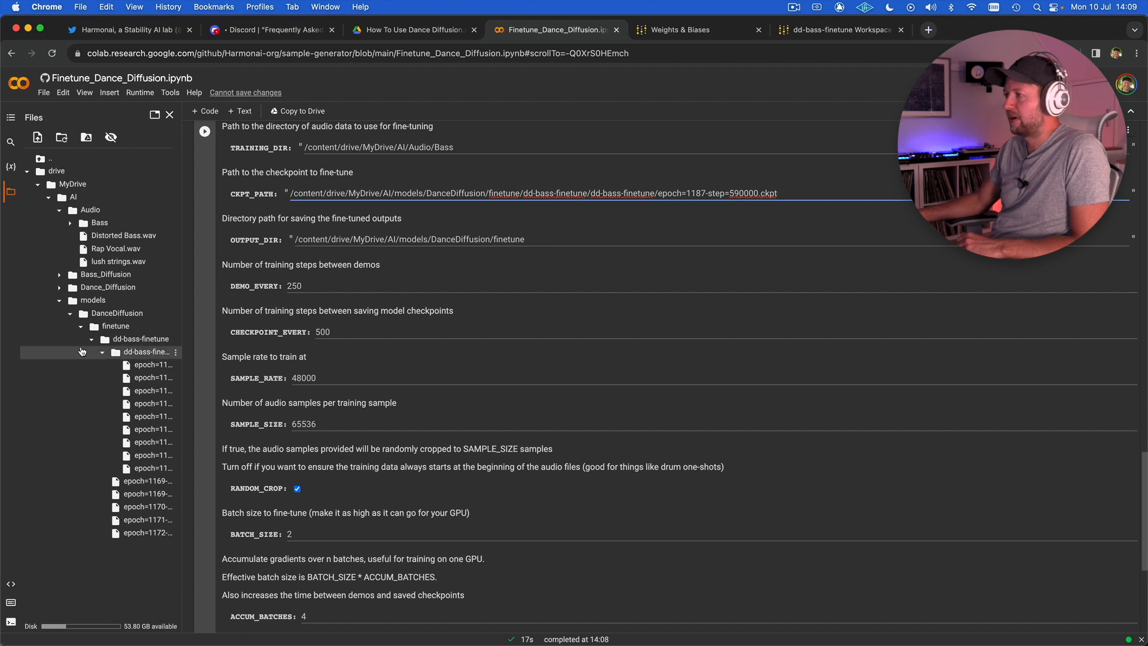
pyautogui.rightClick(146, 351)
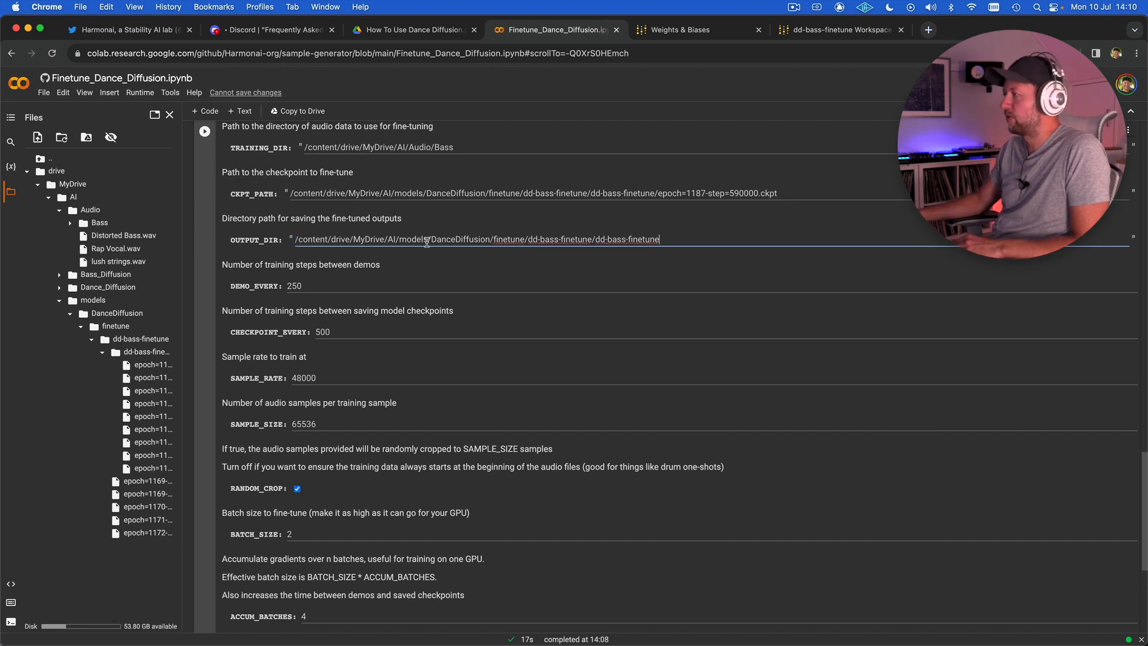
pyautogui.scroll(-3)
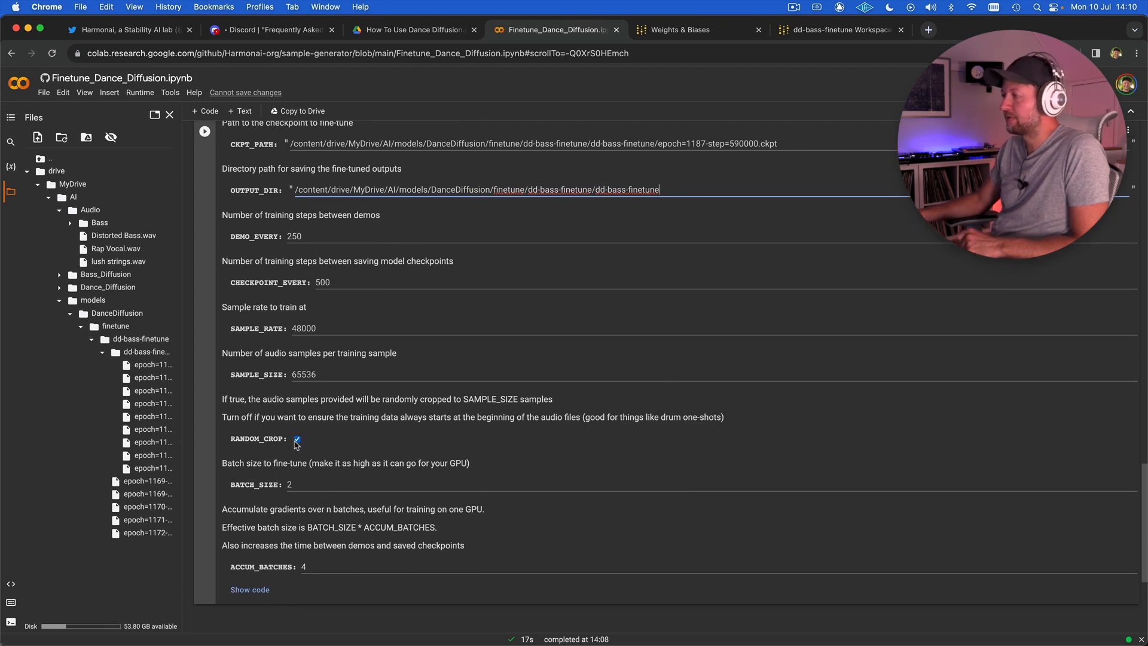
pyautogui.click(297, 438)
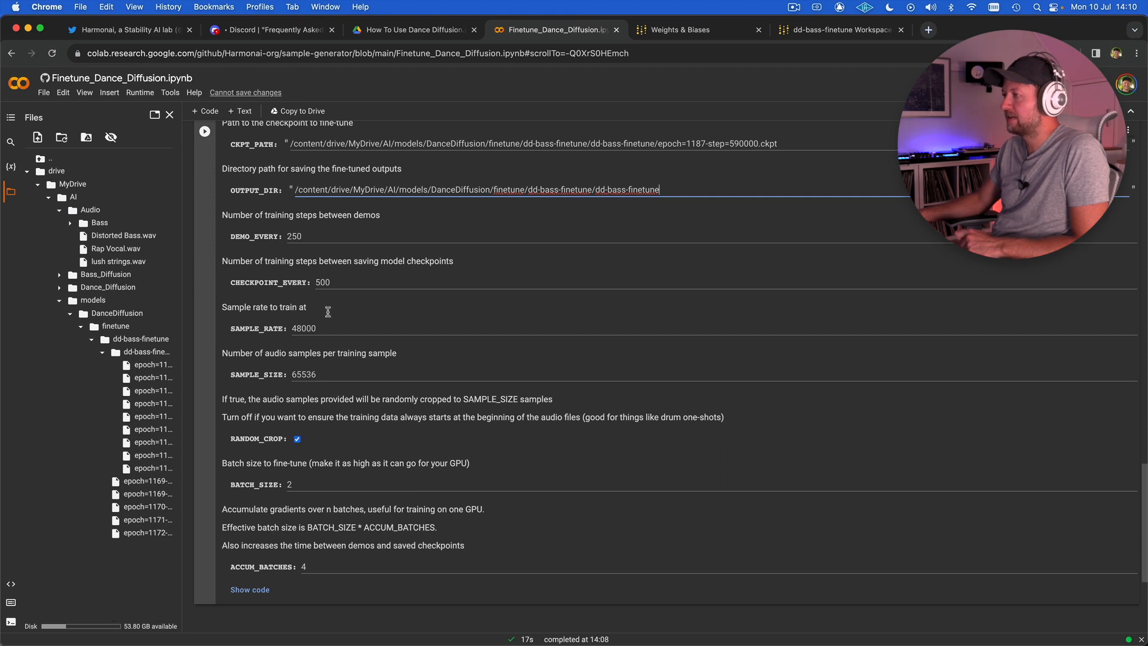
pyautogui.moveTo(310, 234)
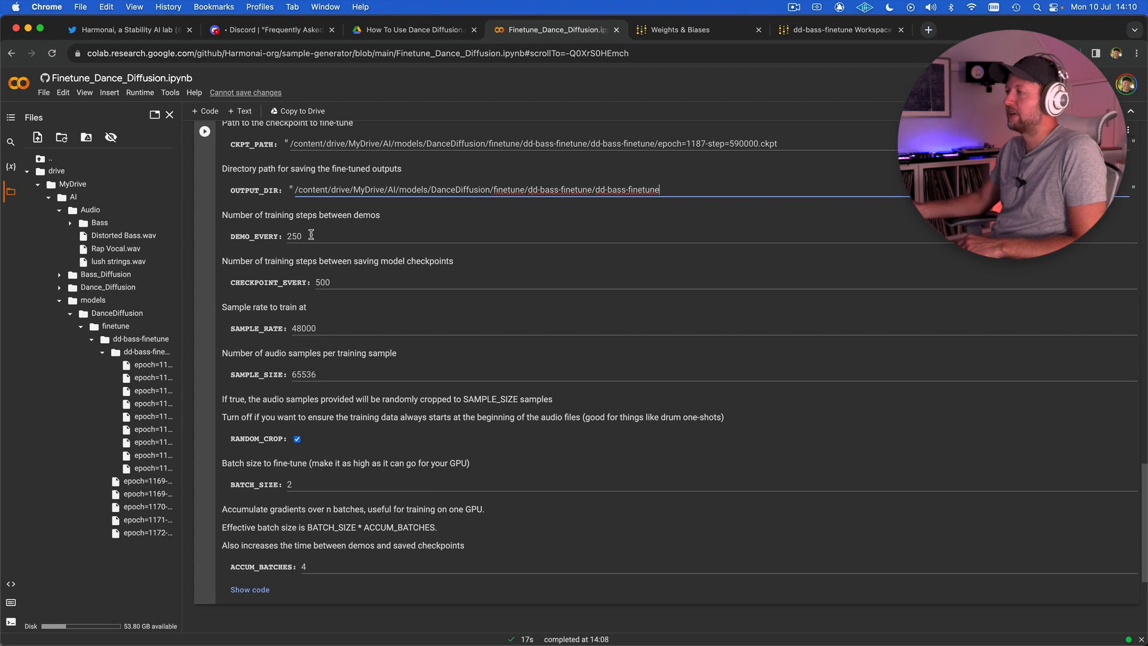
pyautogui.moveTo(331, 284)
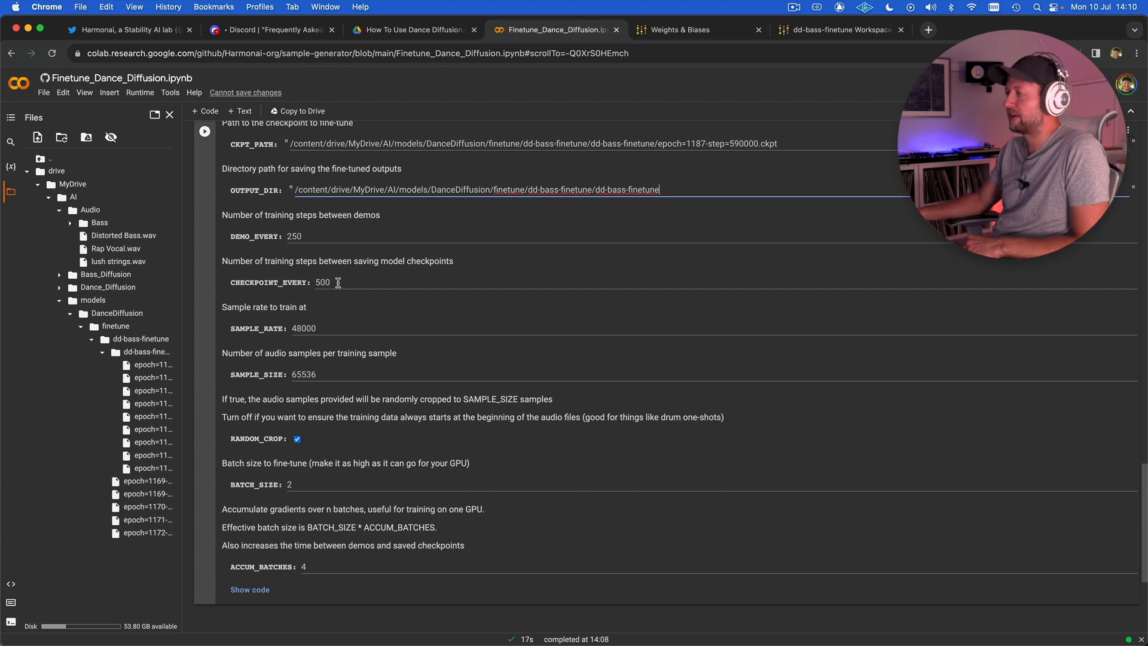
pyautogui.scroll(-3)
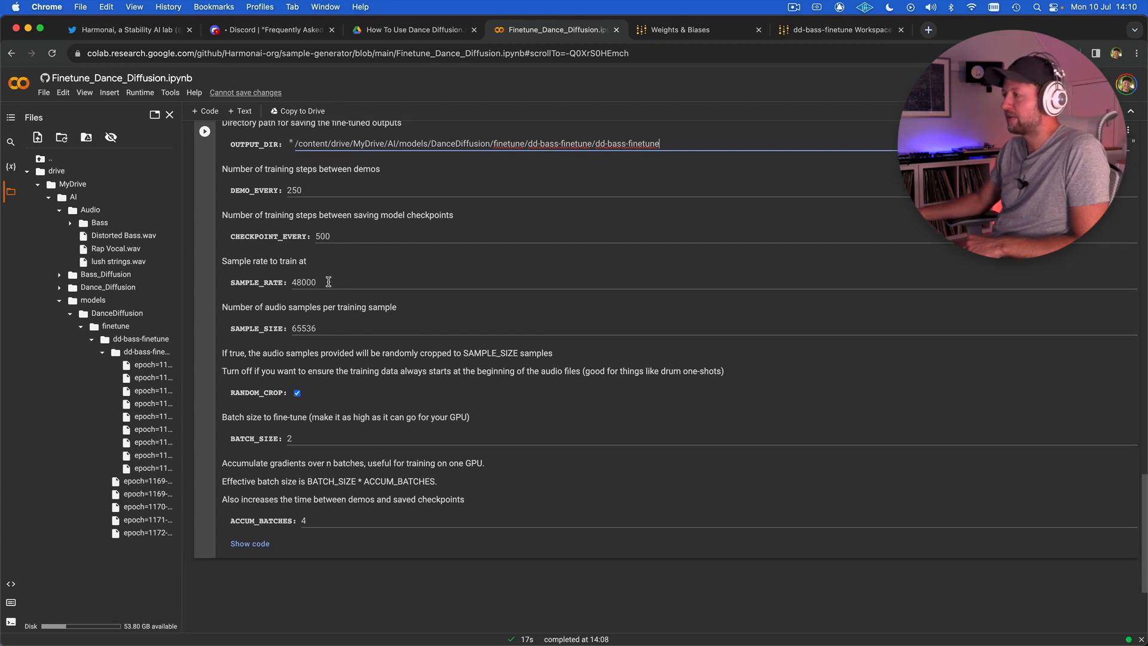
pyautogui.scroll(-3)
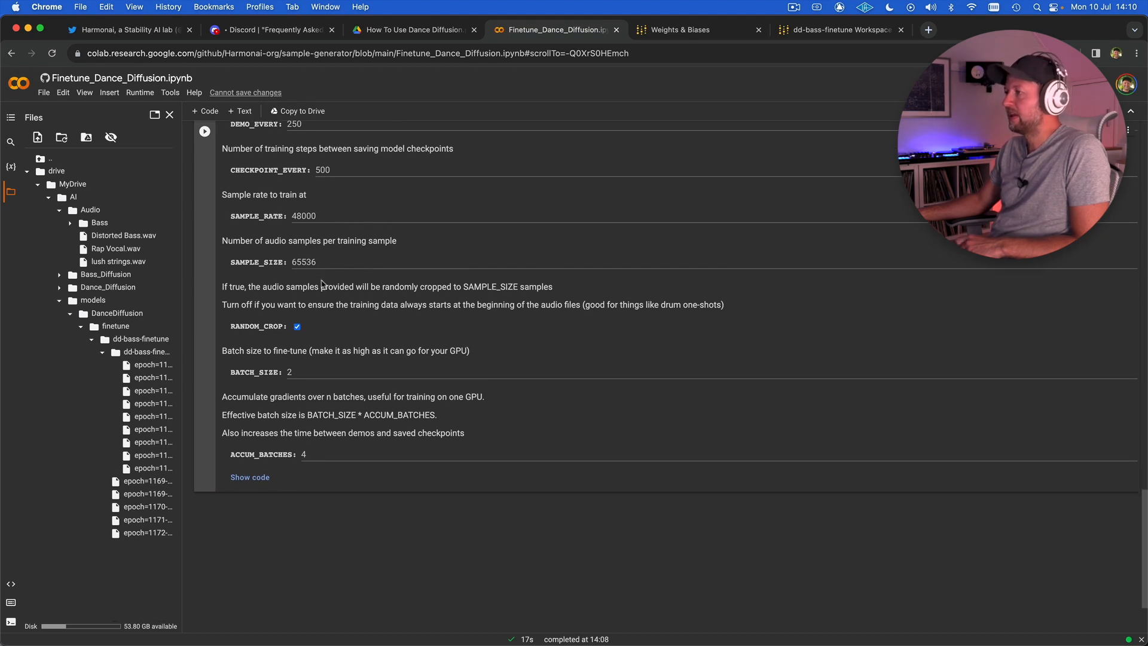
pyautogui.moveTo(388, 316)
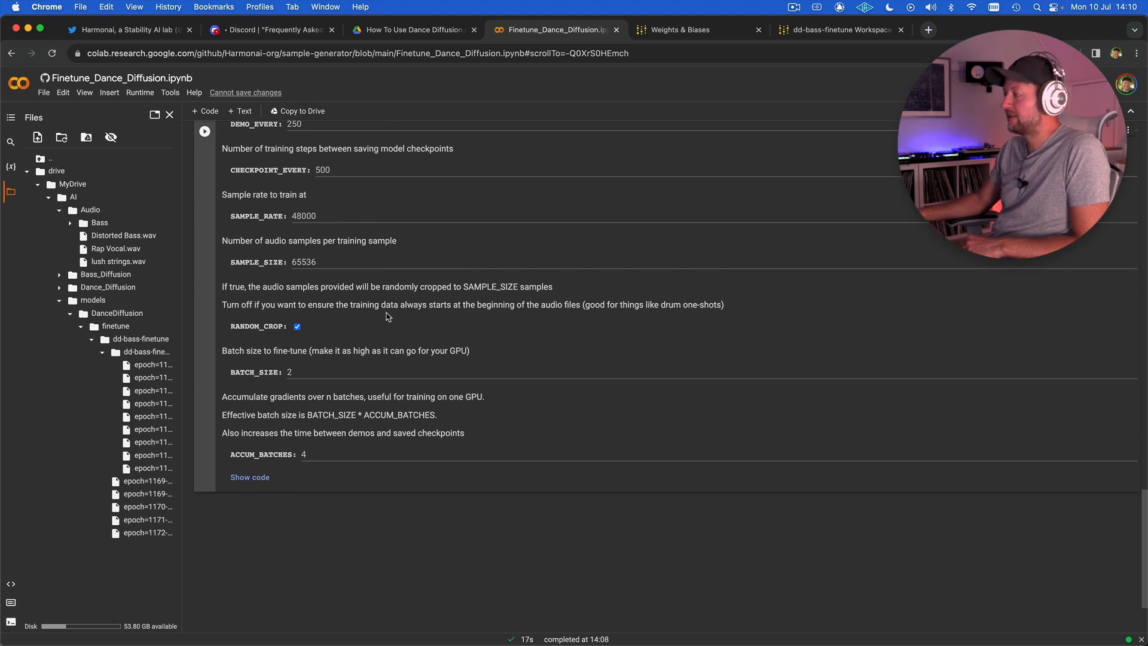
pyautogui.click(297, 326)
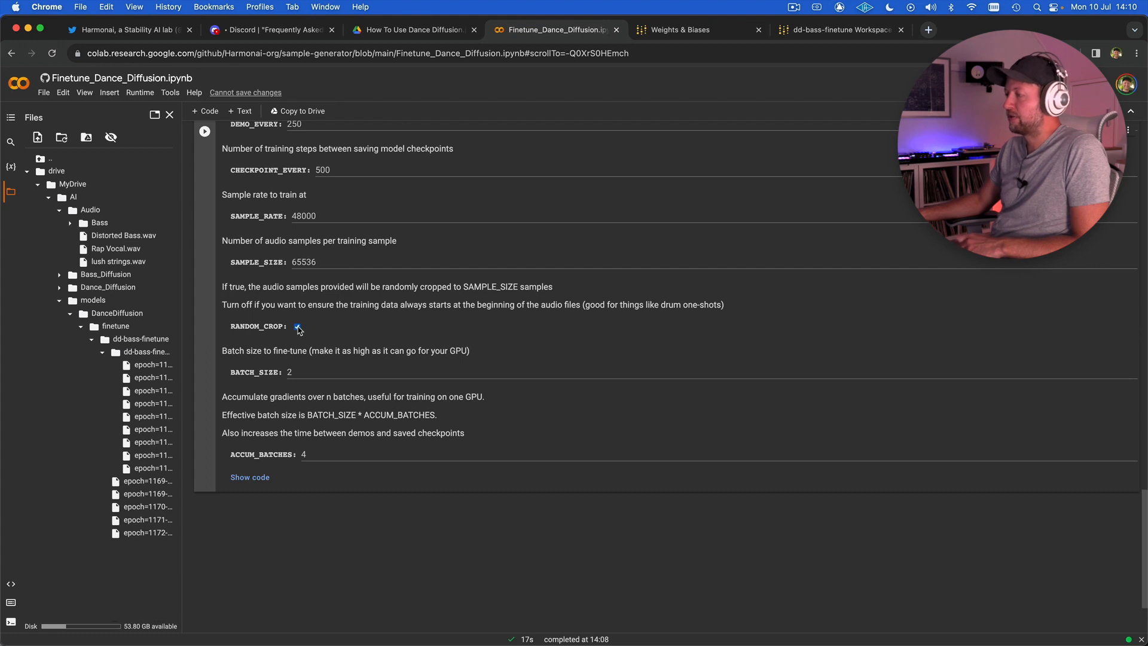
pyautogui.click(296, 326)
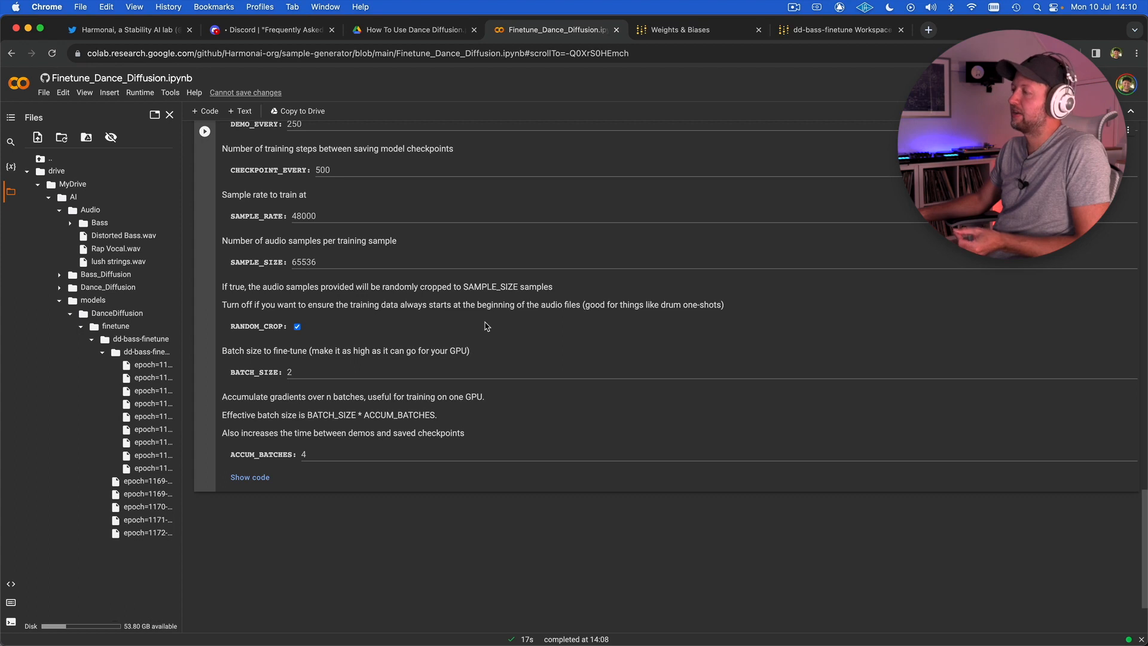
pyautogui.moveTo(327, 345)
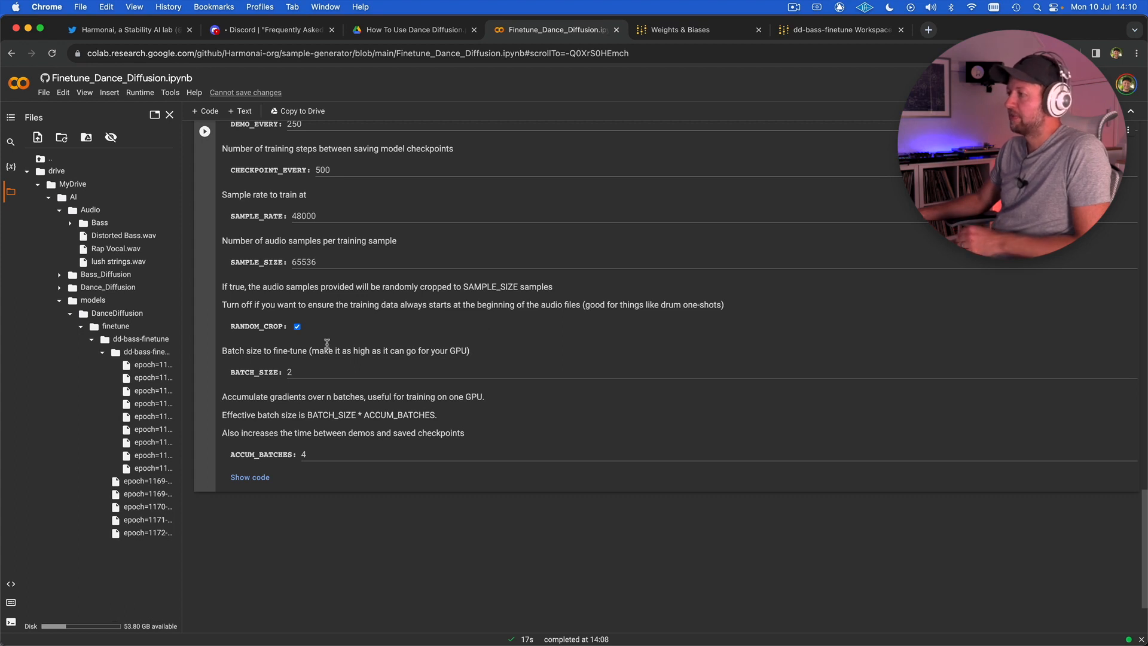
pyautogui.moveTo(207, 154)
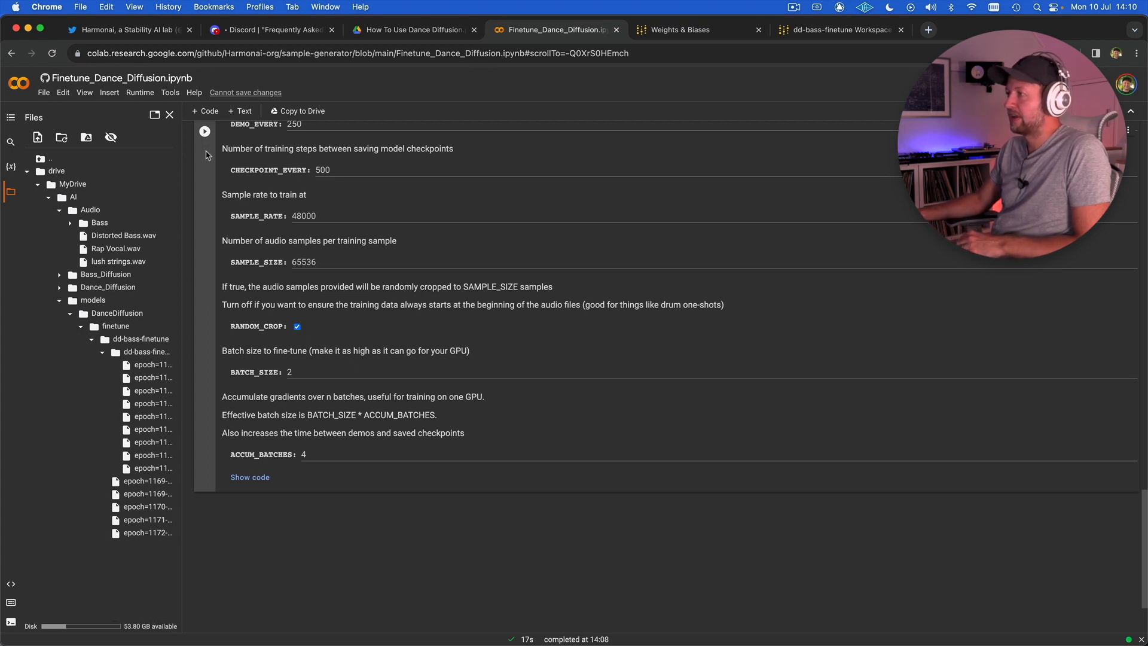
# - Run the fine-tune cell, starting training logged to W&B as playful-valley-10
pyautogui.click(206, 131)
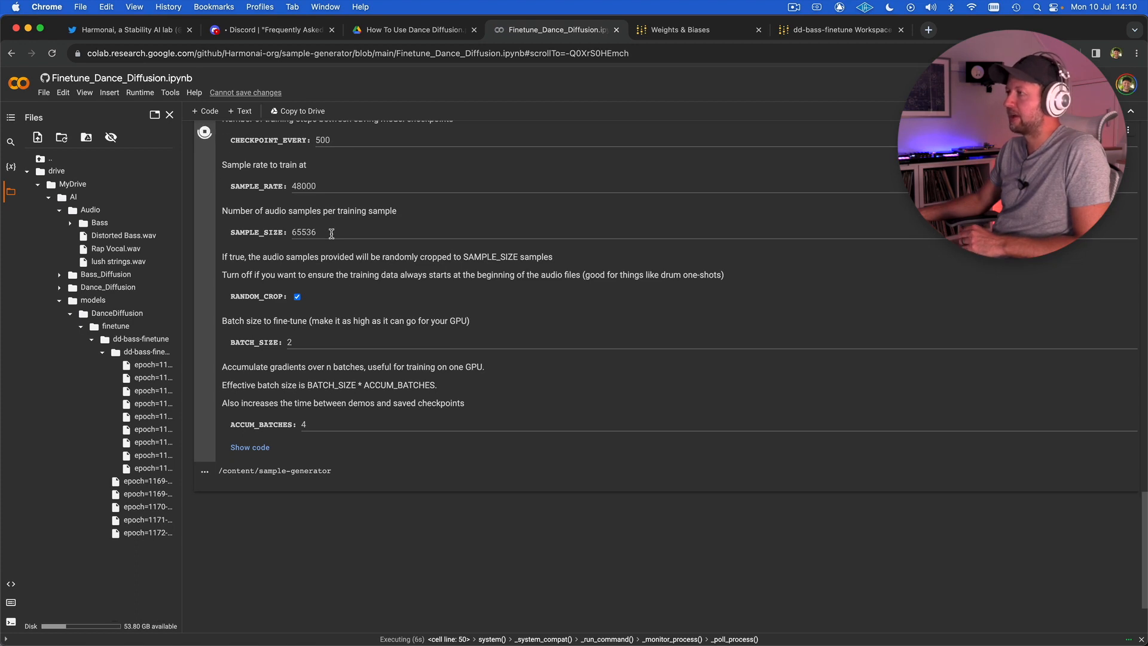
pyautogui.moveTo(336, 318)
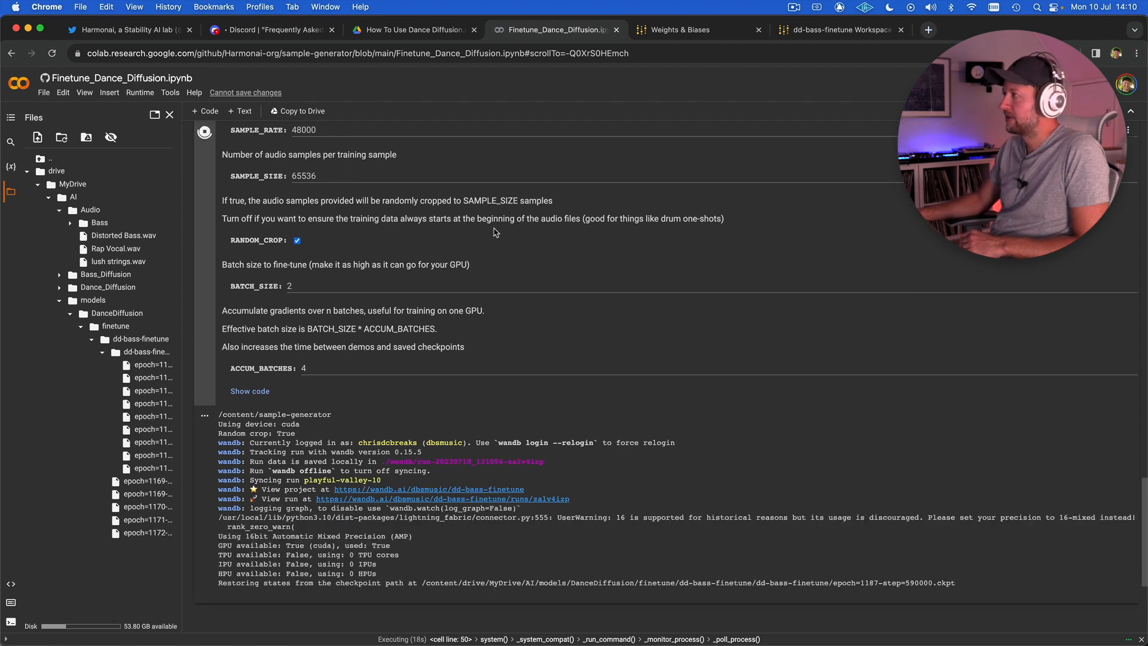
# - View the dd-bass-finetune W&B workspace down to the playful-valley-10 media and demo panels
pyautogui.click(835, 30)
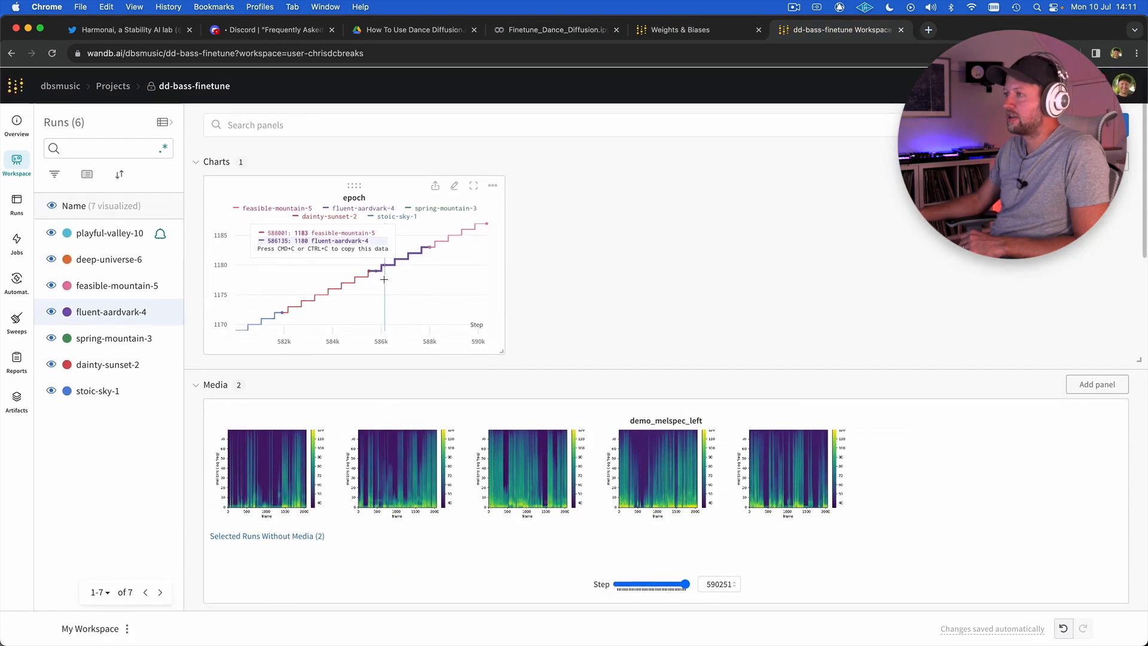
pyautogui.moveTo(109, 232)
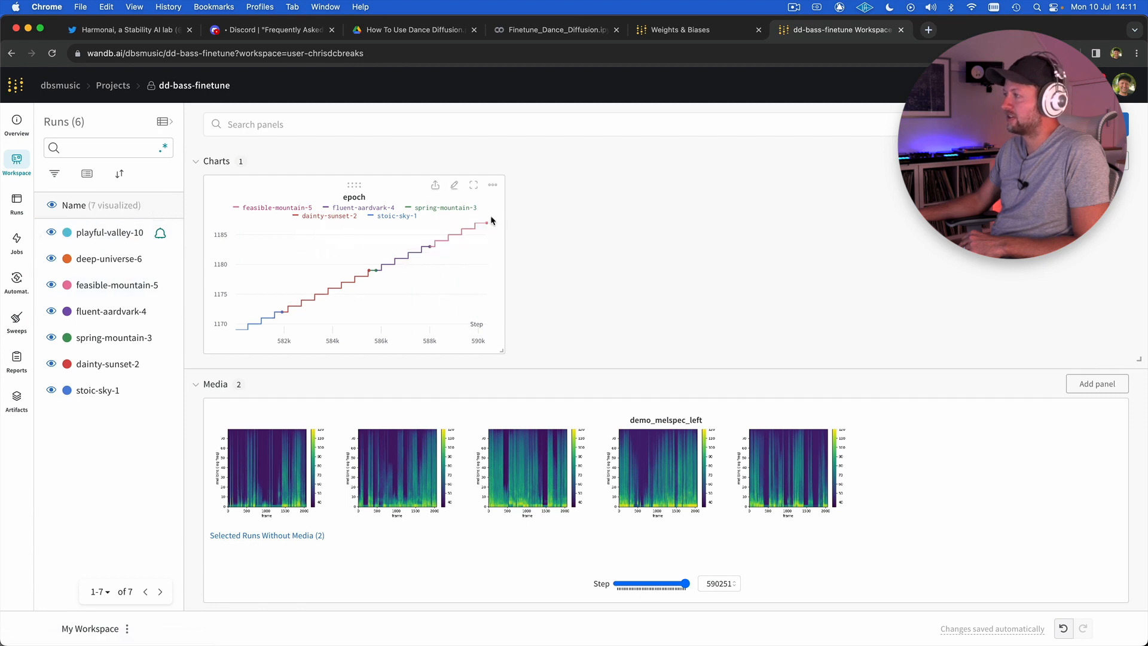
pyautogui.moveTo(556, 191)
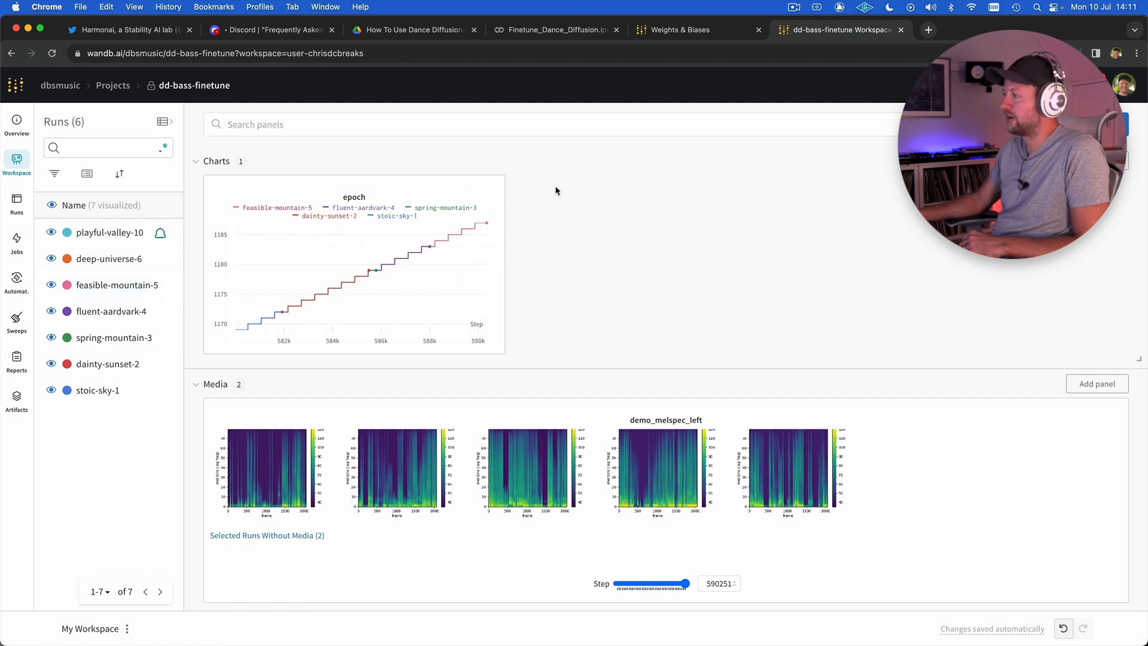
pyautogui.scroll(-3)
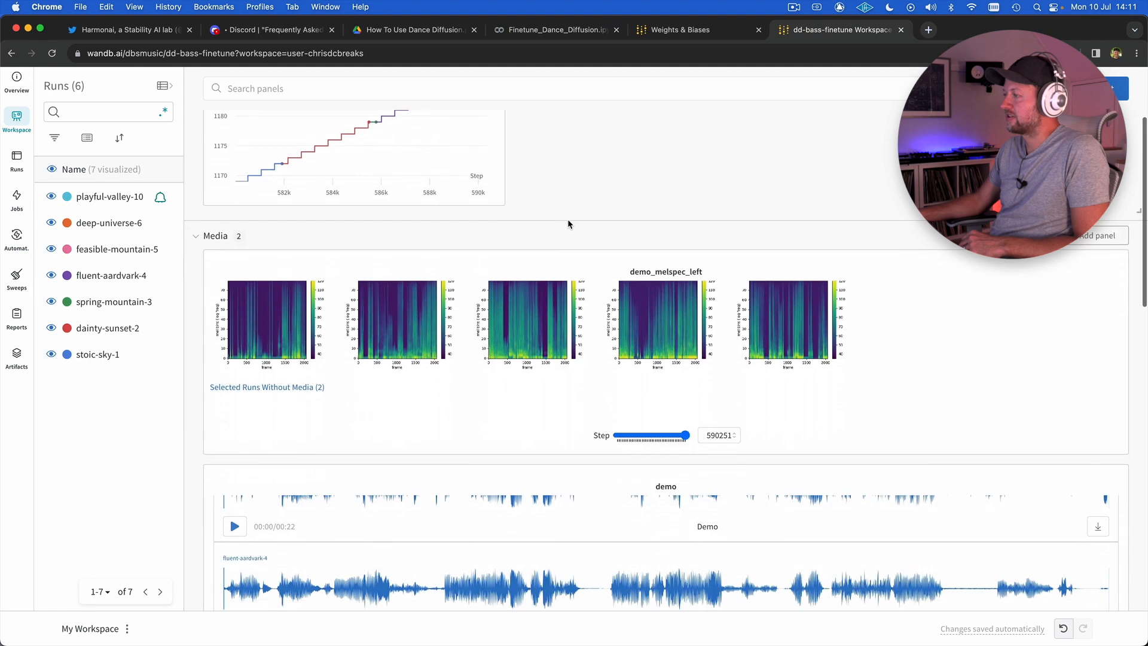
pyautogui.scroll(-3)
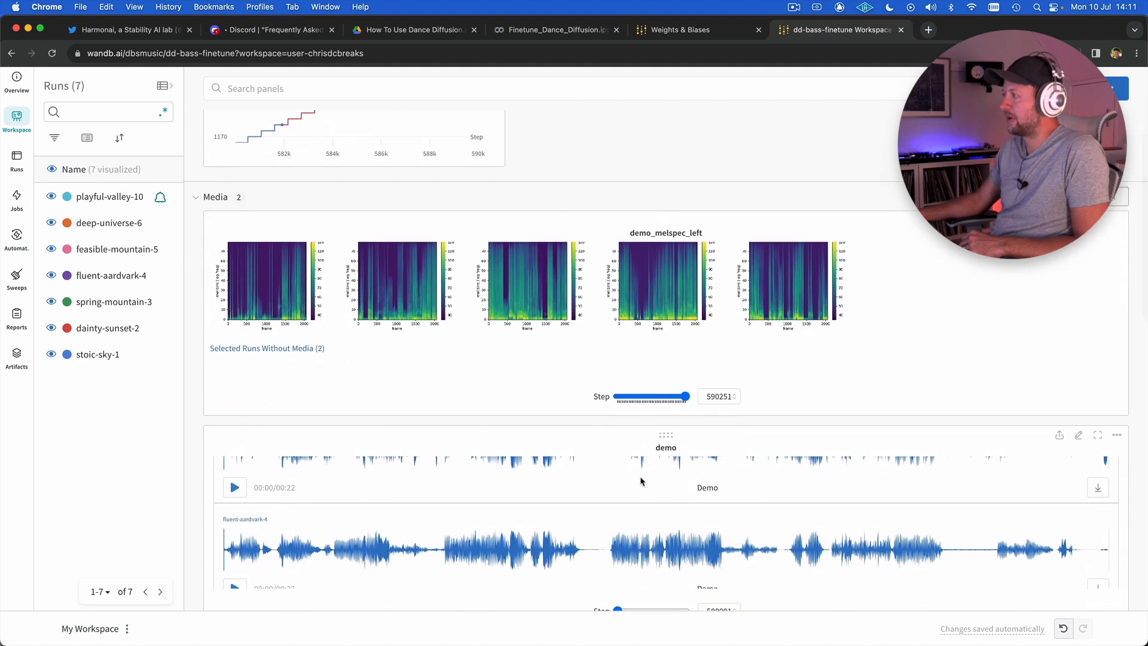
# - Scroll through the running fine-tune cell's output in Colab
pyautogui.click(555, 30)
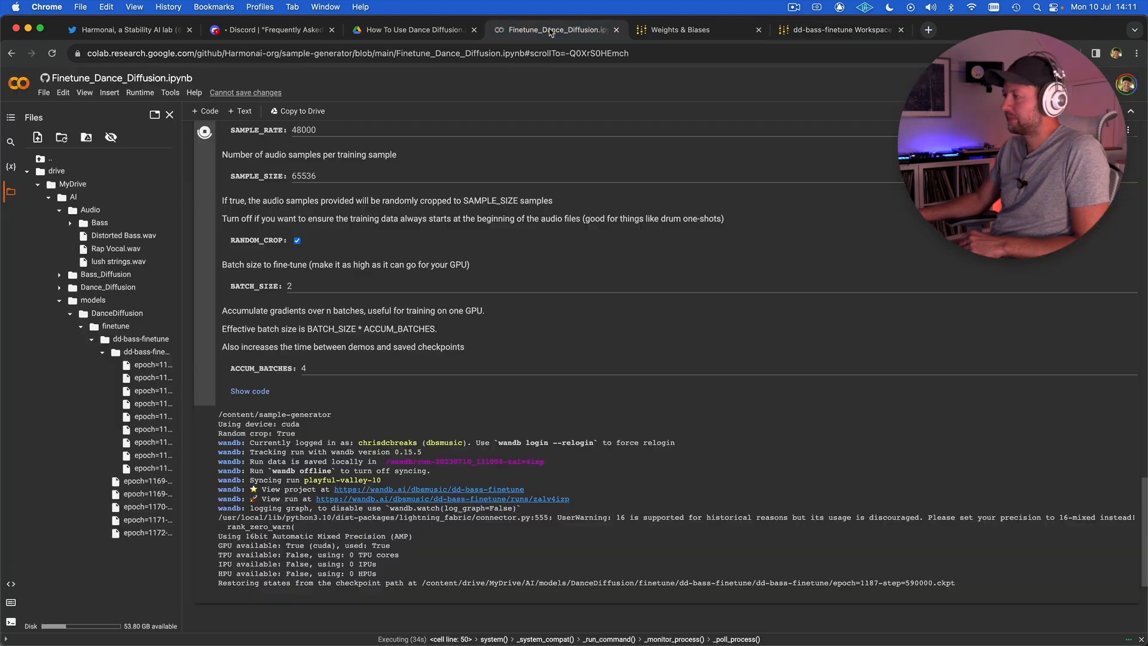
pyautogui.scroll(-3)
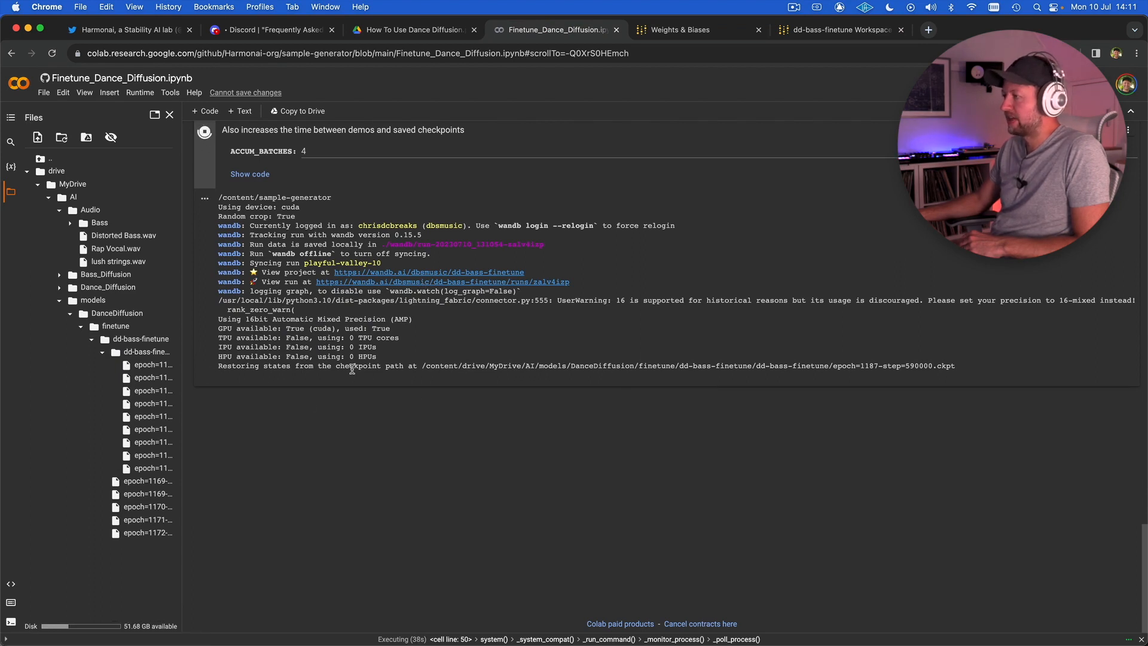
pyautogui.moveTo(494, 281)
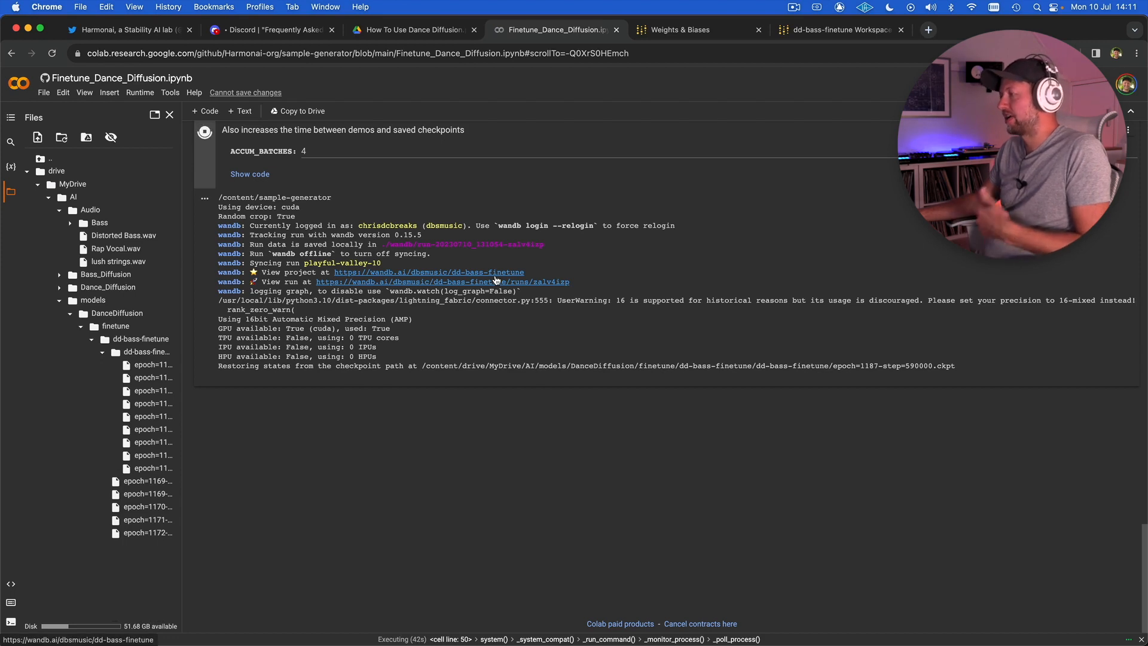
pyautogui.scroll(3)
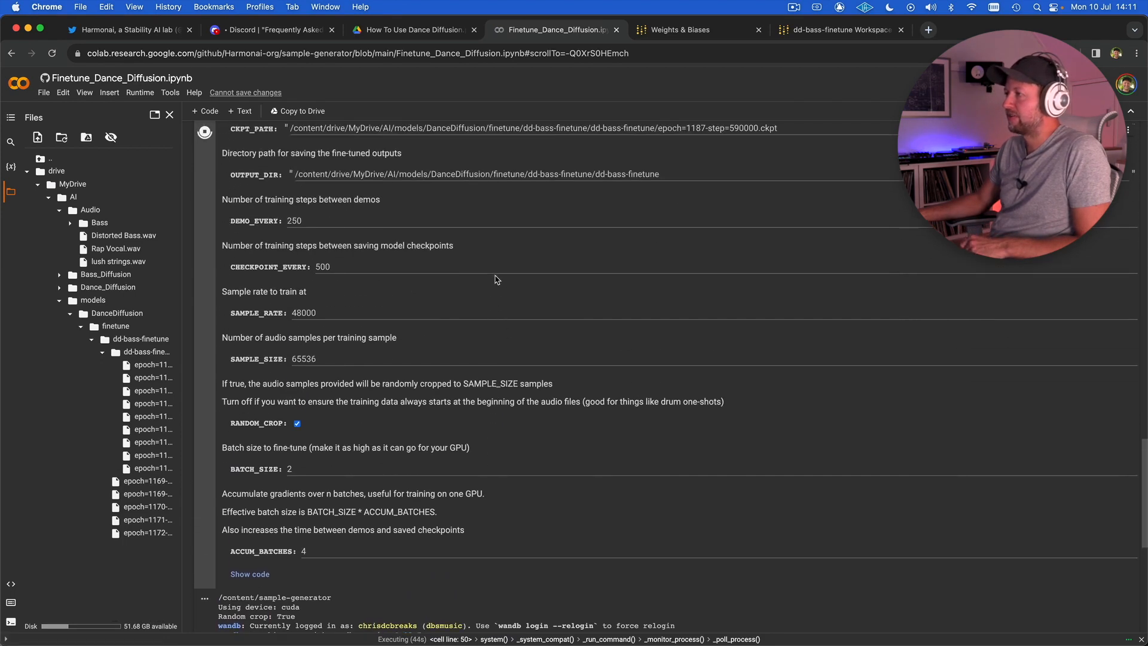
pyautogui.scroll(3)
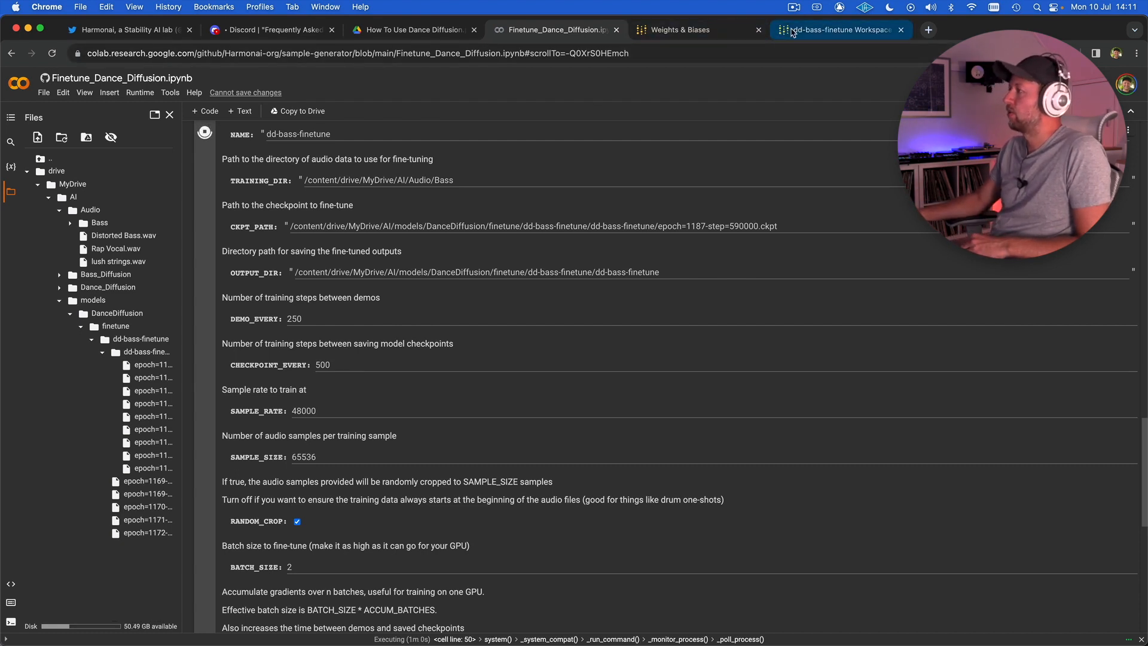
# - Check the W&B workspace, then open Dance Diffusion v0.12 from the how-to guide PDF
pyautogui.click(835, 29)
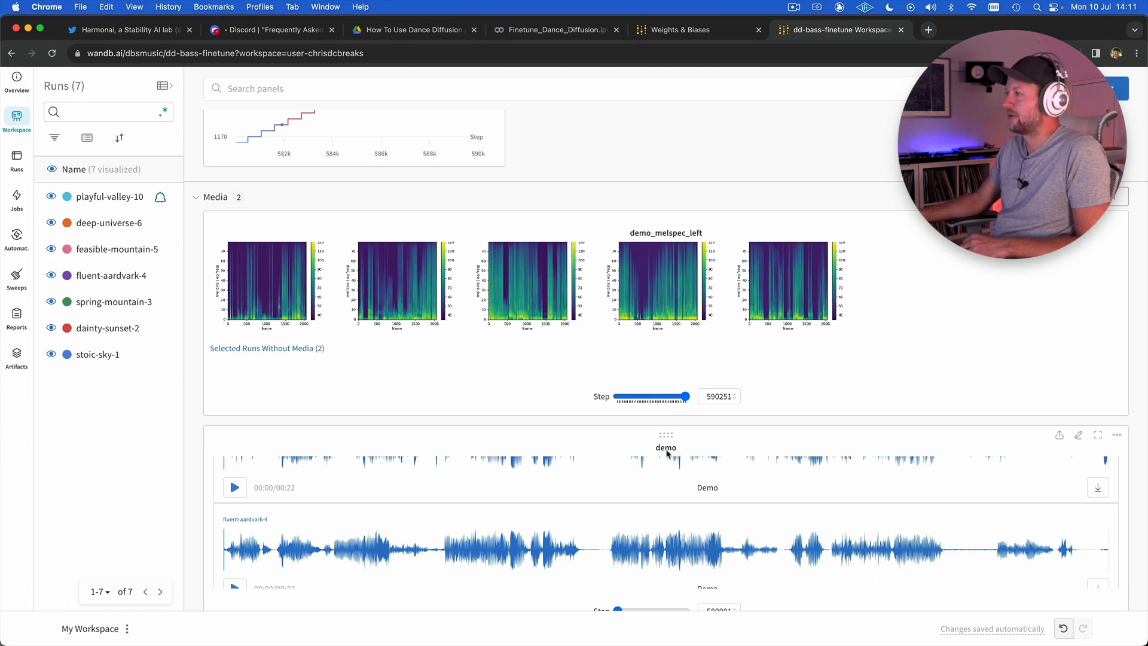
pyautogui.moveTo(537, 160)
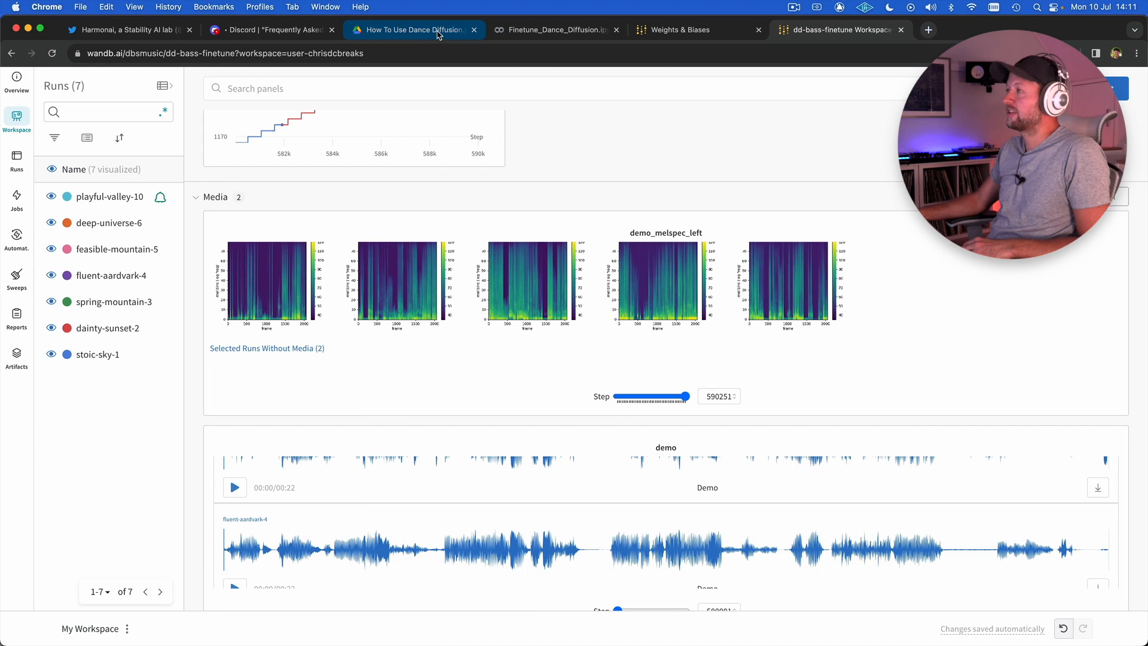
pyautogui.click(411, 29)
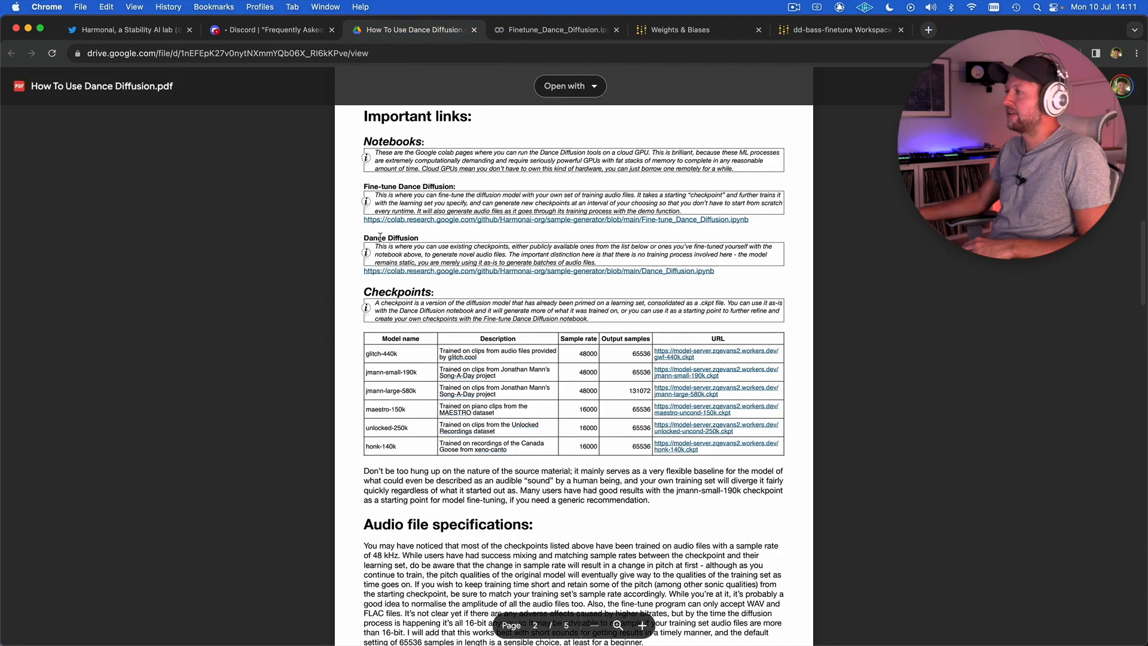
pyautogui.click(538, 271)
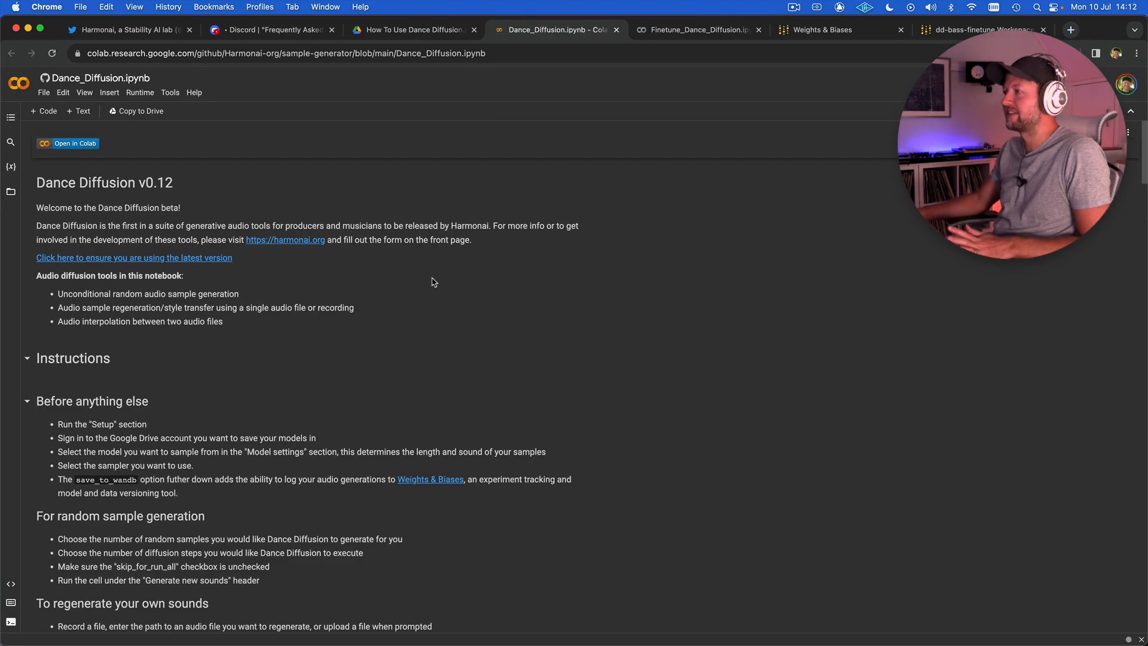
# - Scroll past Instructions, Credits and Setup to Model settings, with model name set to custom
pyautogui.scroll(-3)
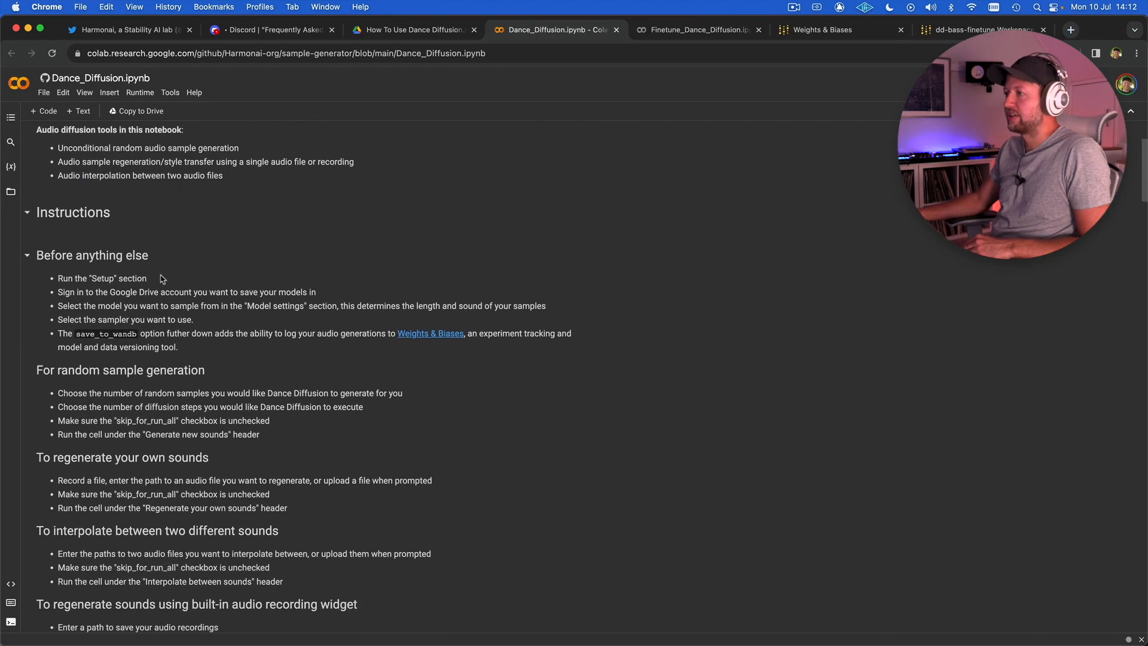
pyautogui.click(28, 212)
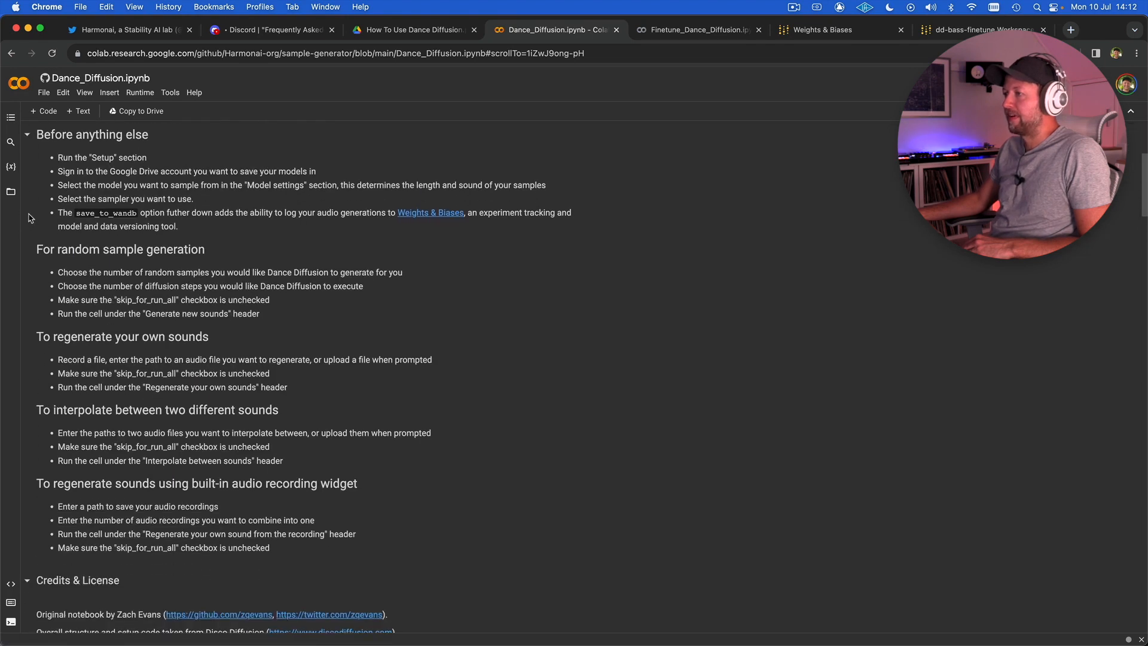
pyautogui.scroll(-3)
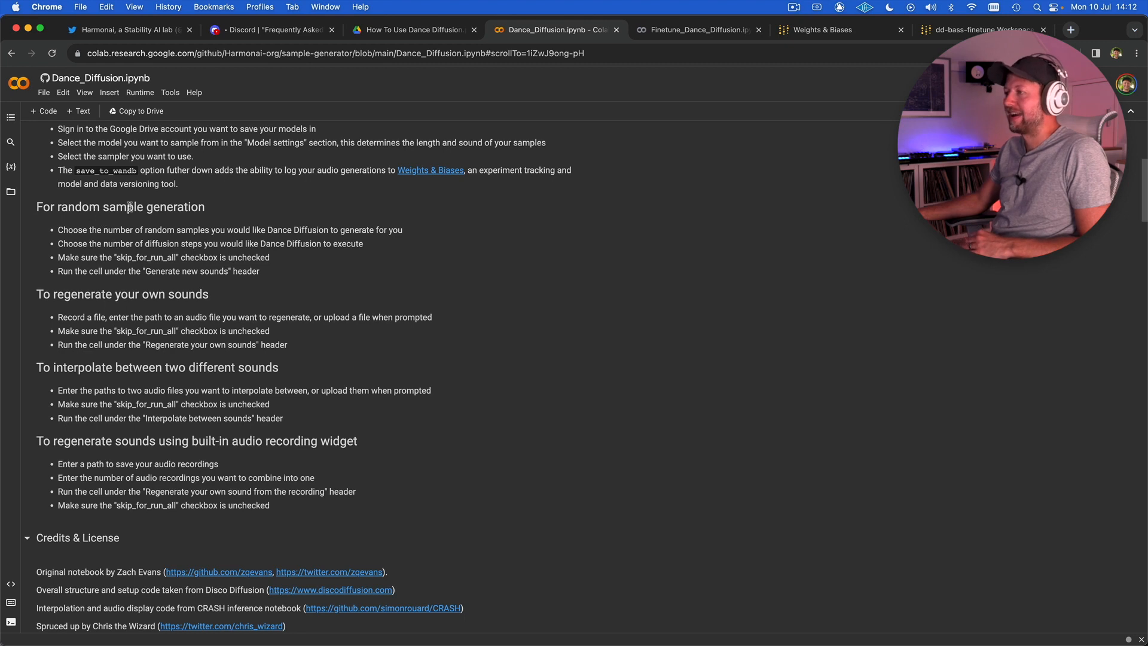
pyautogui.scroll(-3)
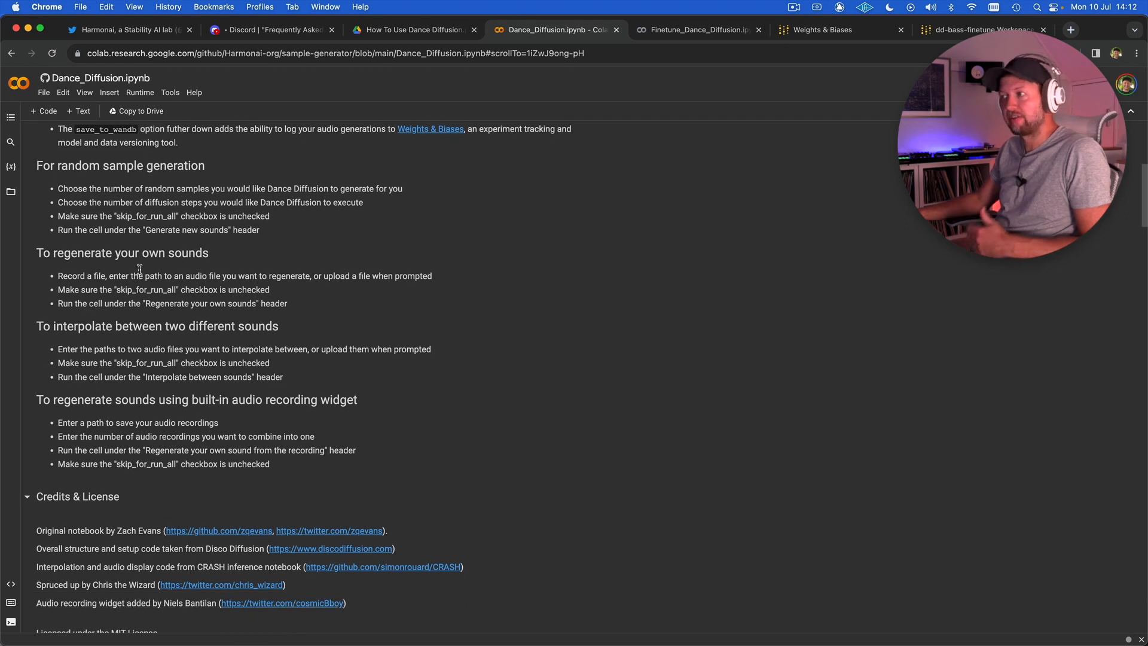
pyautogui.scroll(-3)
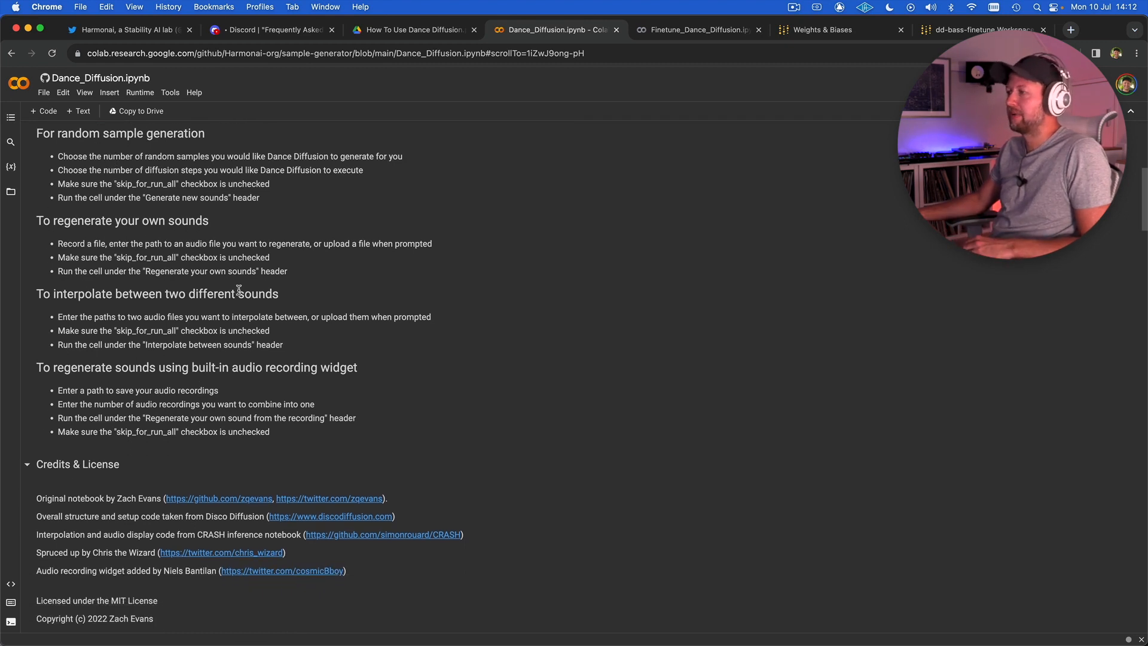
pyautogui.scroll(-3)
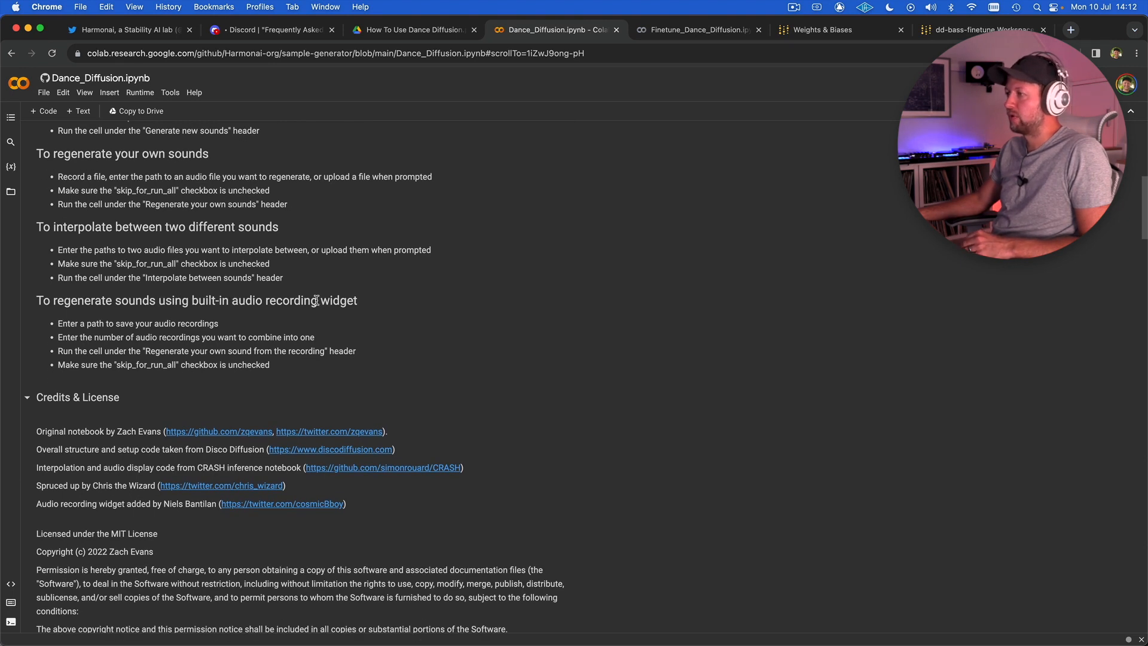
pyautogui.scroll(-3)
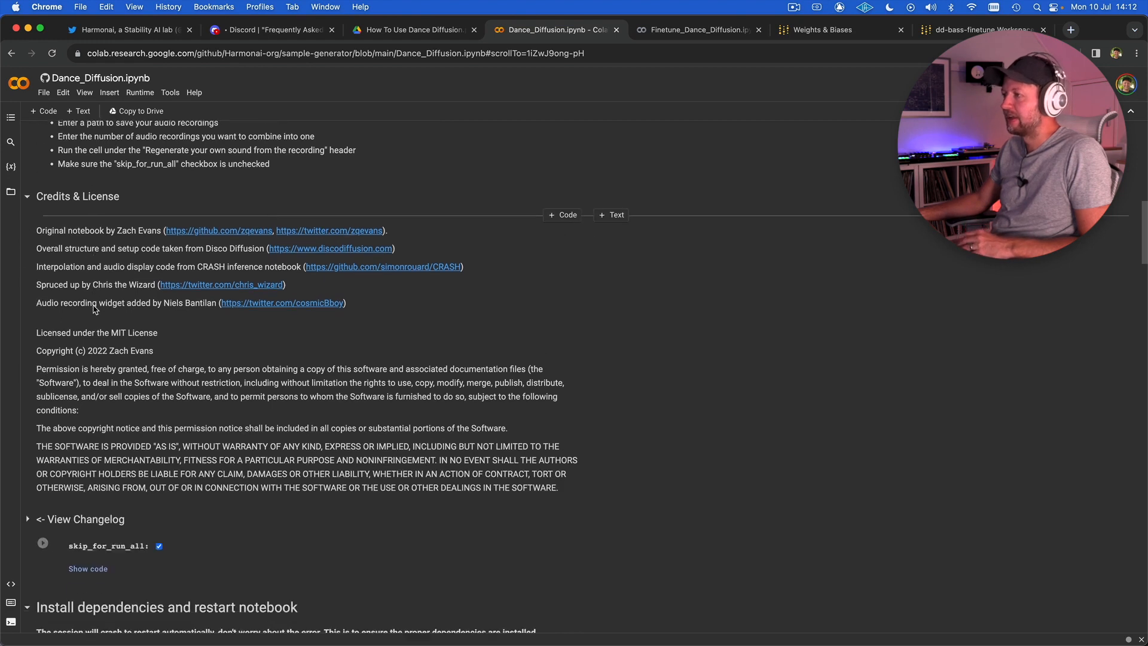
pyautogui.scroll(-3)
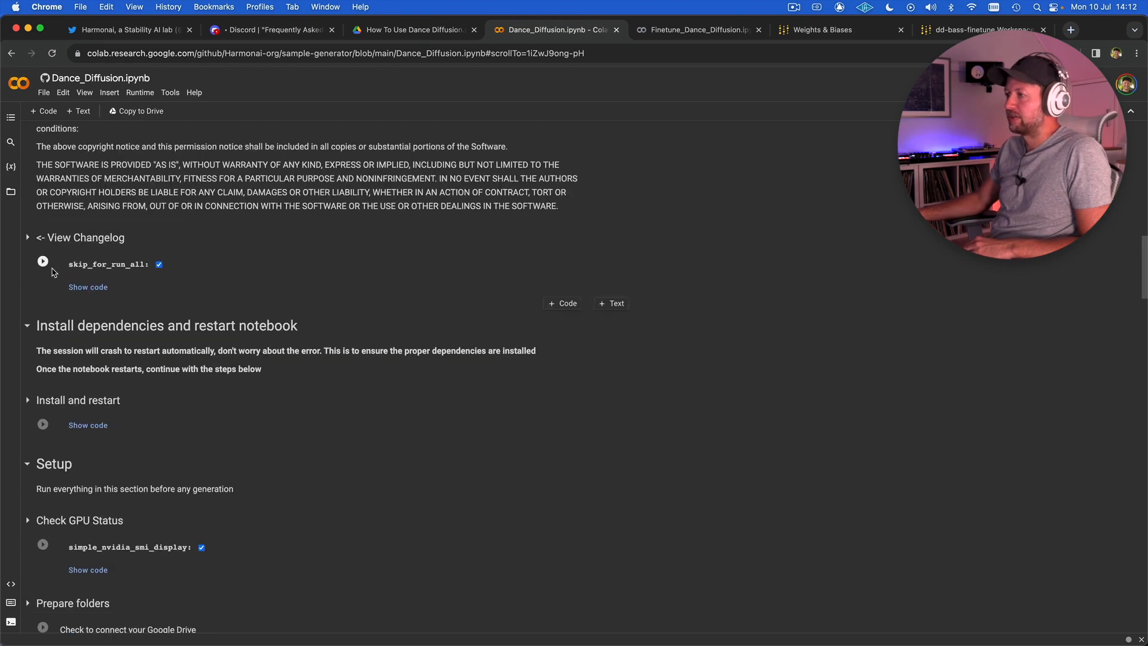
pyautogui.scroll(-3)
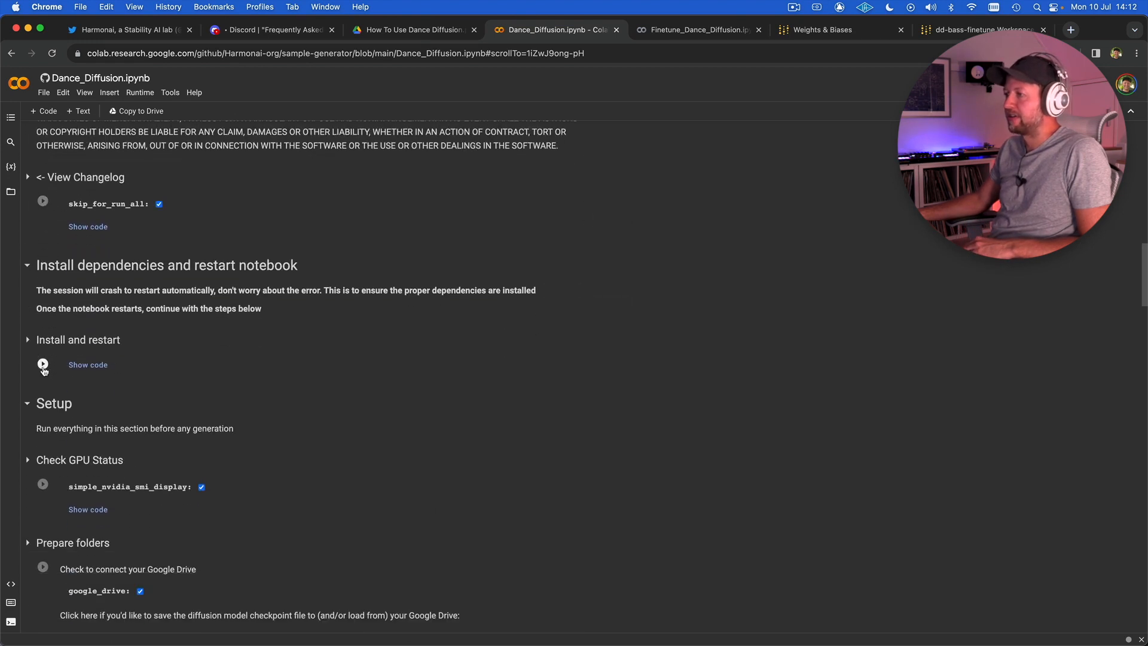
pyautogui.scroll(-3)
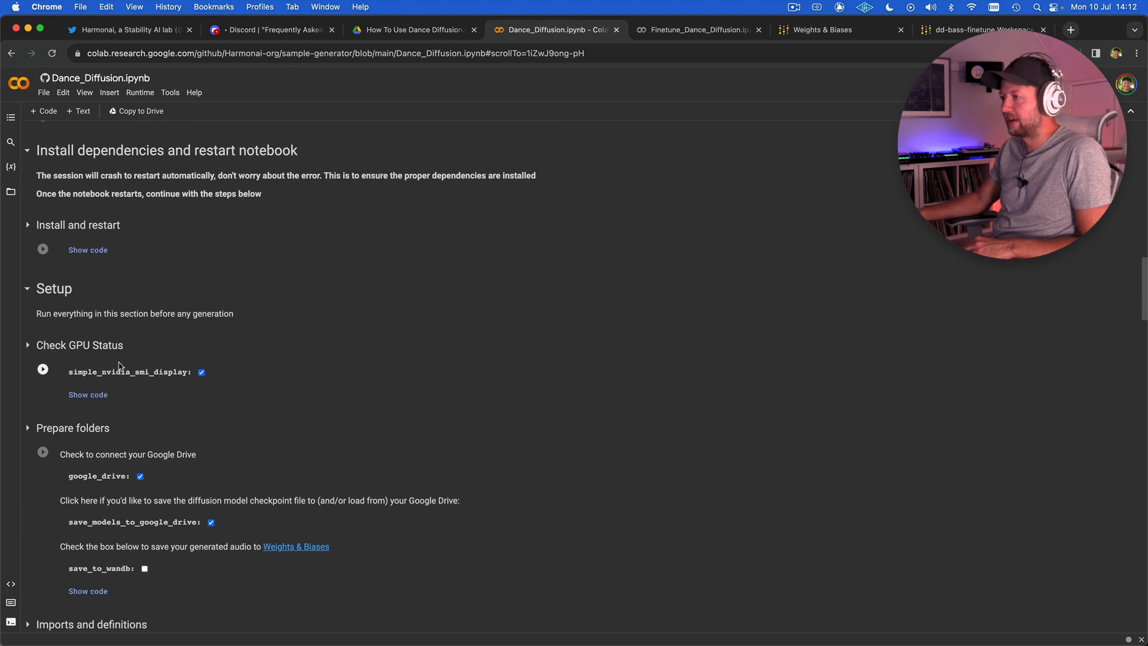
pyautogui.scroll(-3)
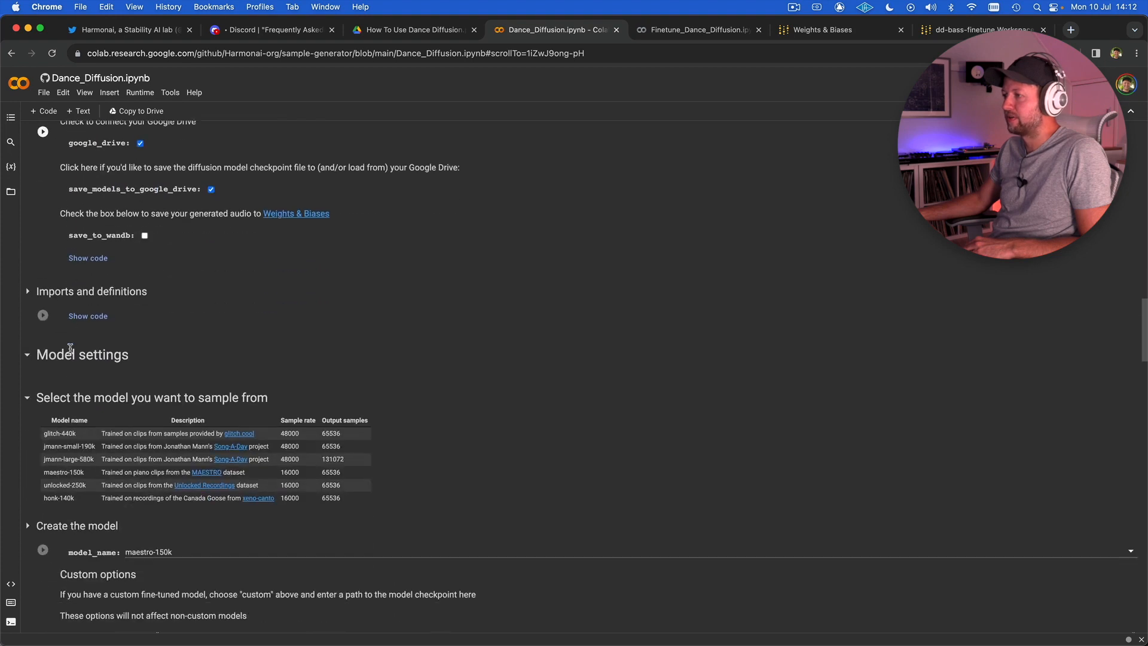
pyautogui.scroll(-3)
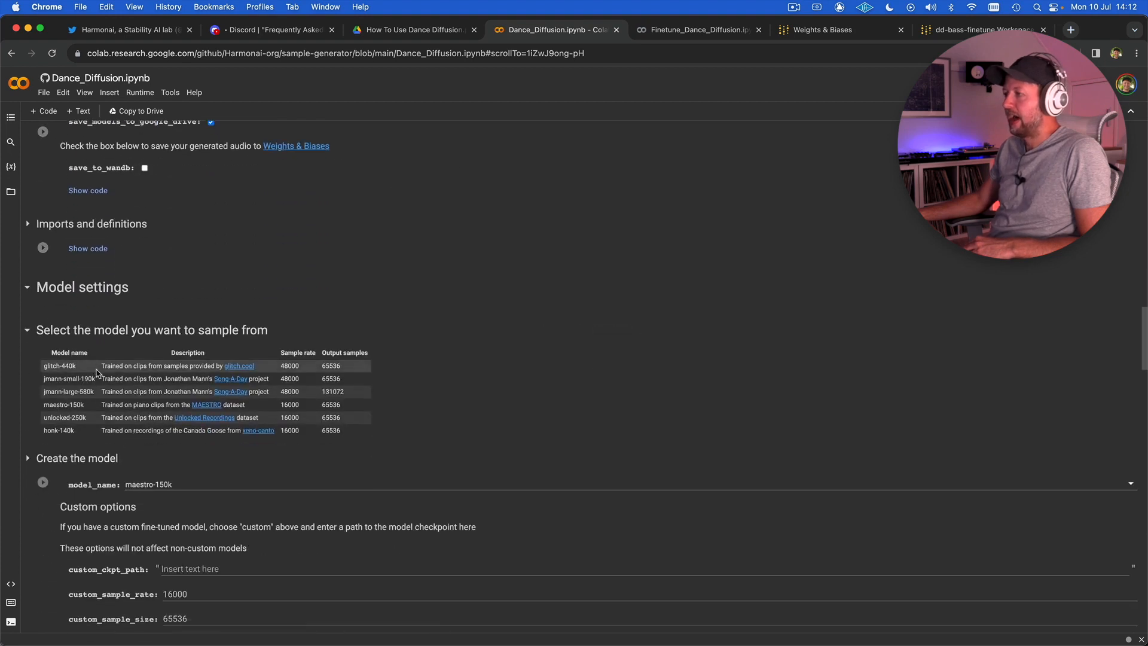
pyautogui.scroll(3)
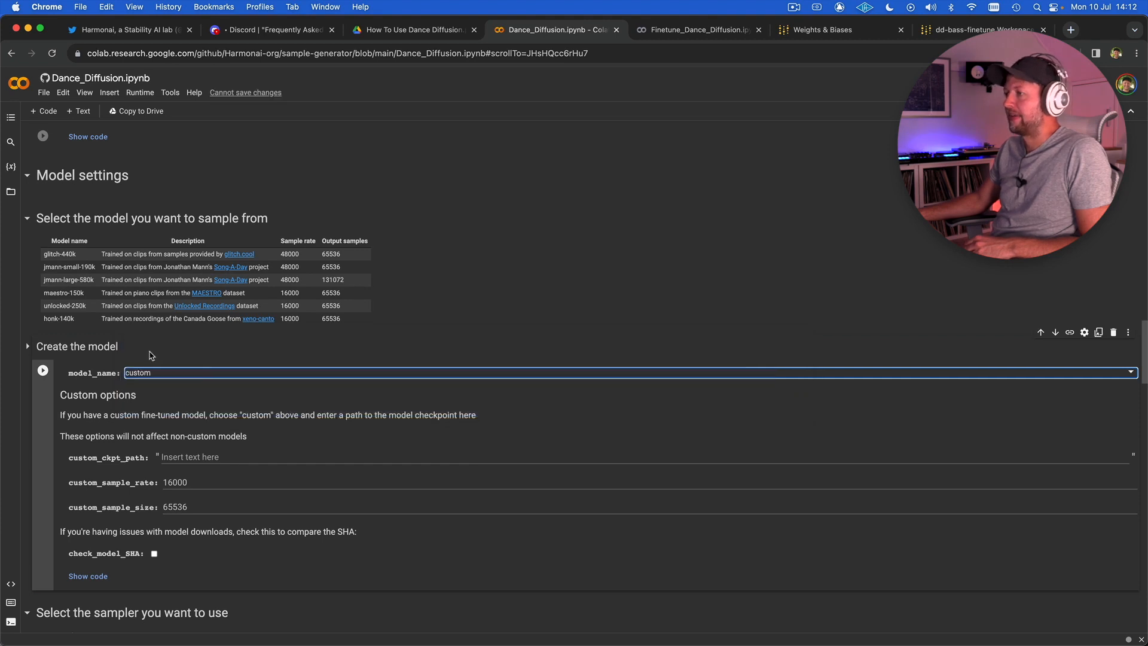
# - Review the sampler and Generate new sounds cells, then show the dd-bass-finetune W&B demos
pyautogui.scroll(-3)
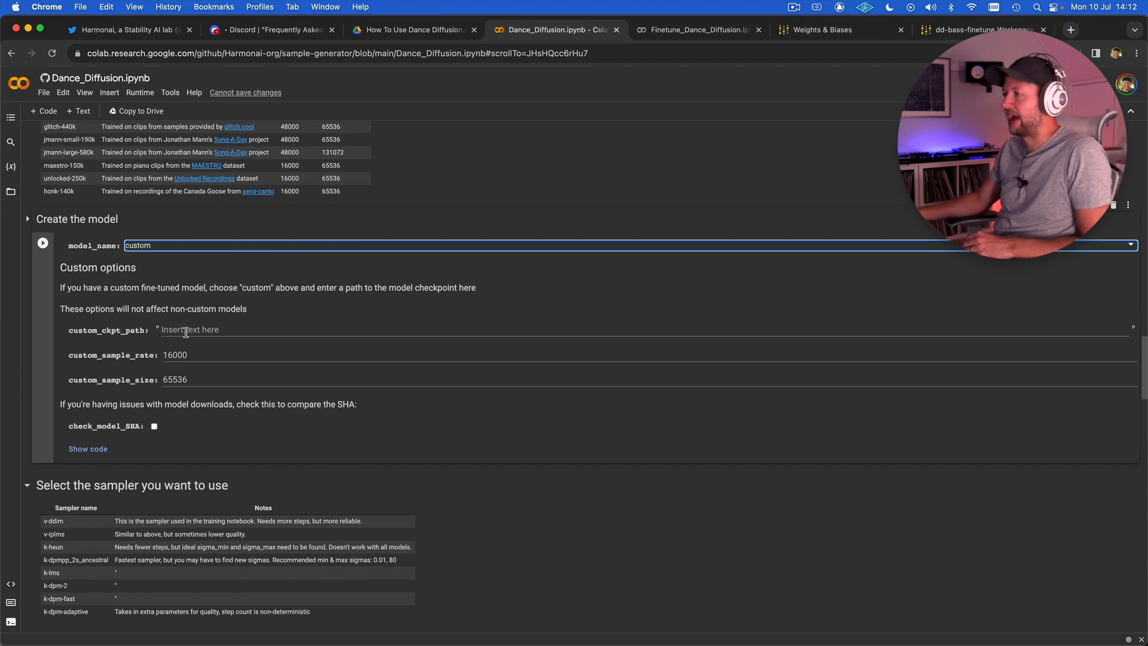
pyautogui.moveTo(203, 329)
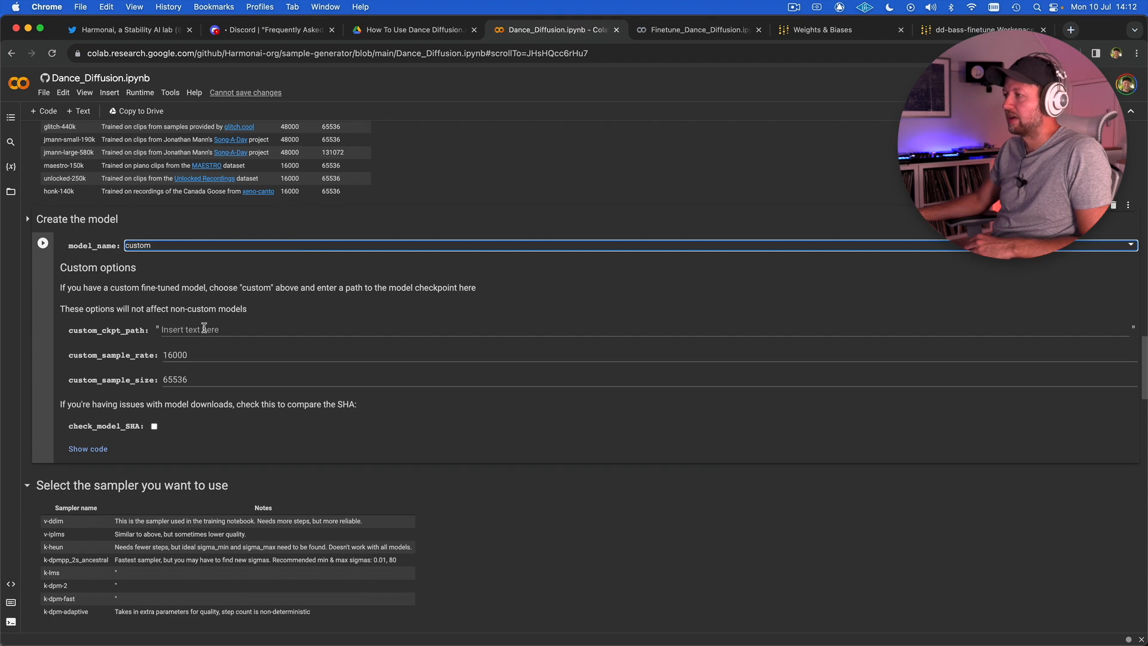
pyautogui.scroll(-3)
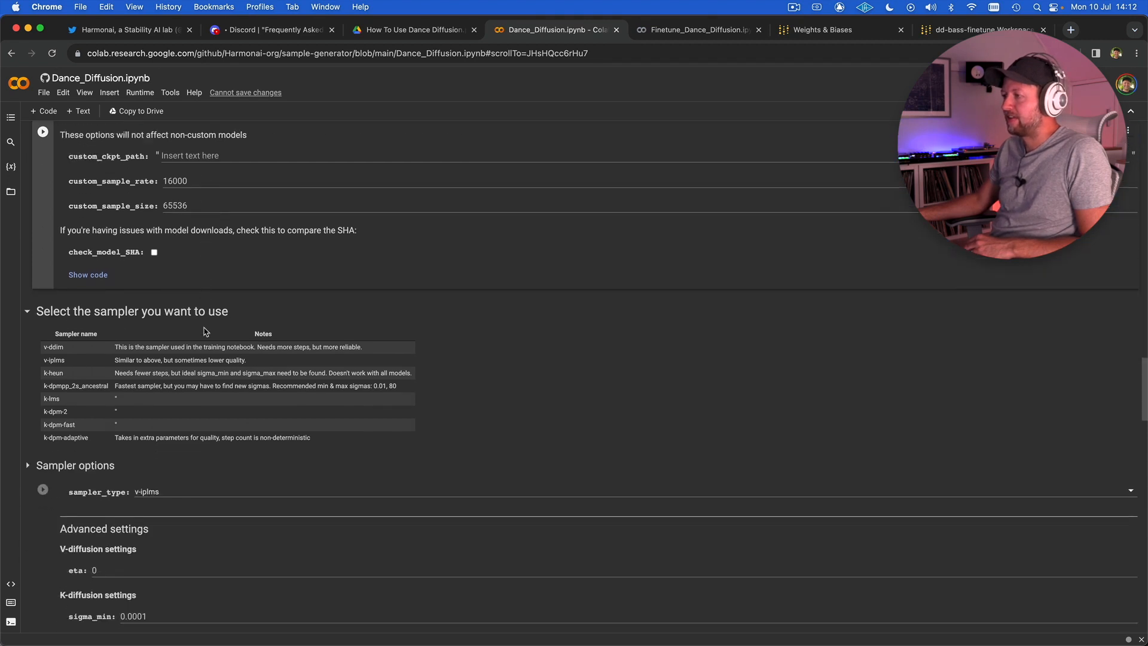
pyautogui.scroll(-3)
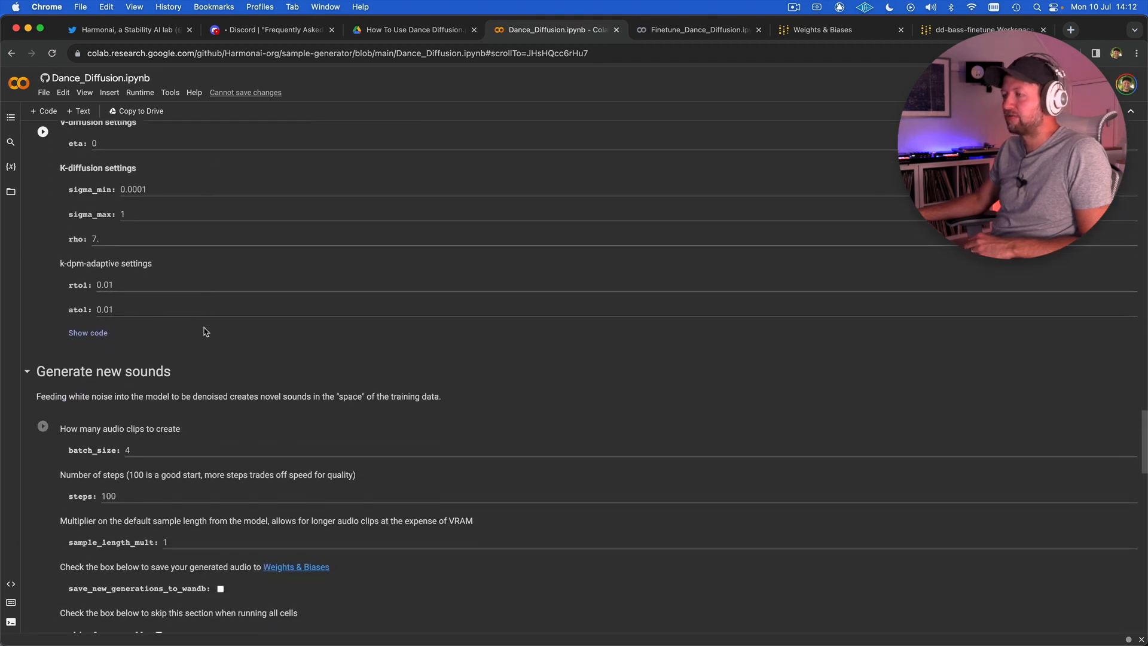
pyautogui.scroll(-3)
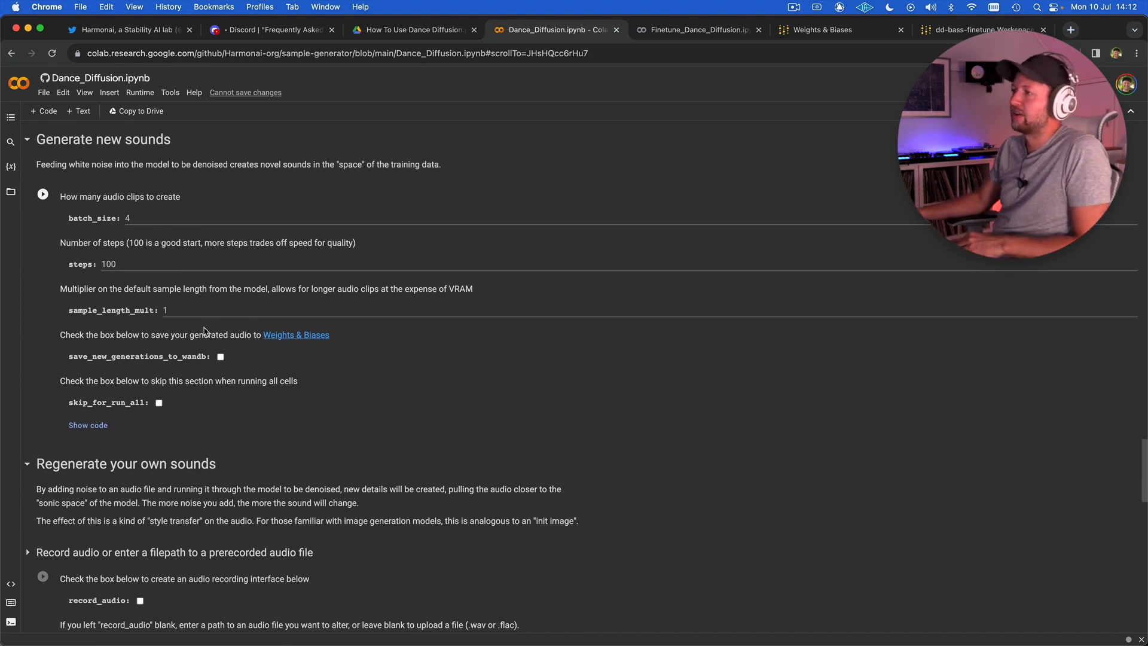
pyautogui.moveTo(103, 240)
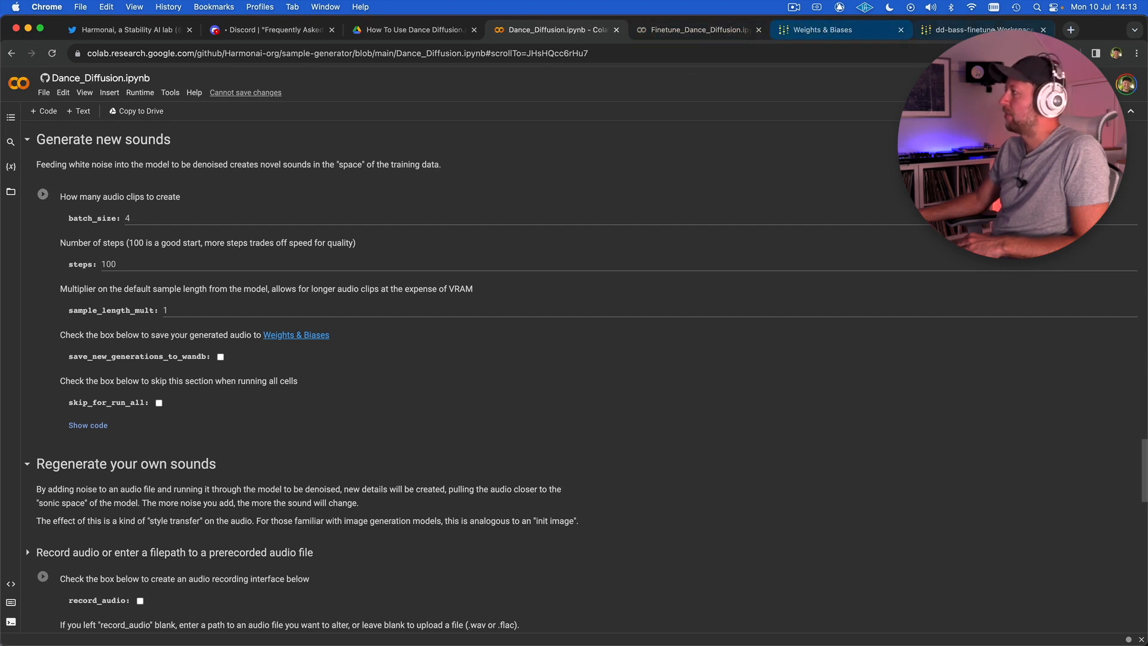
pyautogui.click(981, 29)
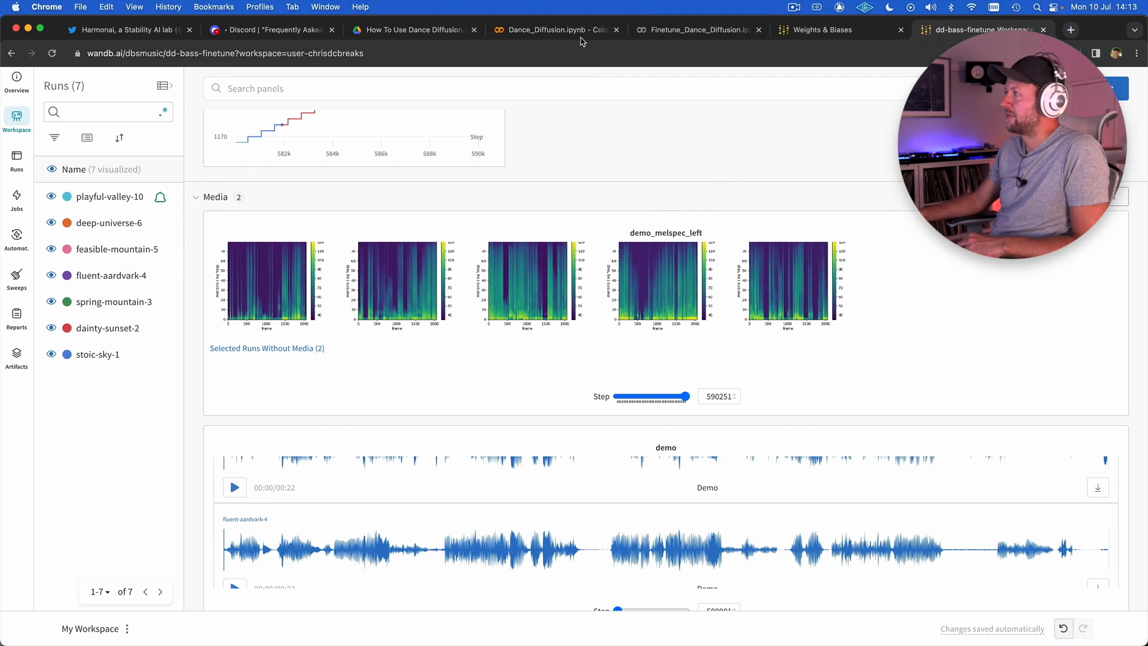
pyautogui.moveTo(557, 29)
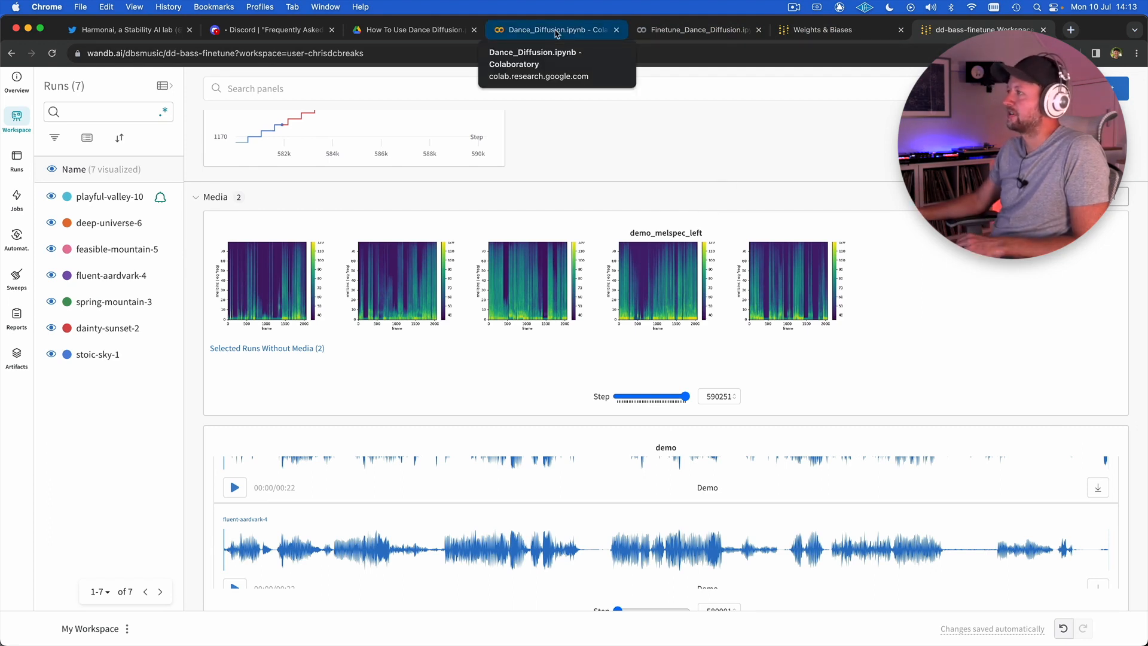
# - Show Dance_Diffusion.ipynb at Generate new sounds, with batch size 4 and 100 steps
pyautogui.click(554, 29)
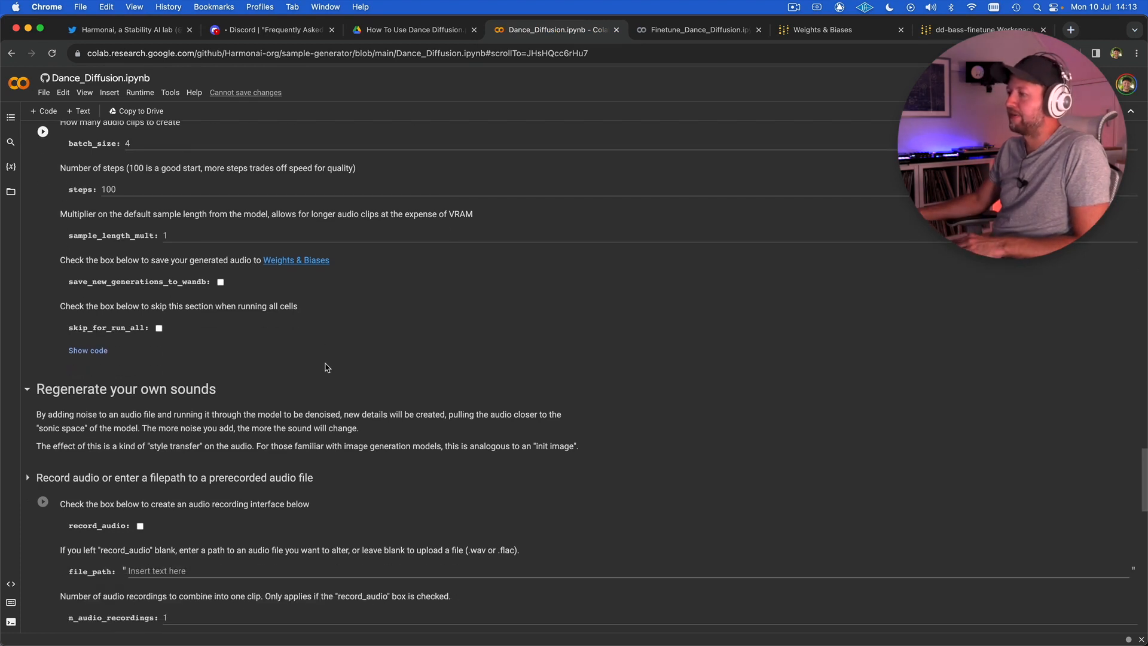
pyautogui.scroll(3)
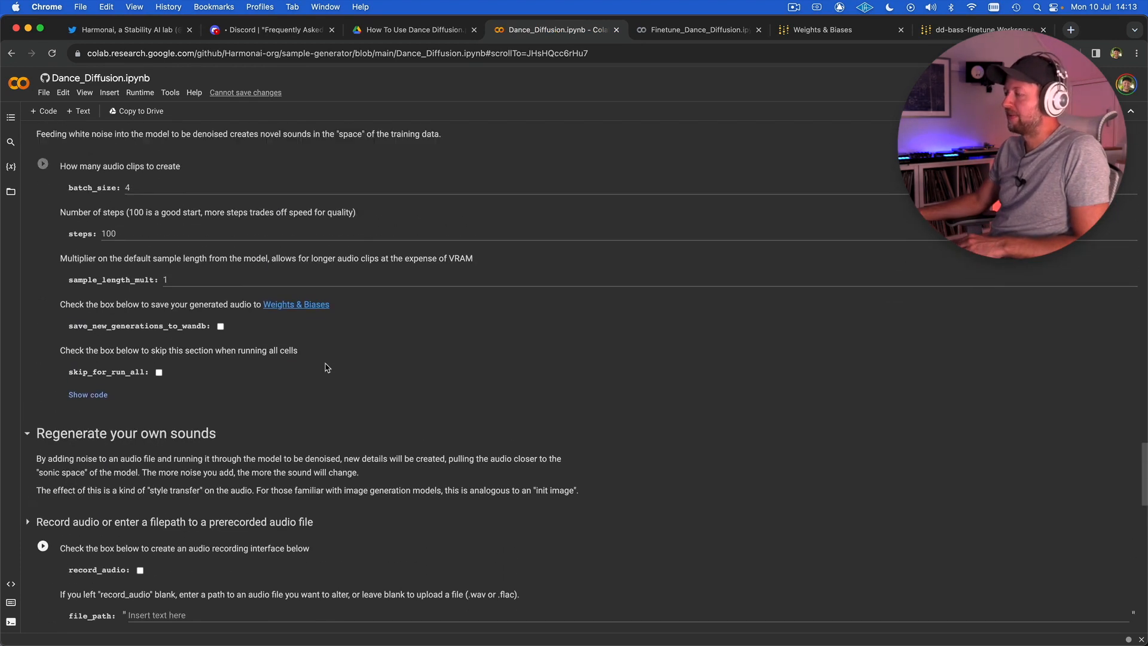
pyautogui.scroll(3)
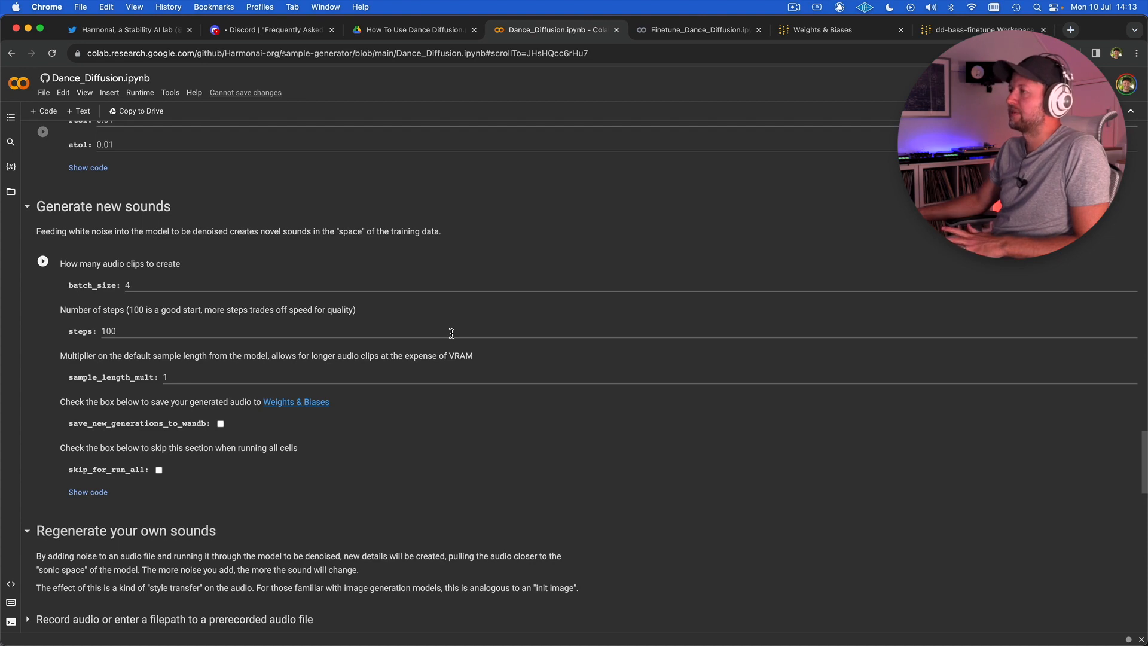
pyautogui.scroll(3)
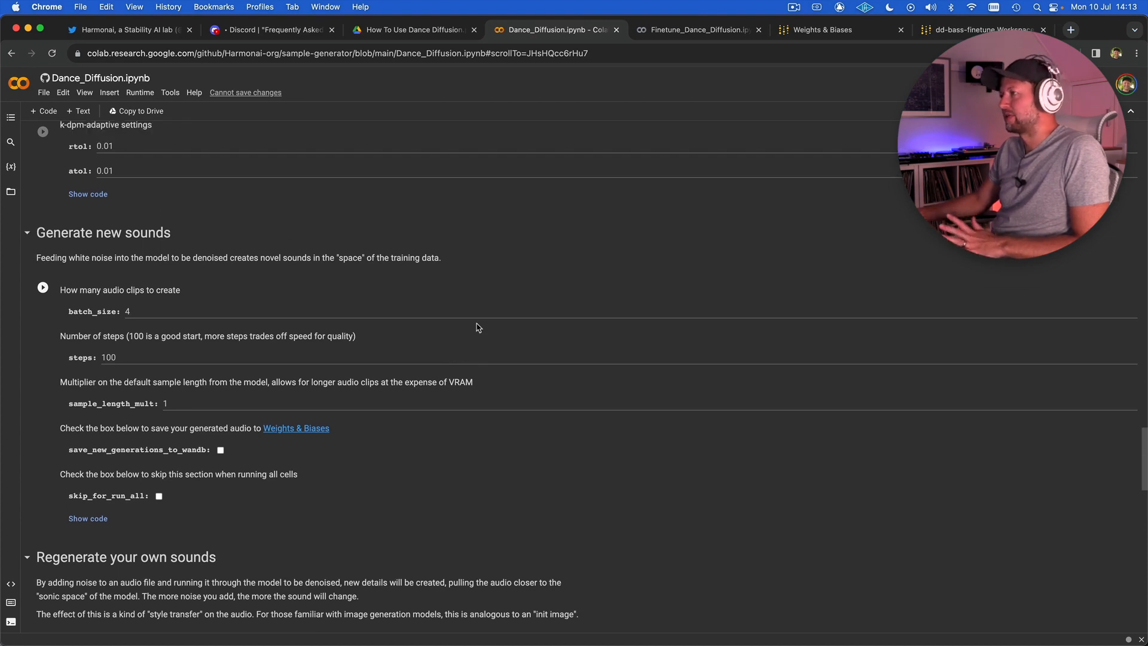
pyautogui.scroll(-3)
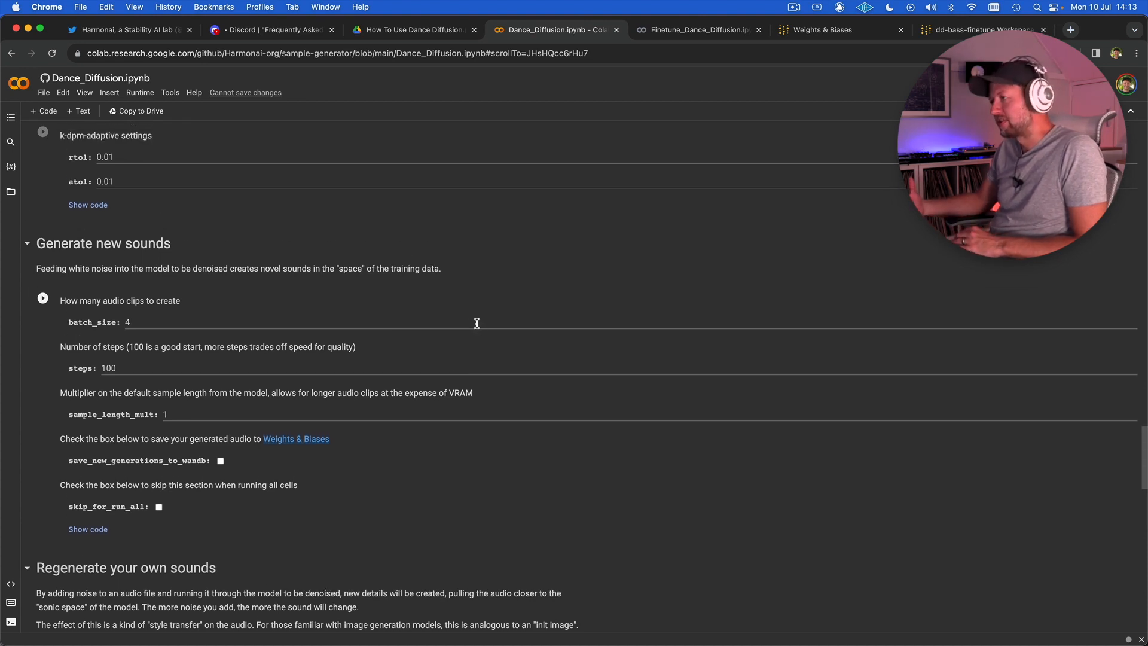